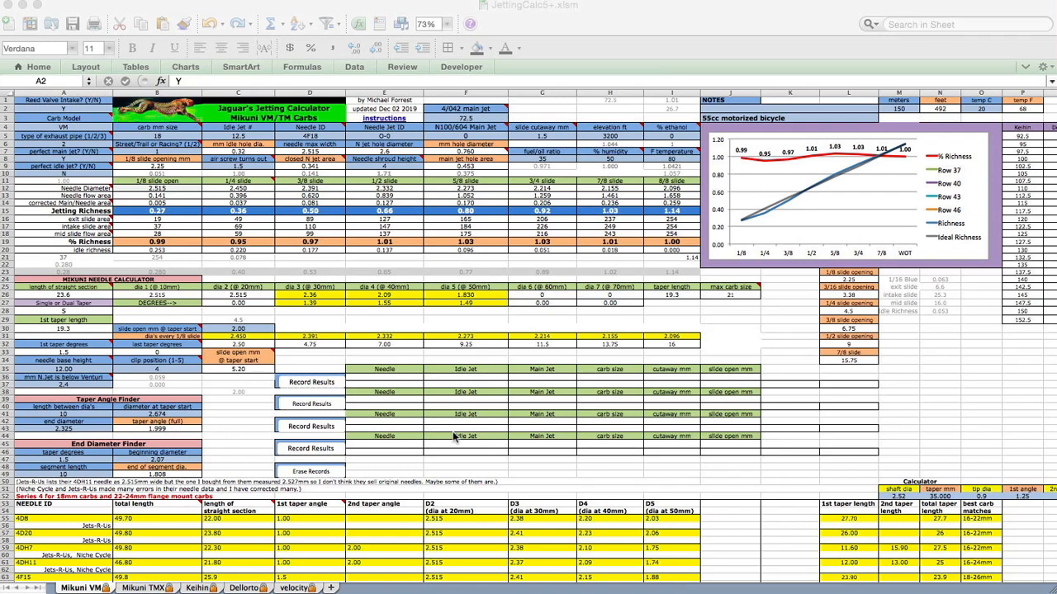
{"action": "mouse_move", "coordinate": [568, 299]}
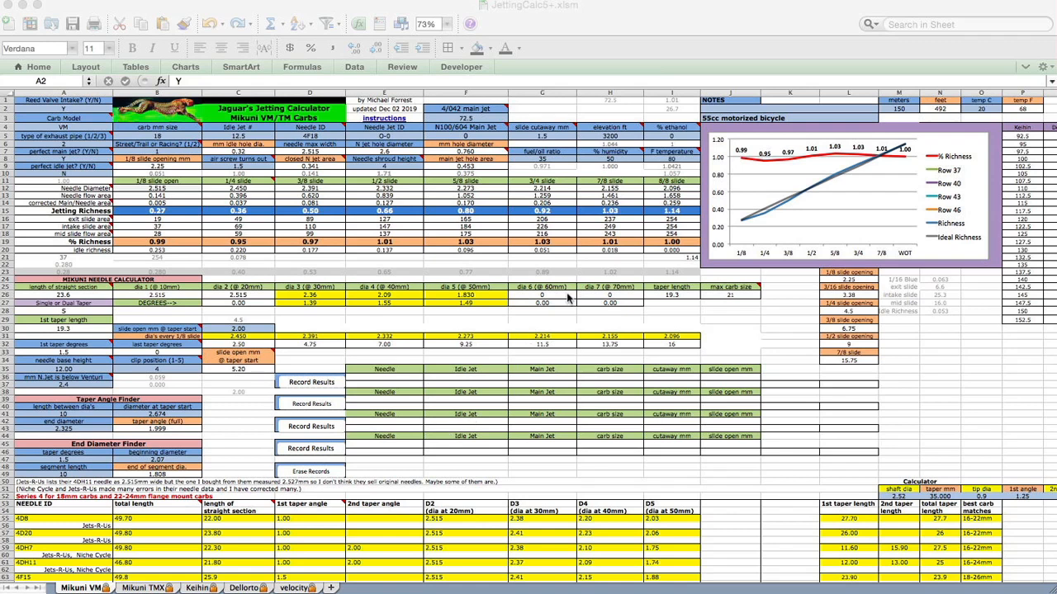
{"action": "mouse_move", "coordinate": [411, 408]}
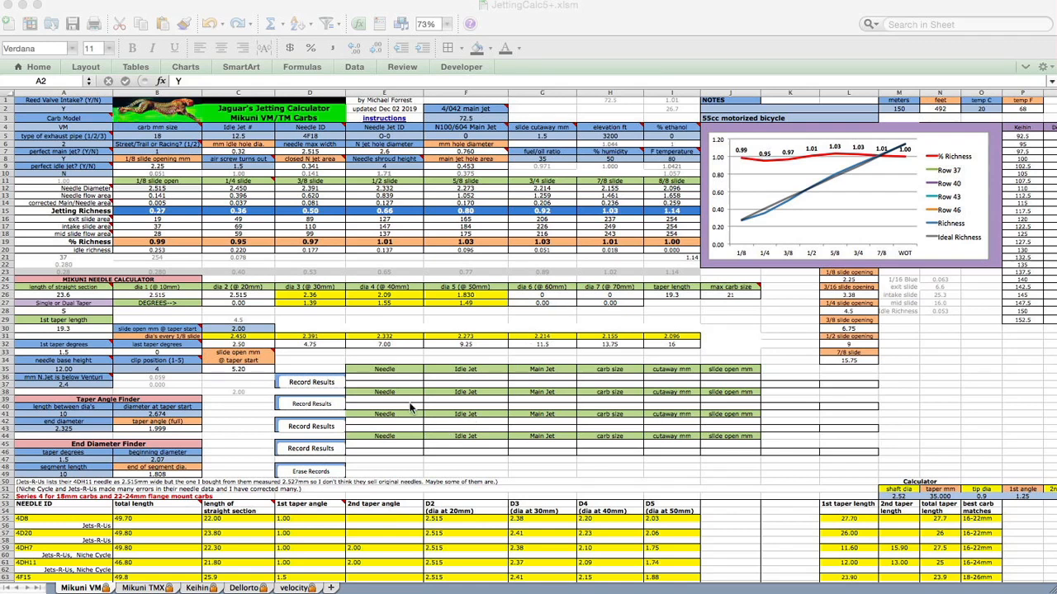
{"action": "mouse_move", "coordinate": [165, 584]}
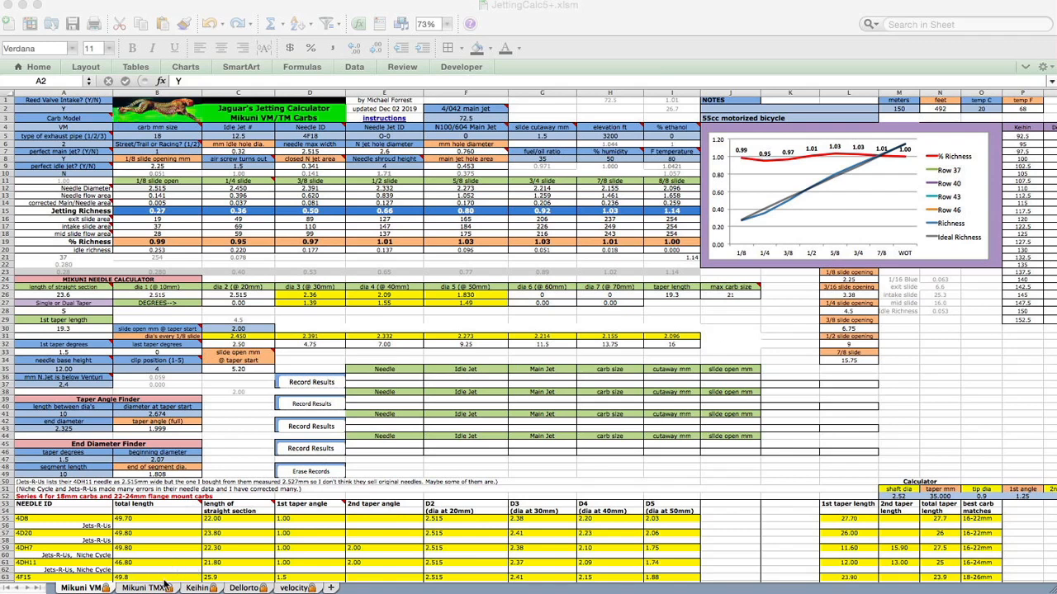
{"action": "mouse_move", "coordinate": [122, 560]}
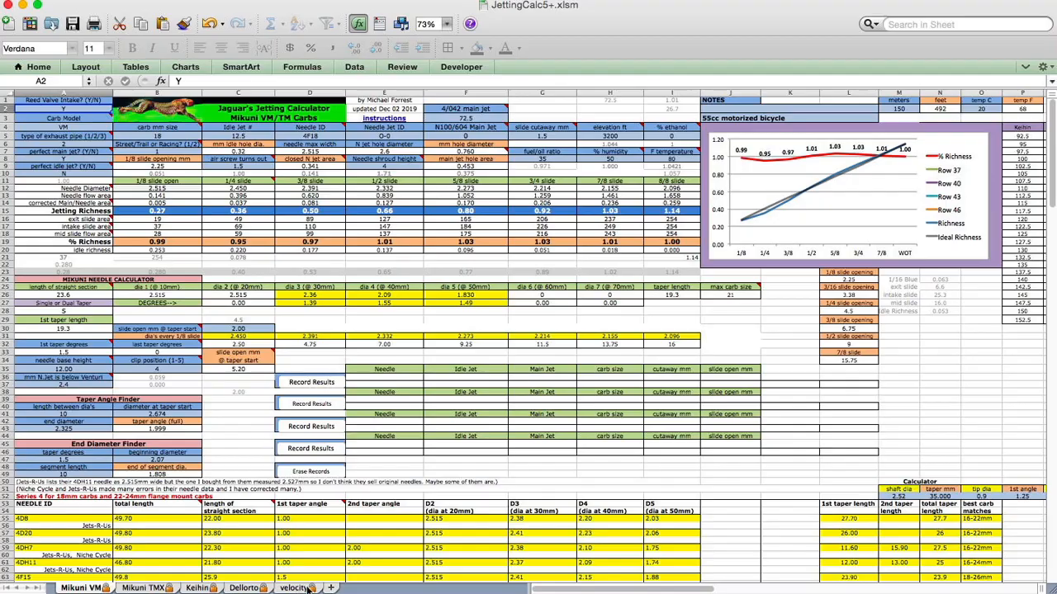
- Switch to the velocity sheet with the max RPM calculator and carb adjustments chart
{"action": "left_click", "coordinate": [294, 588]}
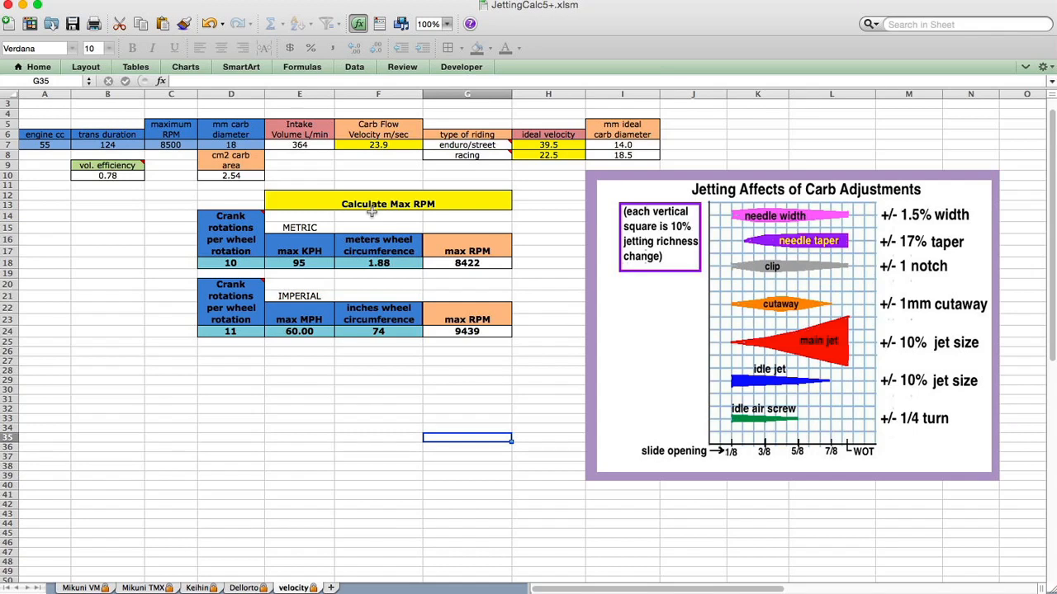
{"action": "mouse_move", "coordinate": [618, 261]}
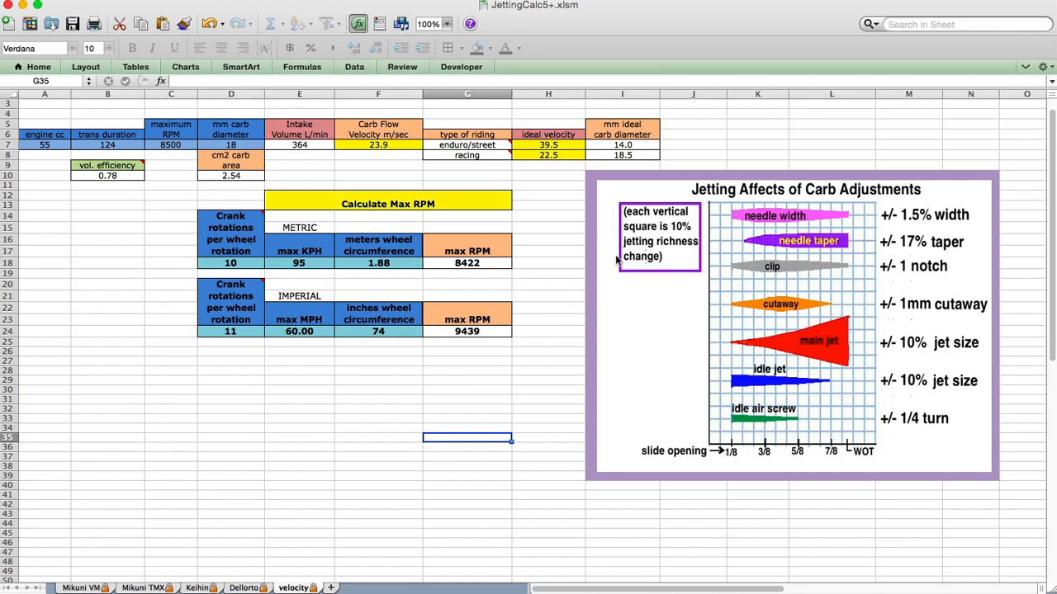
{"action": "mouse_move", "coordinate": [801, 214]}
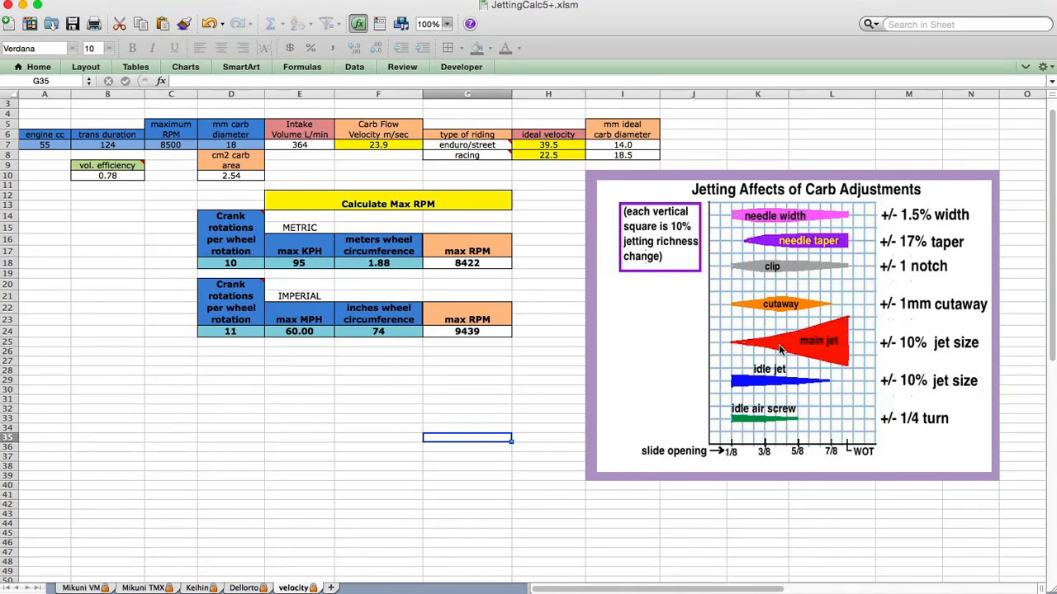
{"action": "mouse_move", "coordinate": [862, 438]}
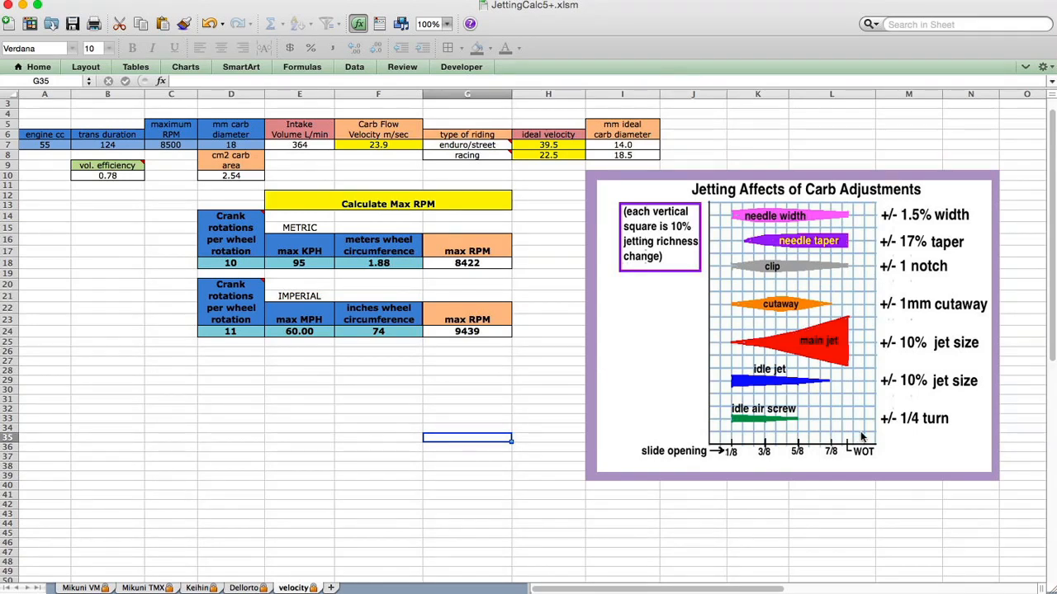
{"action": "mouse_move", "coordinate": [872, 432]}
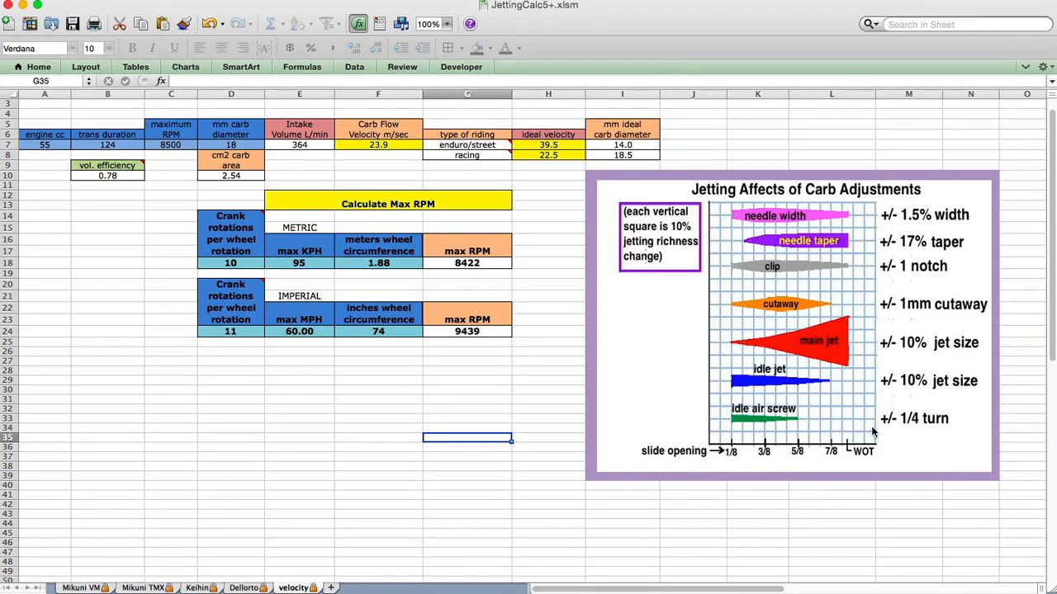
{"action": "mouse_move", "coordinate": [900, 416]}
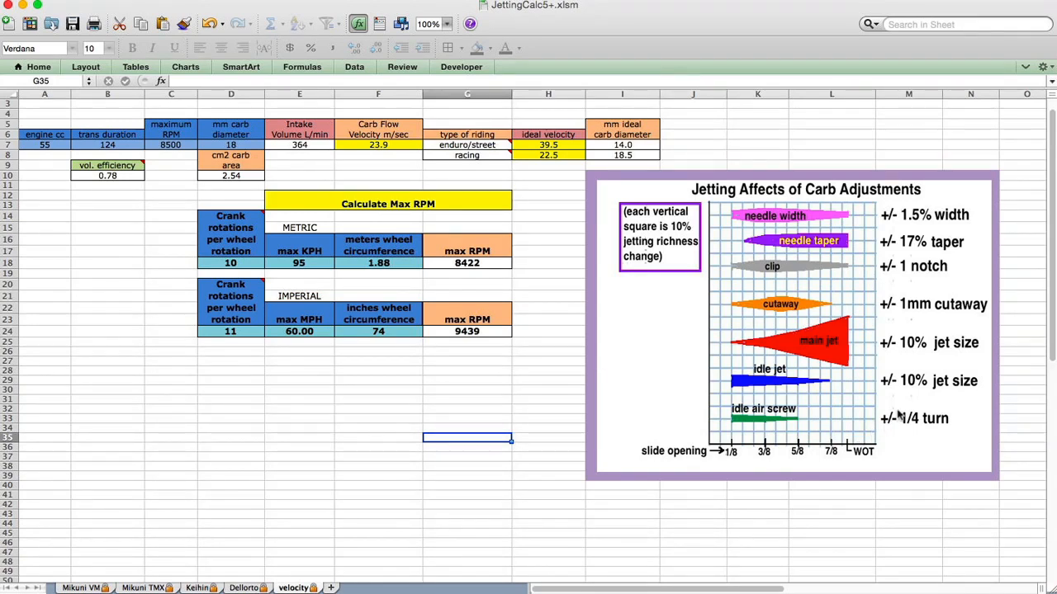
{"action": "mouse_move", "coordinate": [857, 345]}
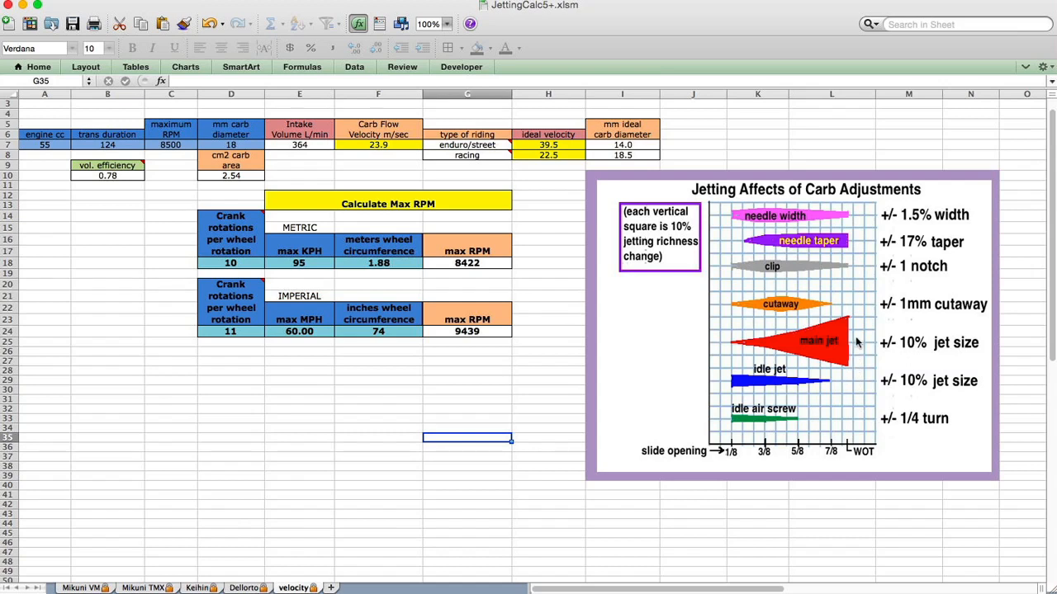
{"action": "mouse_move", "coordinate": [855, 321]}
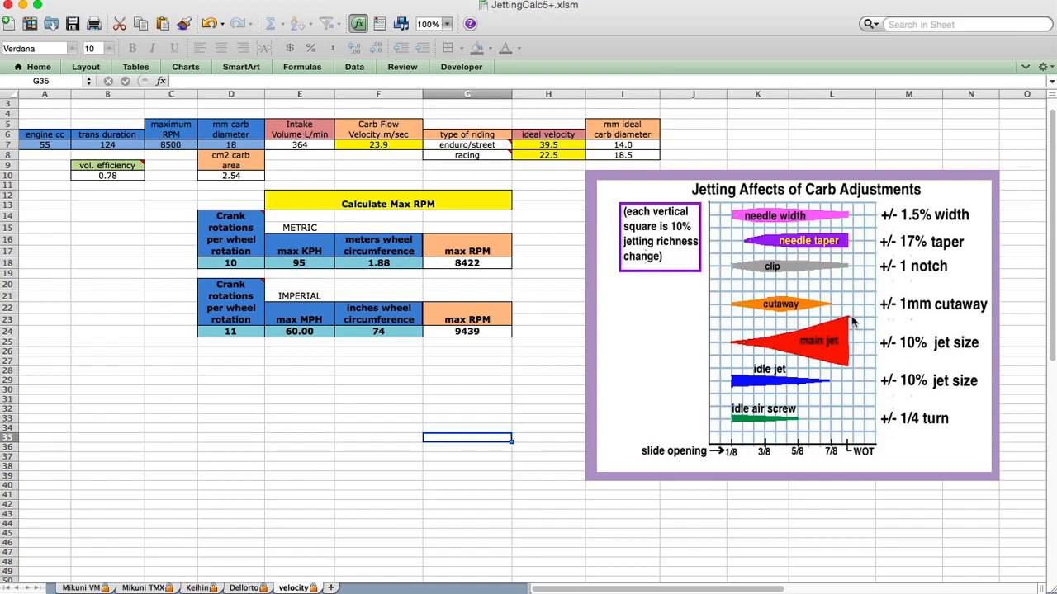
{"action": "mouse_move", "coordinate": [857, 345]}
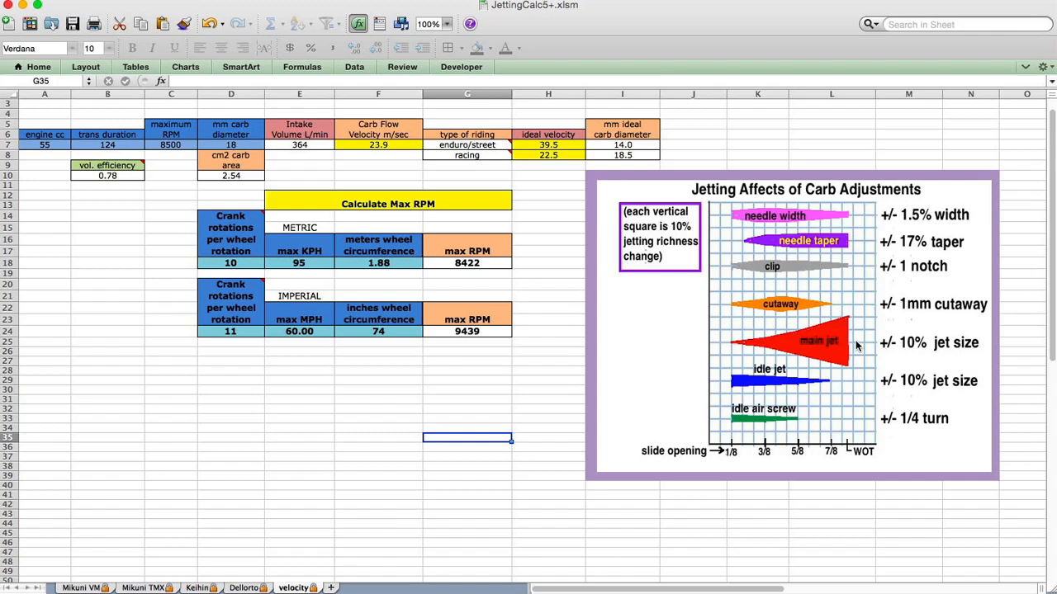
{"action": "mouse_move", "coordinate": [852, 320]}
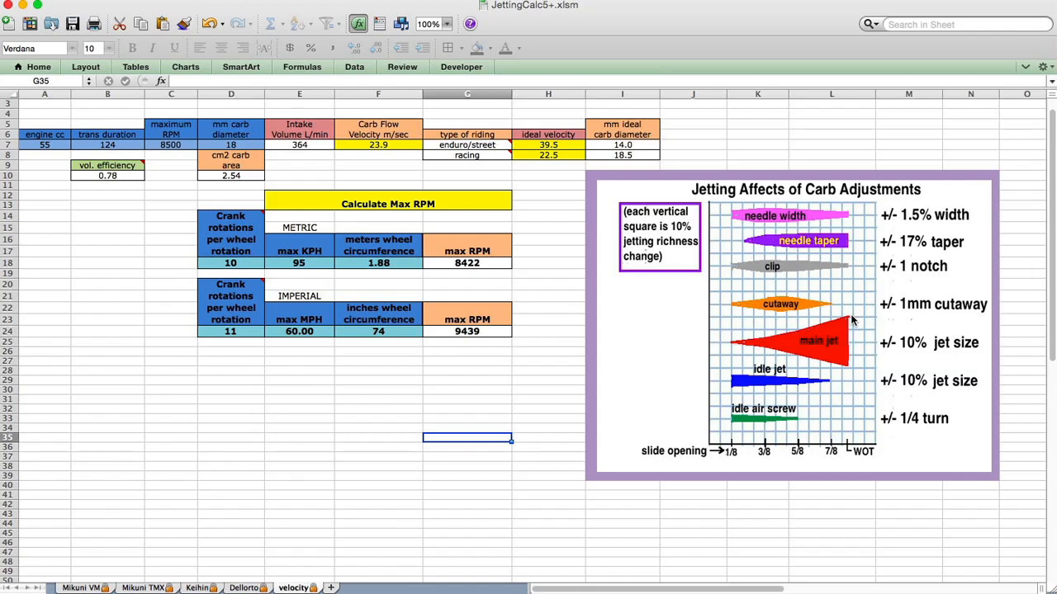
{"action": "mouse_move", "coordinate": [786, 314]}
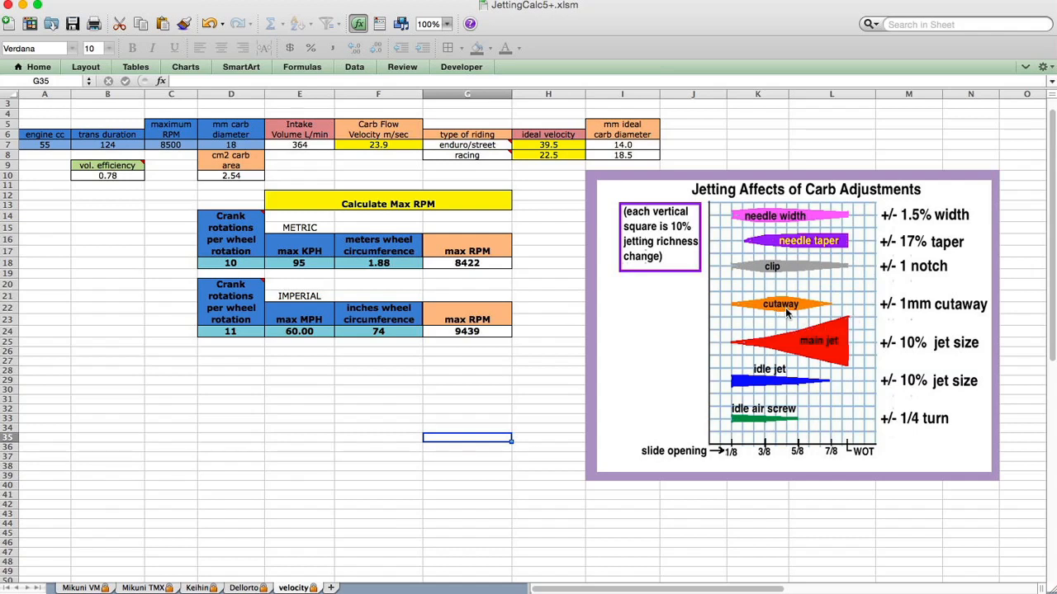
{"action": "mouse_move", "coordinate": [783, 310]}
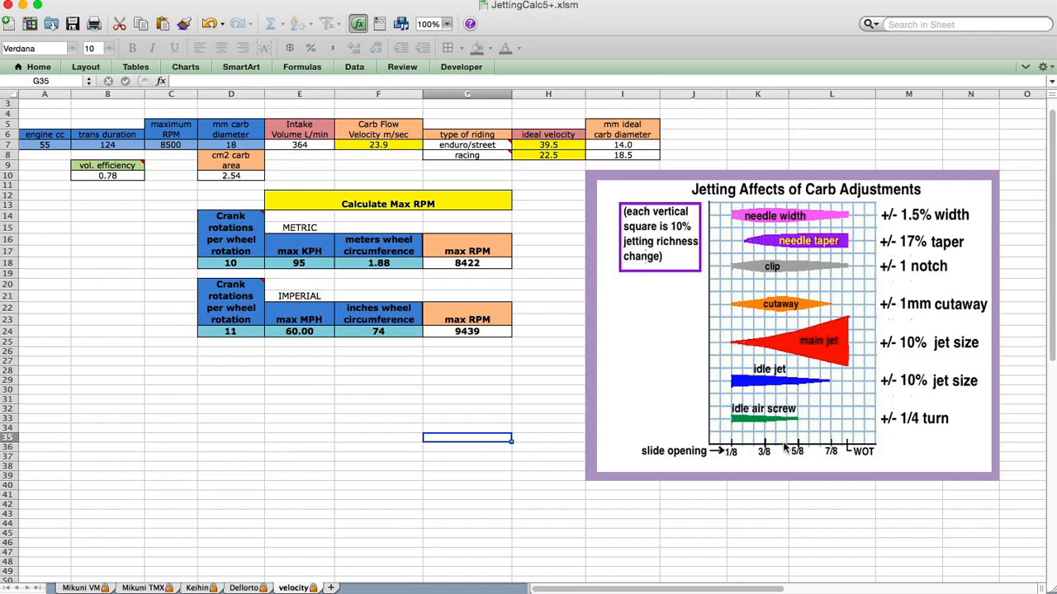
{"action": "mouse_move", "coordinate": [763, 288]}
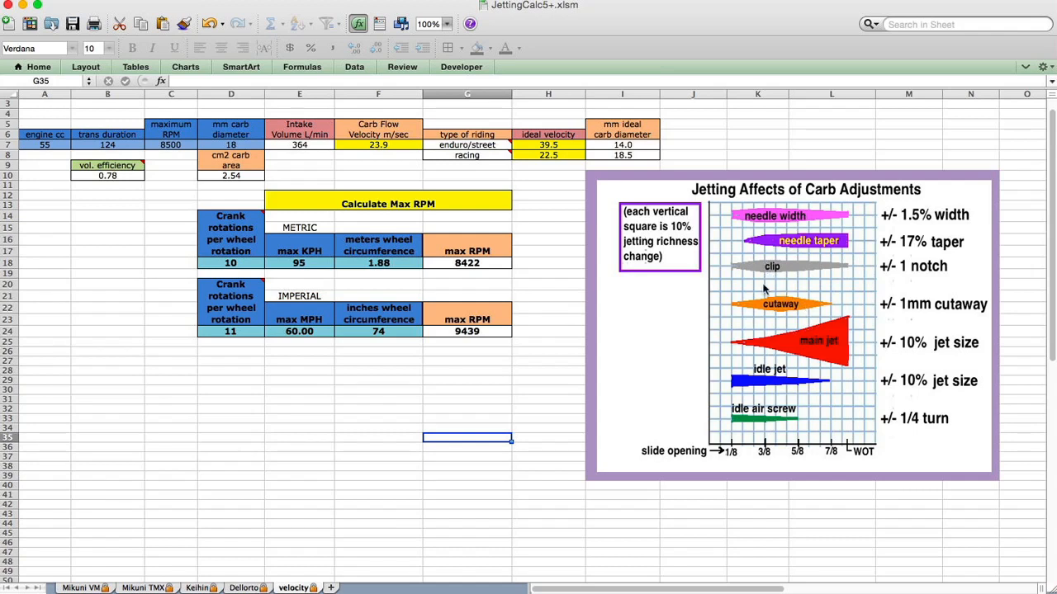
{"action": "mouse_move", "coordinate": [780, 247]}
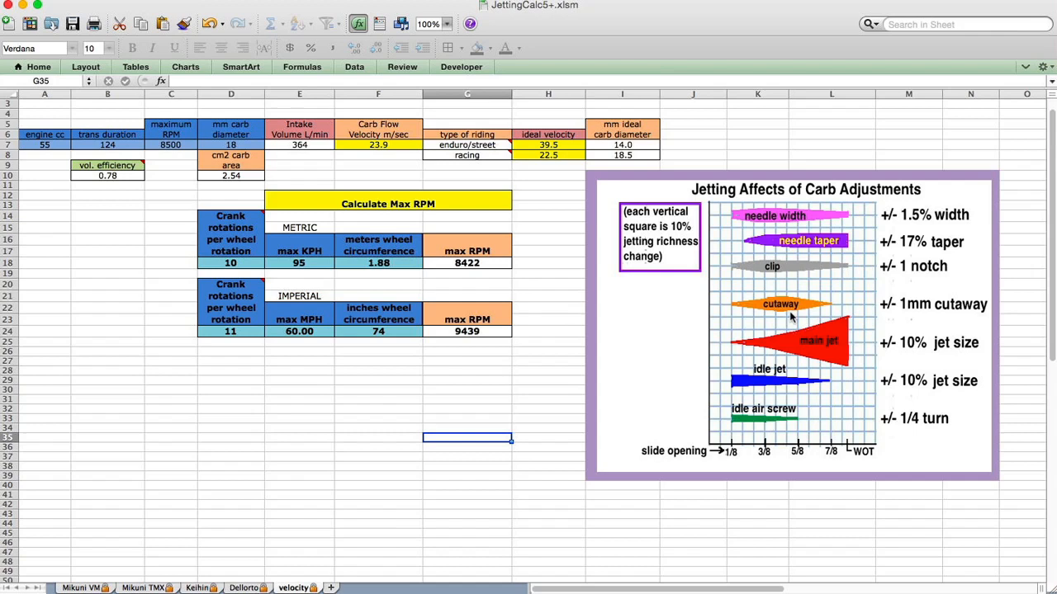
{"action": "mouse_move", "coordinate": [826, 241]}
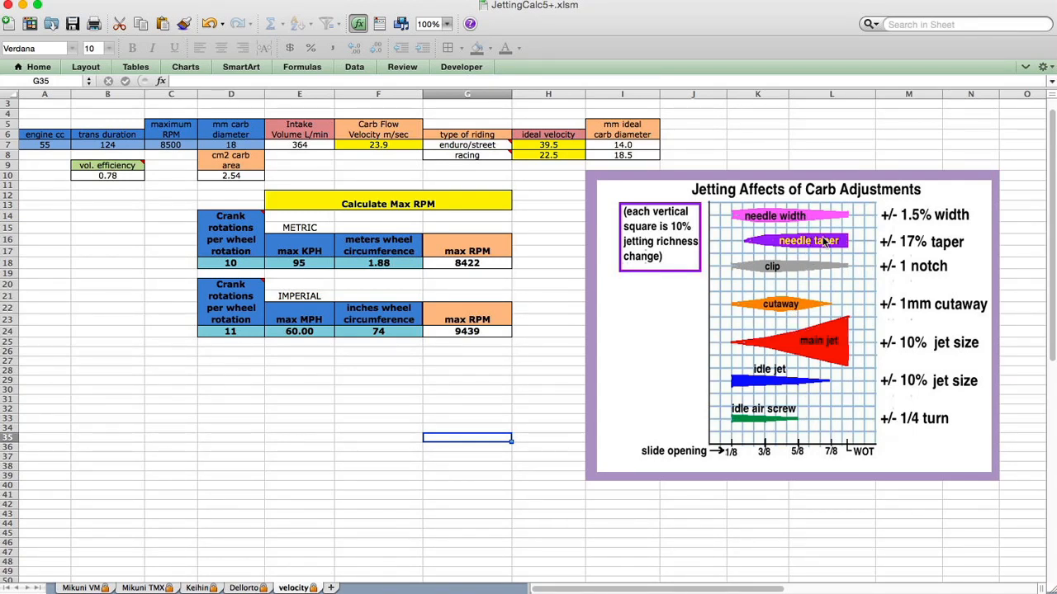
{"action": "mouse_move", "coordinate": [852, 241]}
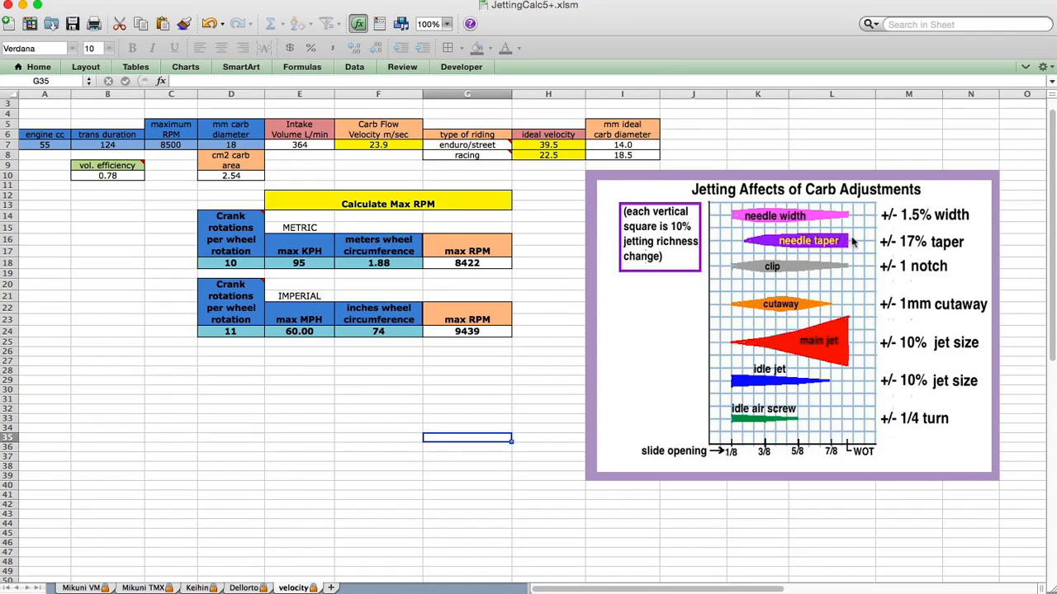
{"action": "mouse_move", "coordinate": [848, 246]}
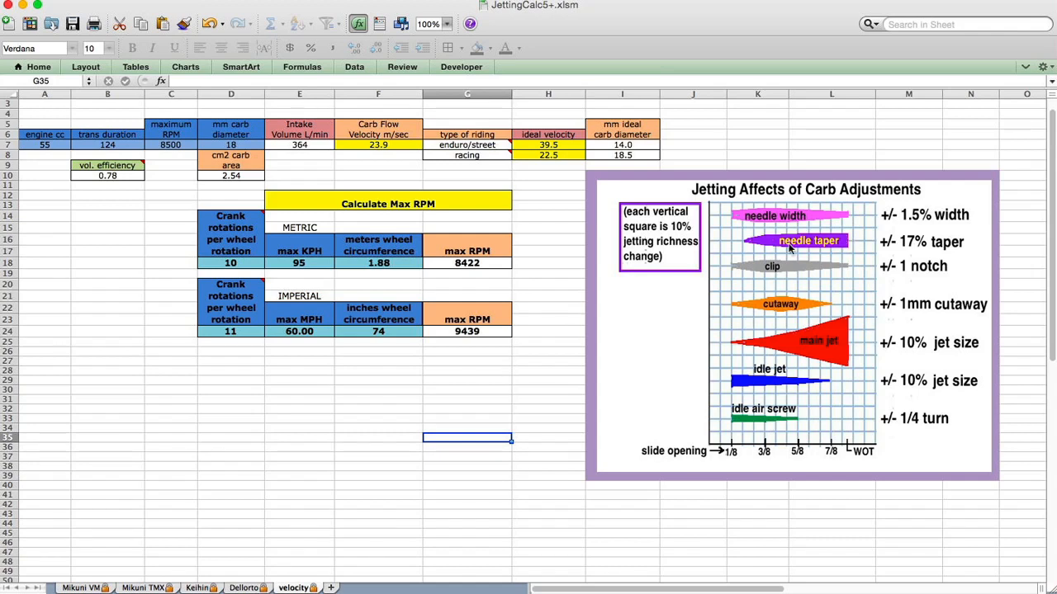
{"action": "mouse_move", "coordinate": [776, 240]}
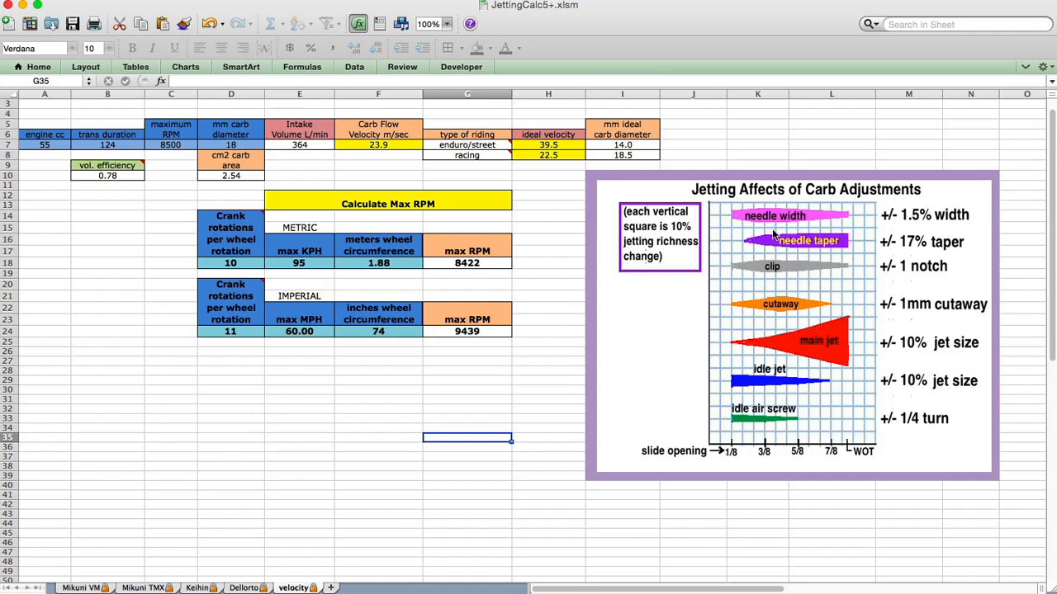
{"action": "mouse_move", "coordinate": [776, 453]}
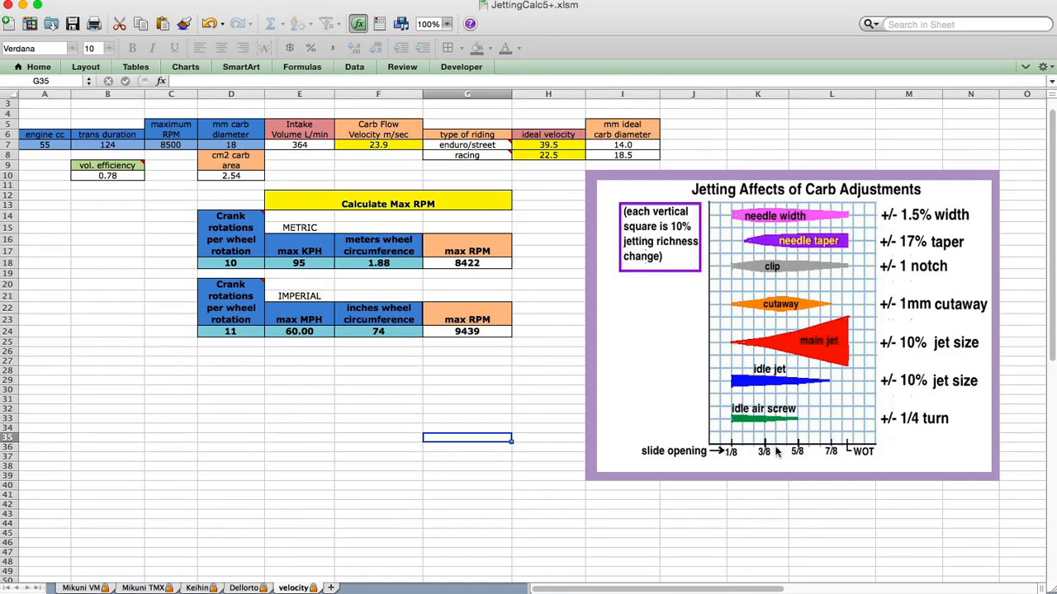
{"action": "mouse_move", "coordinate": [763, 333]}
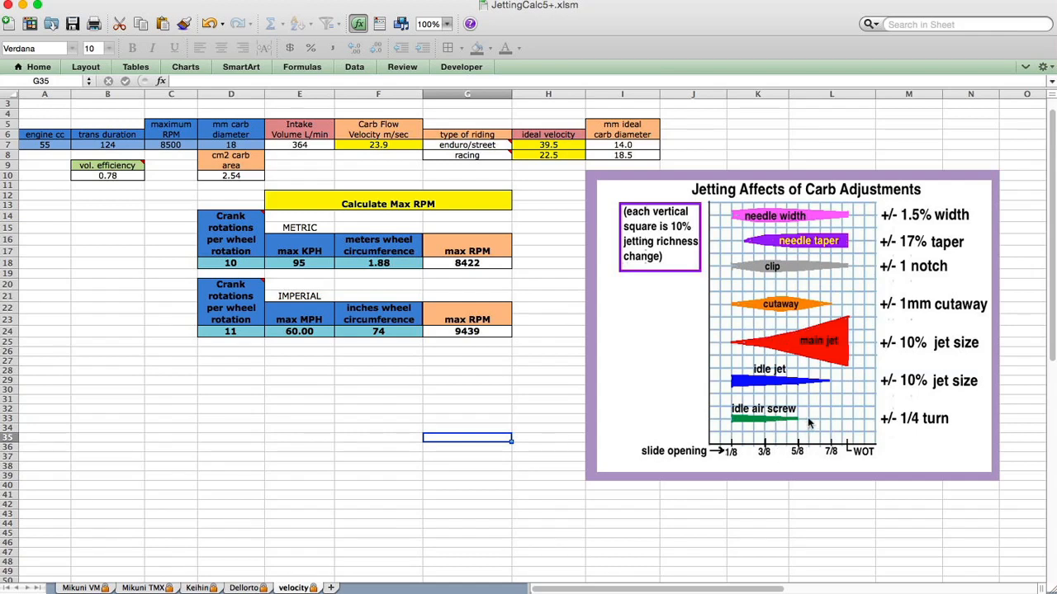
{"action": "mouse_move", "coordinate": [789, 438]}
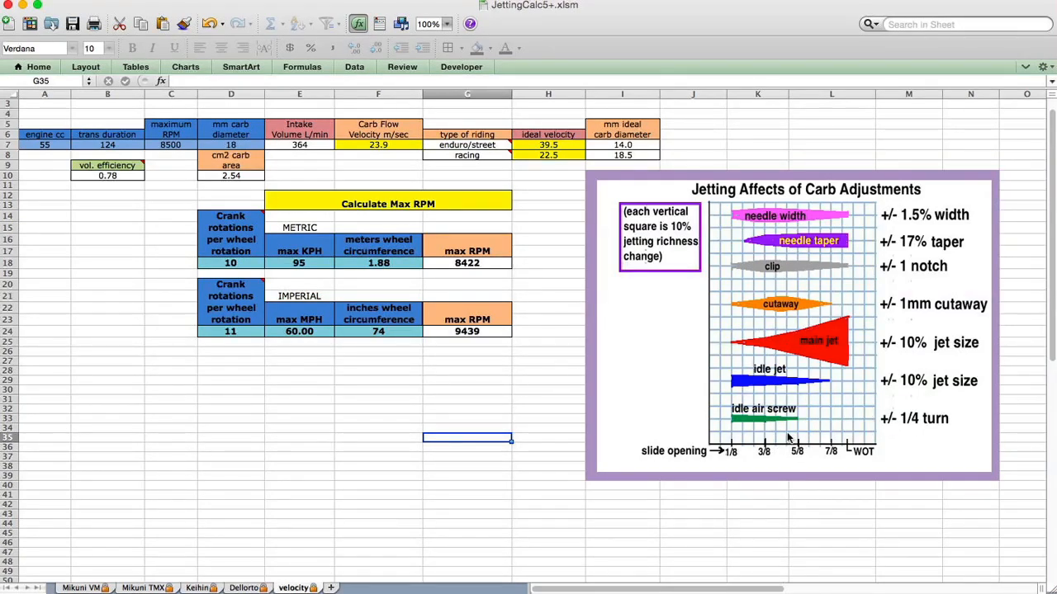
{"action": "mouse_move", "coordinate": [768, 437]}
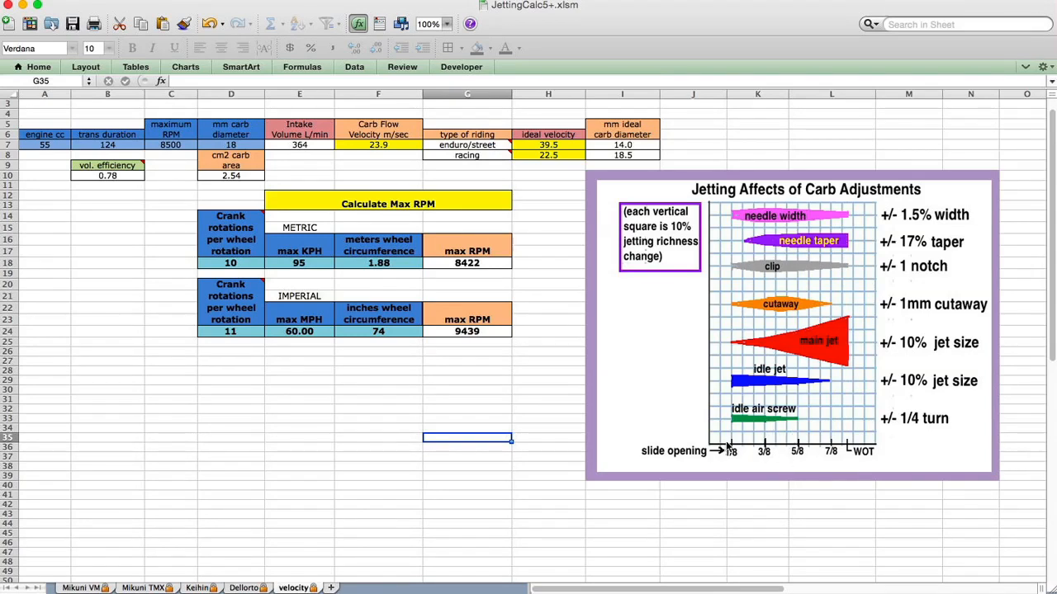
{"action": "mouse_move", "coordinate": [846, 432]}
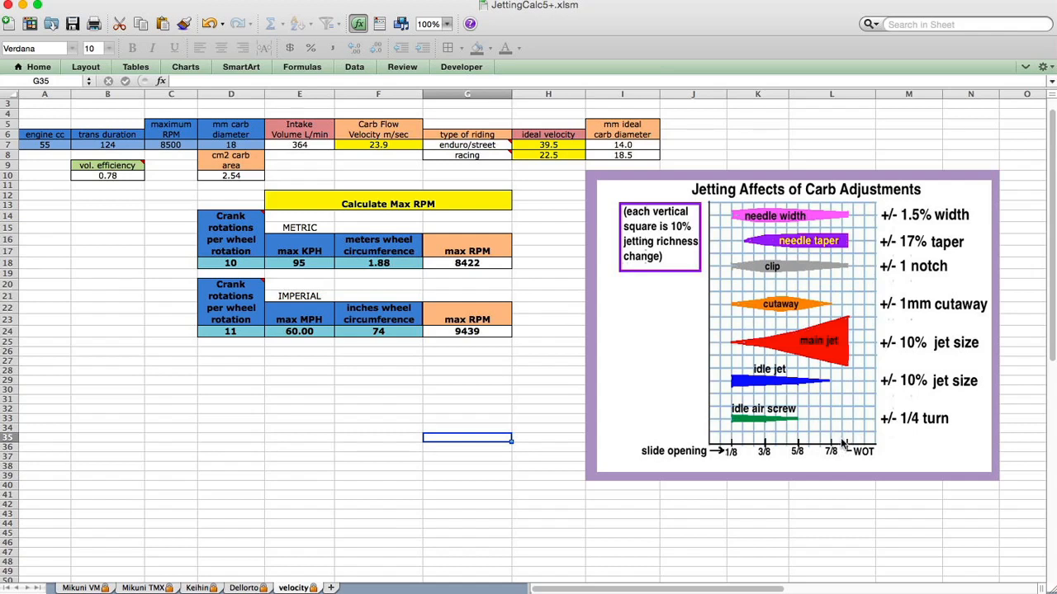
{"action": "mouse_move", "coordinate": [379, 507]}
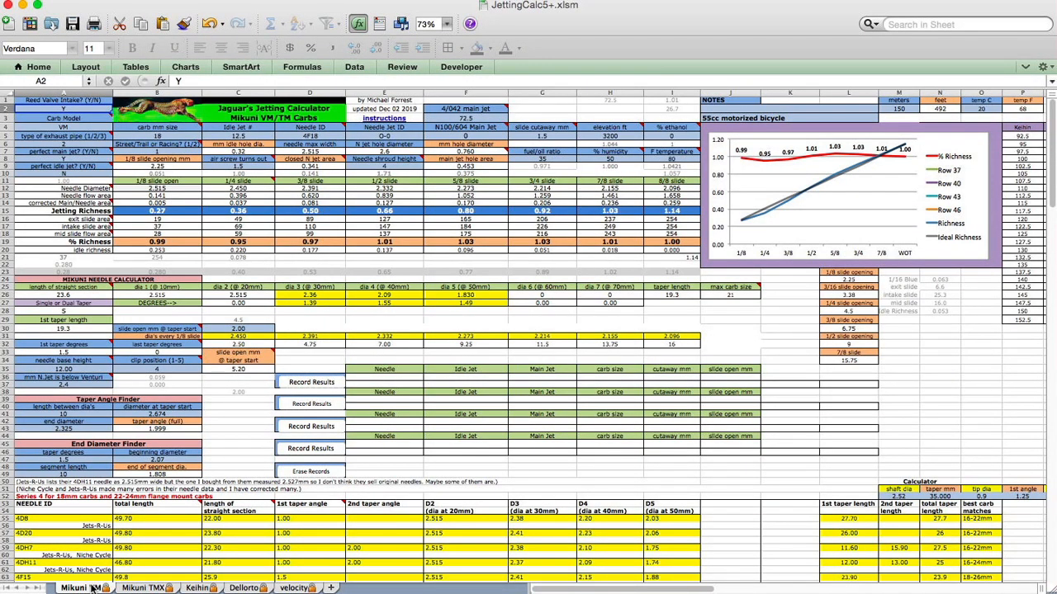
{"action": "mouse_move", "coordinate": [874, 147]}
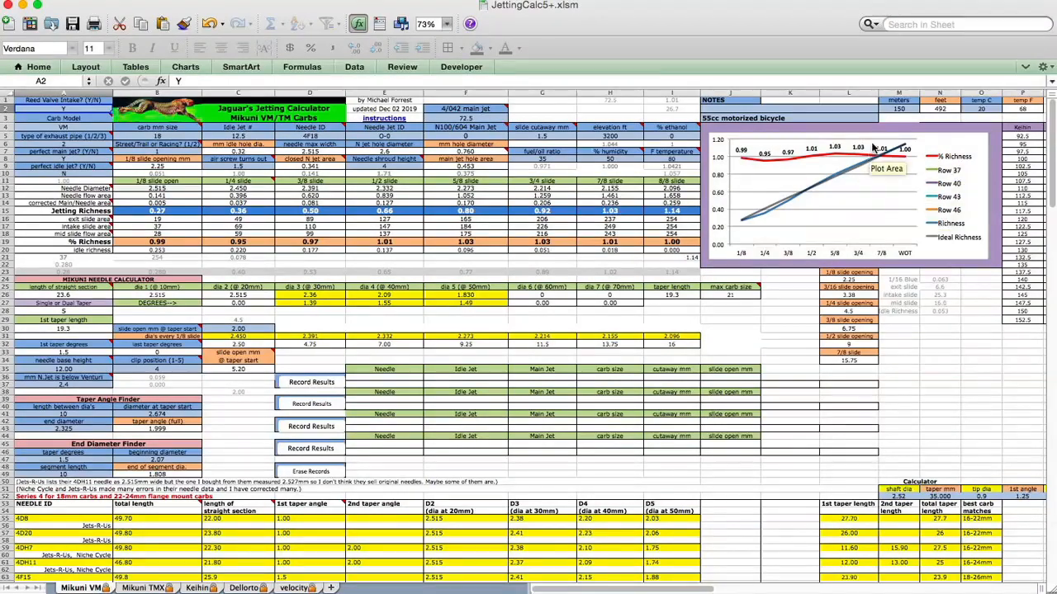
{"action": "mouse_move", "coordinate": [817, 256]}
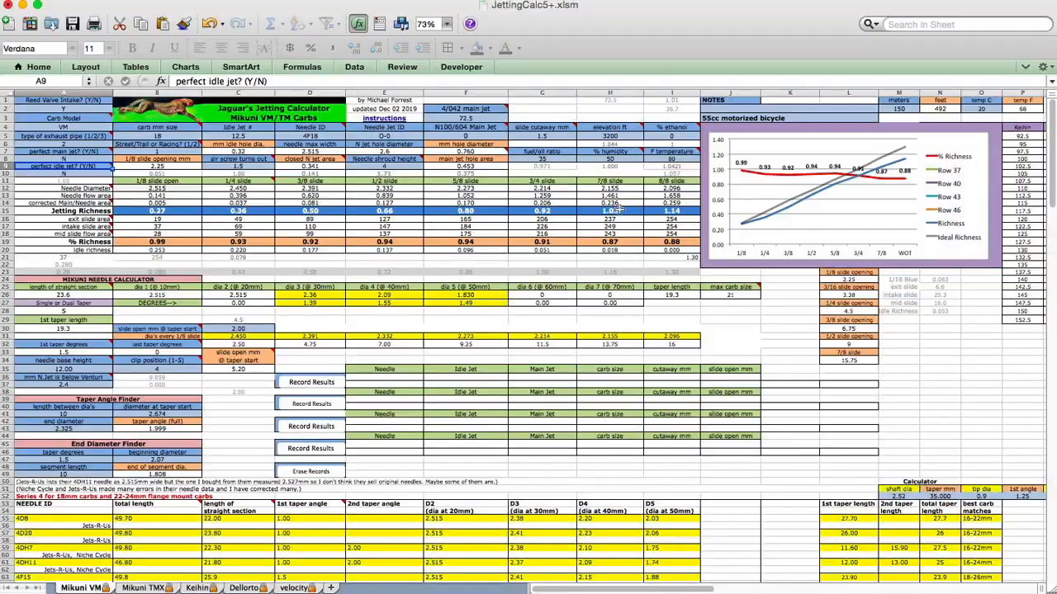
{"action": "mouse_move", "coordinate": [858, 172]}
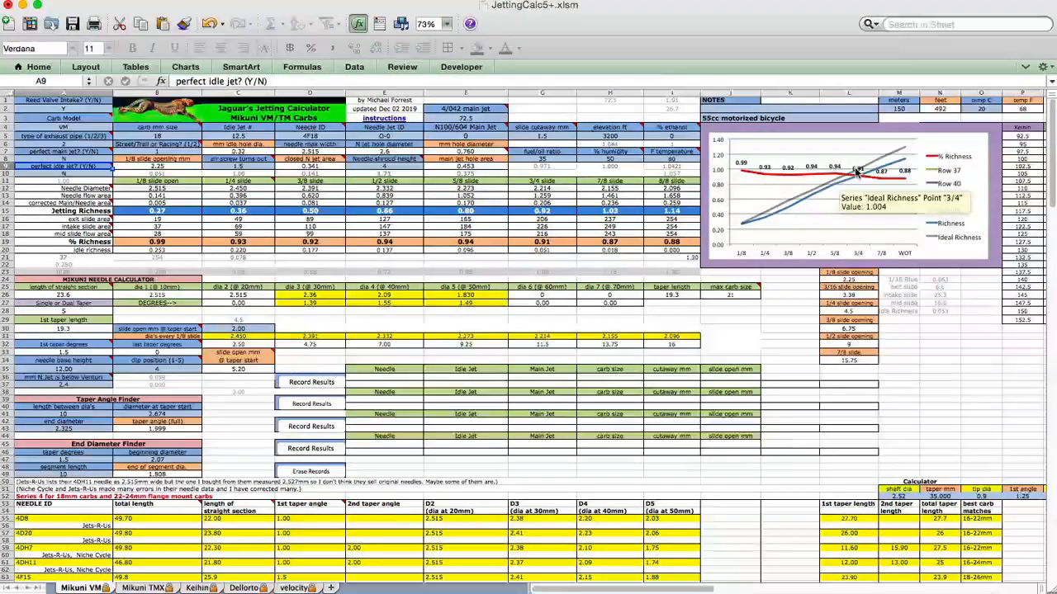
{"action": "mouse_move", "coordinate": [900, 155]}
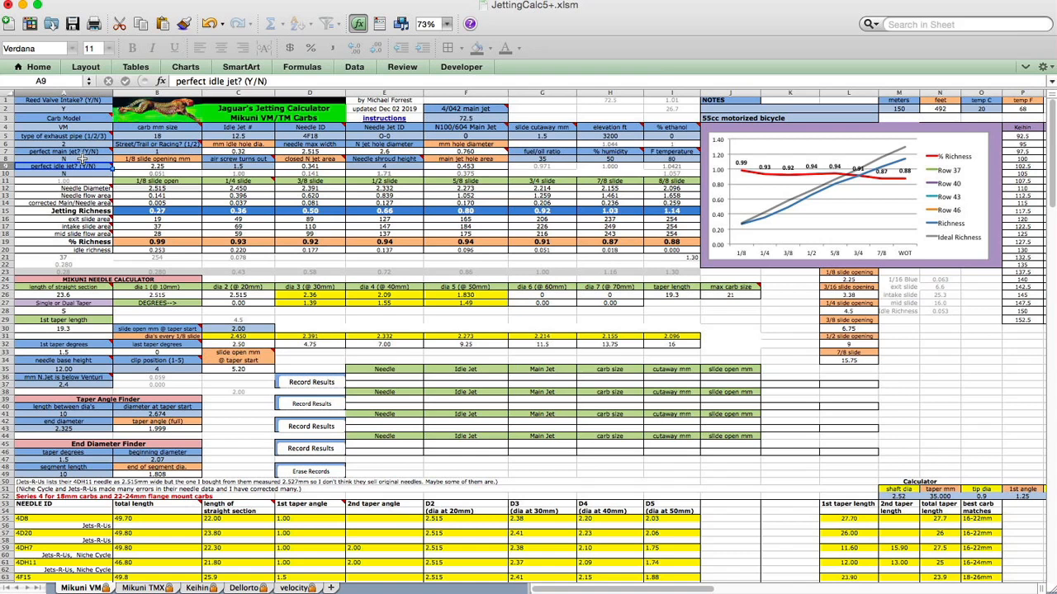
{"action": "mouse_move", "coordinate": [907, 158]}
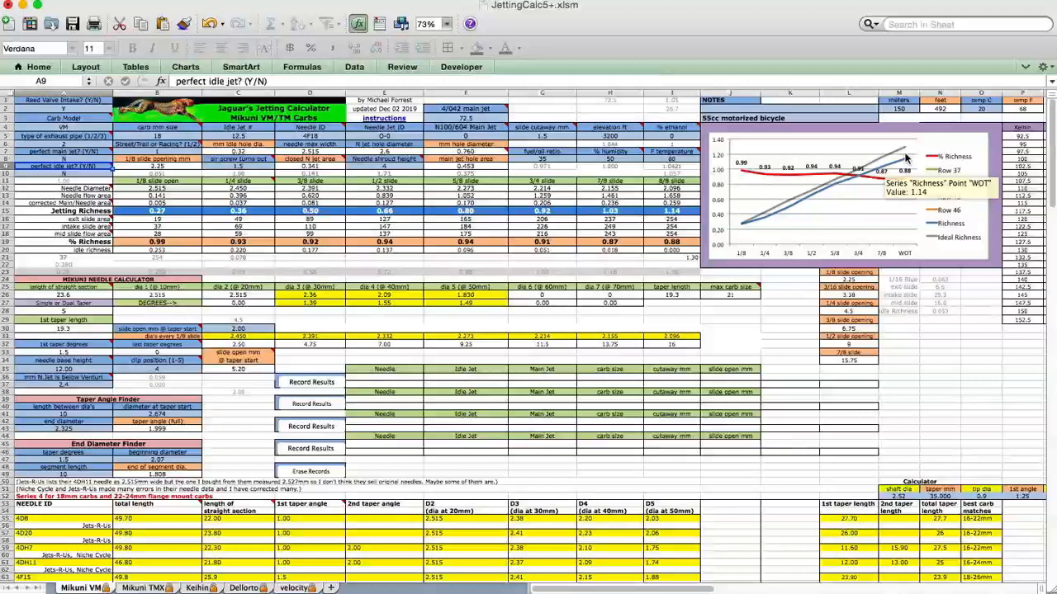
{"action": "mouse_move", "coordinate": [888, 168]}
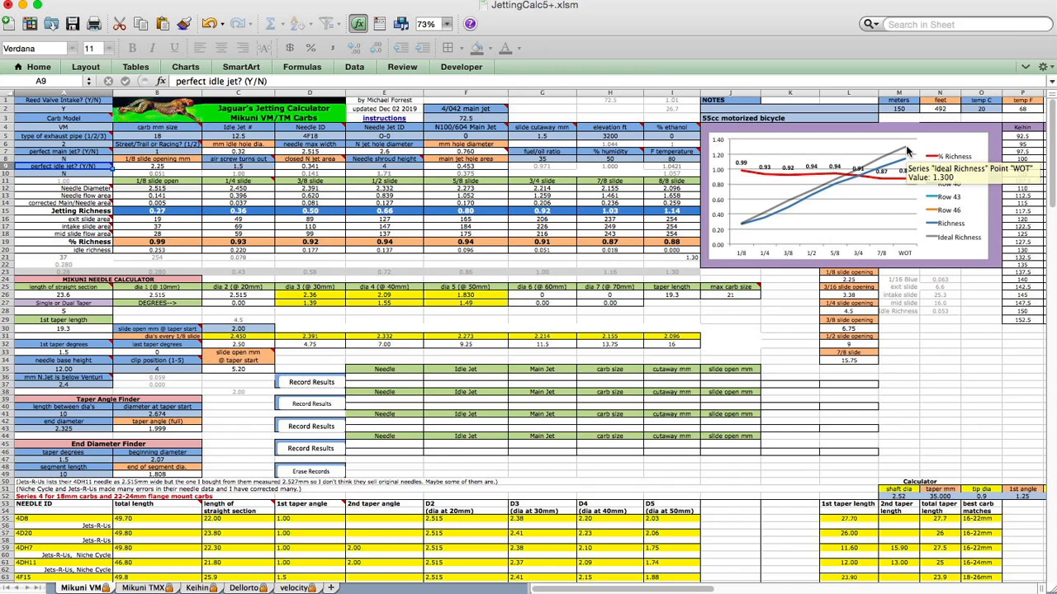
{"action": "mouse_move", "coordinate": [912, 163]}
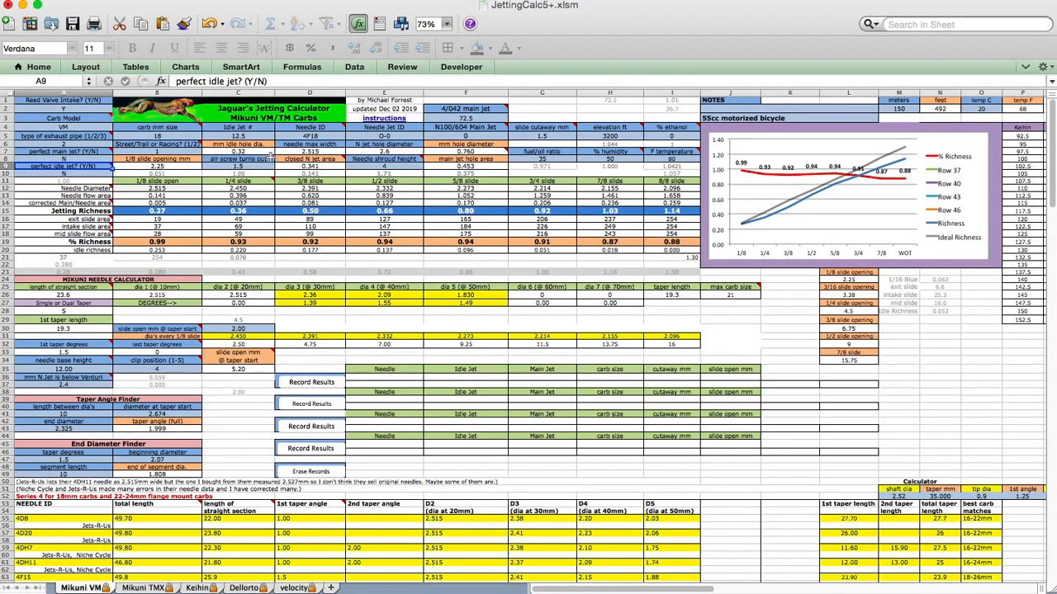
{"action": "mouse_move", "coordinate": [817, 201]}
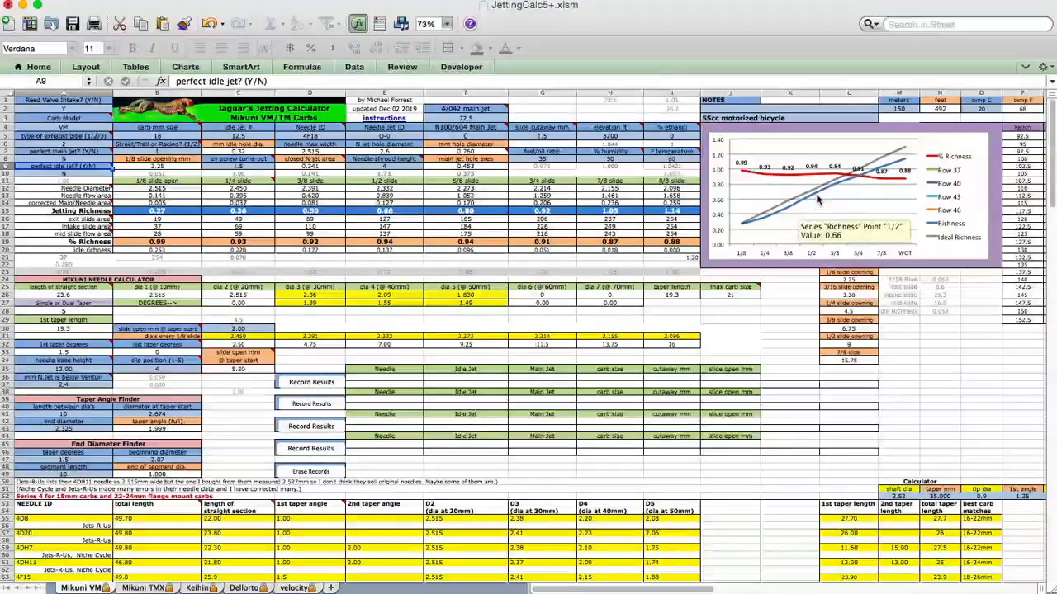
{"action": "mouse_move", "coordinate": [855, 173]}
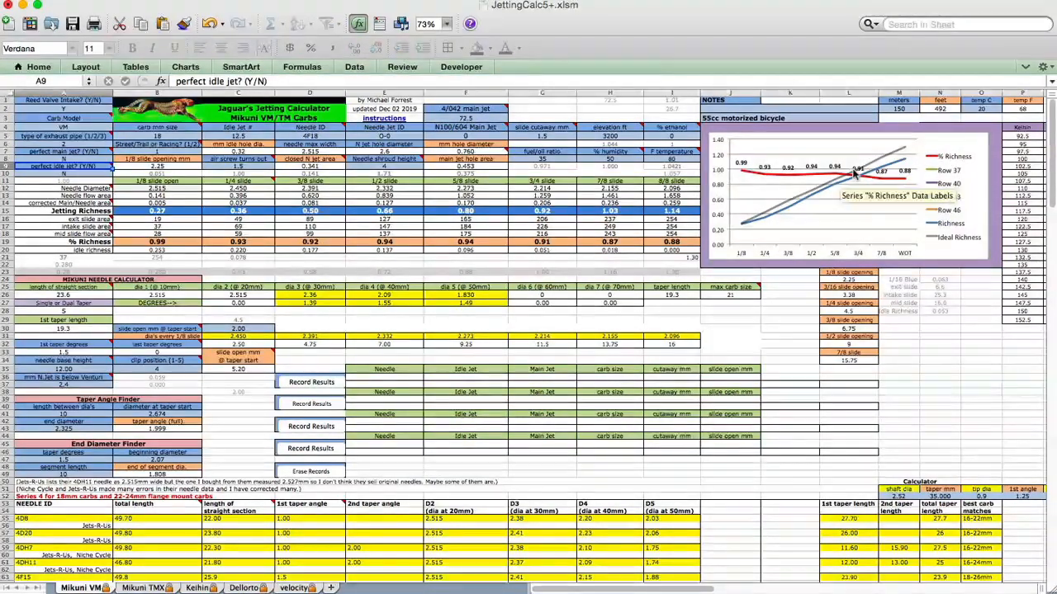
{"action": "mouse_move", "coordinate": [822, 188]}
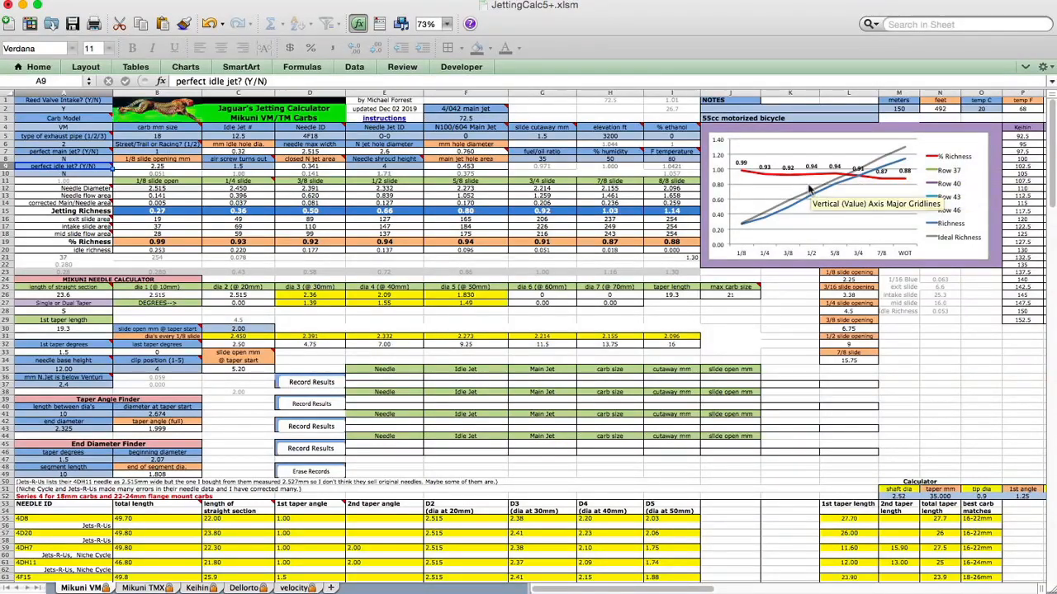
{"action": "mouse_move", "coordinate": [833, 228]}
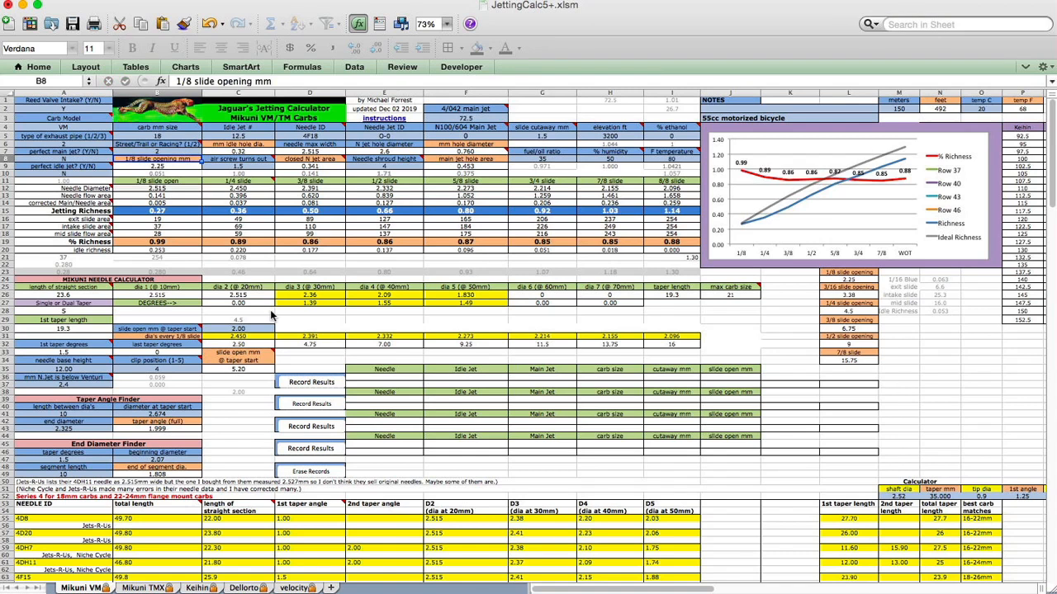
{"action": "mouse_move", "coordinate": [779, 230]}
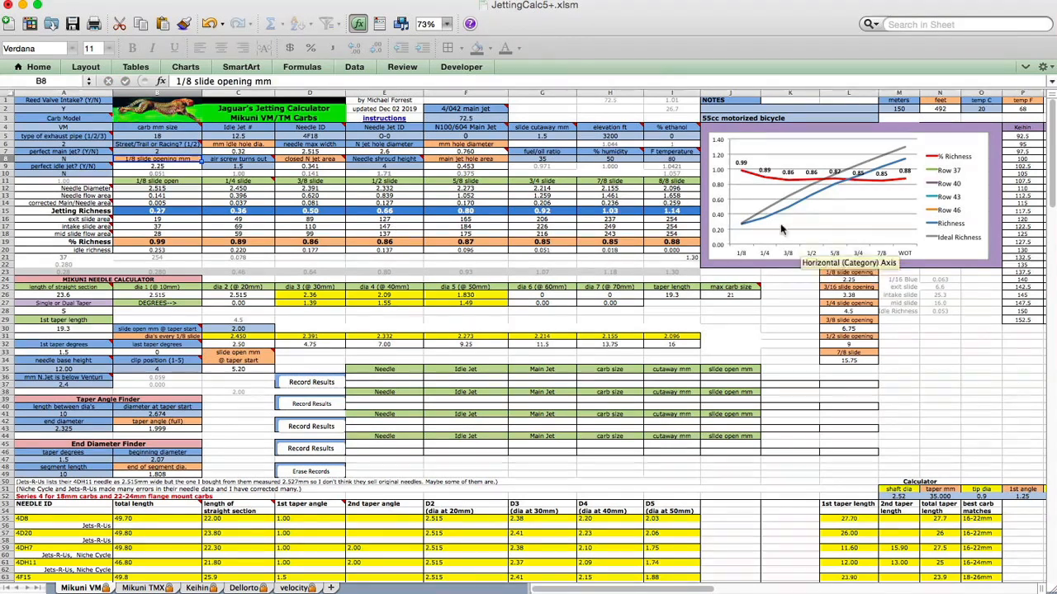
{"action": "mouse_move", "coordinate": [767, 215]}
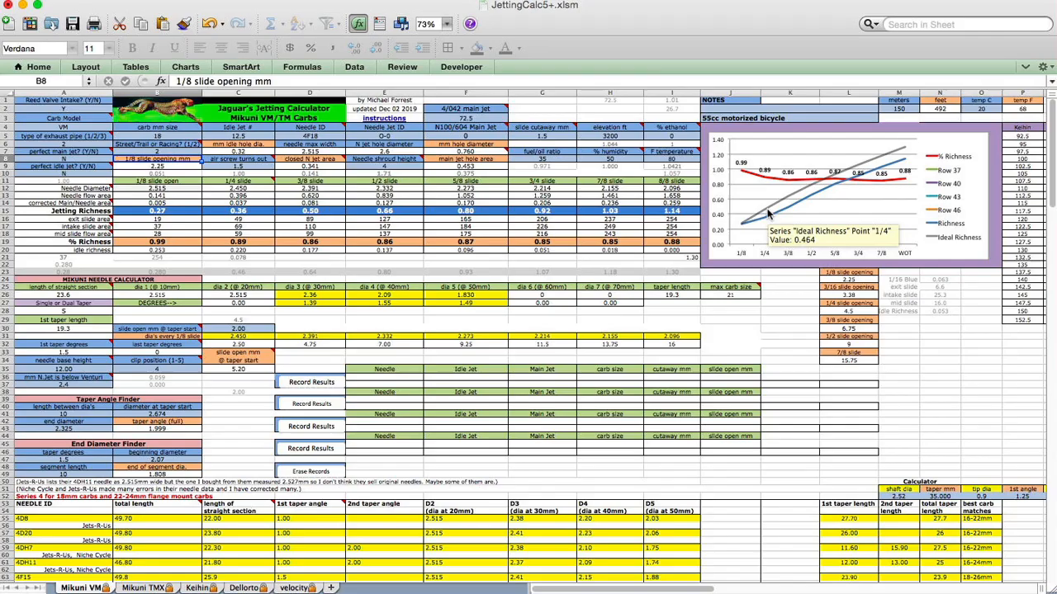
{"action": "mouse_move", "coordinate": [832, 178]}
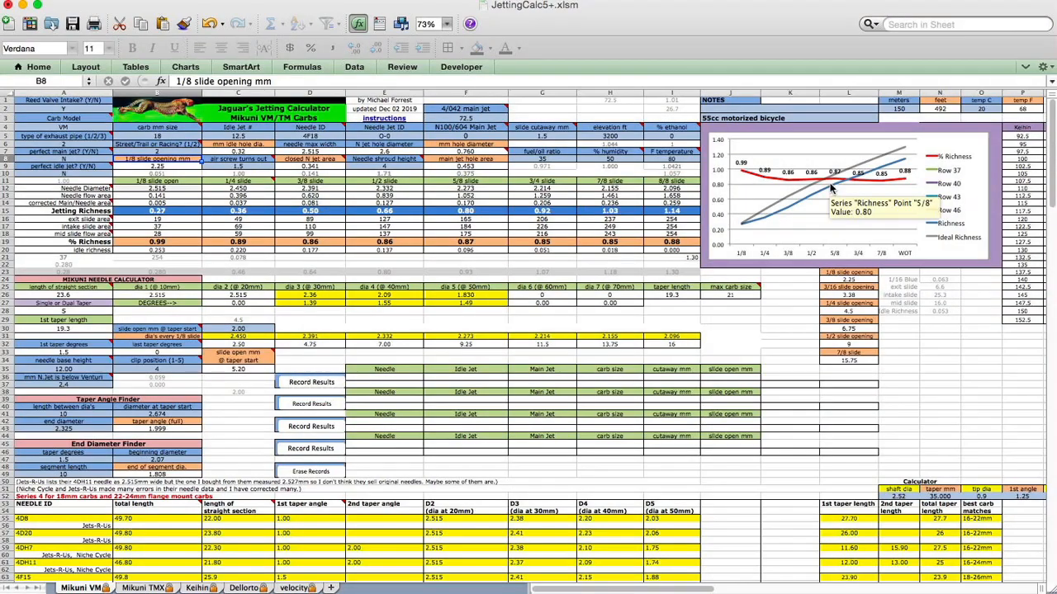
{"action": "mouse_move", "coordinate": [829, 179]}
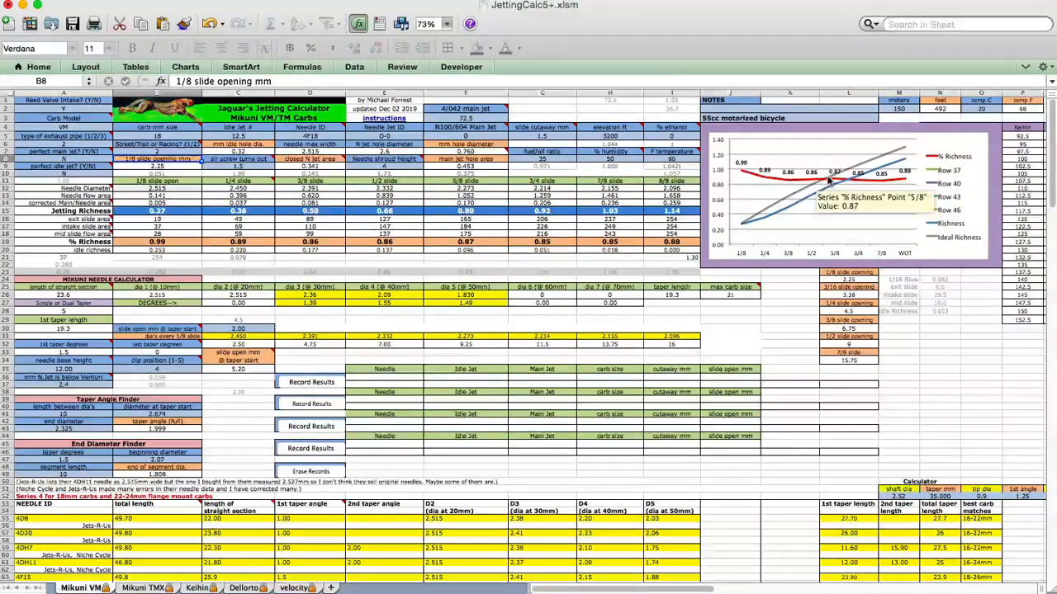
{"action": "mouse_move", "coordinate": [819, 188]}
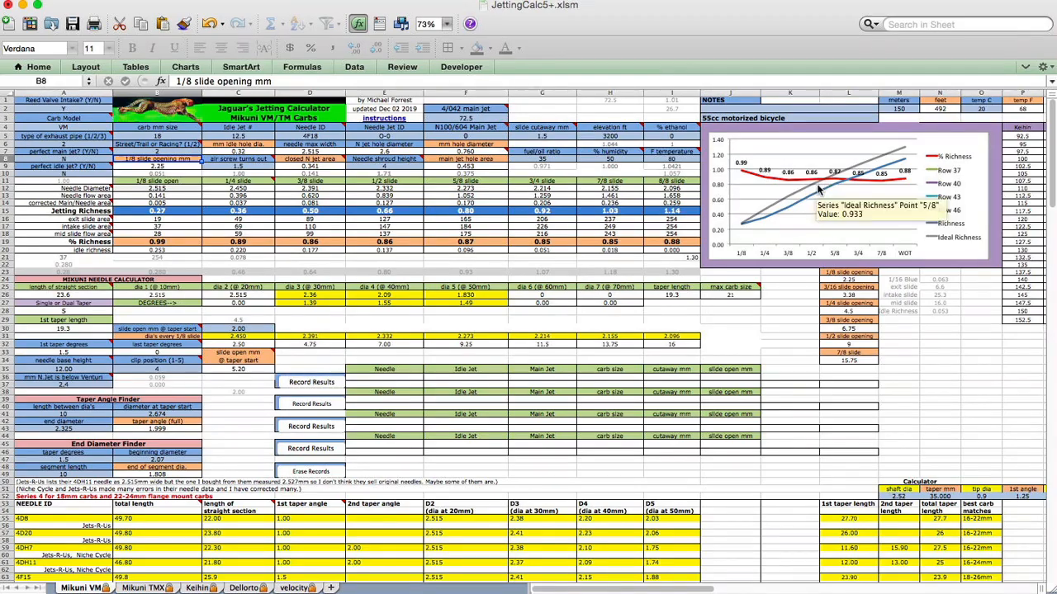
{"action": "mouse_move", "coordinate": [796, 202]}
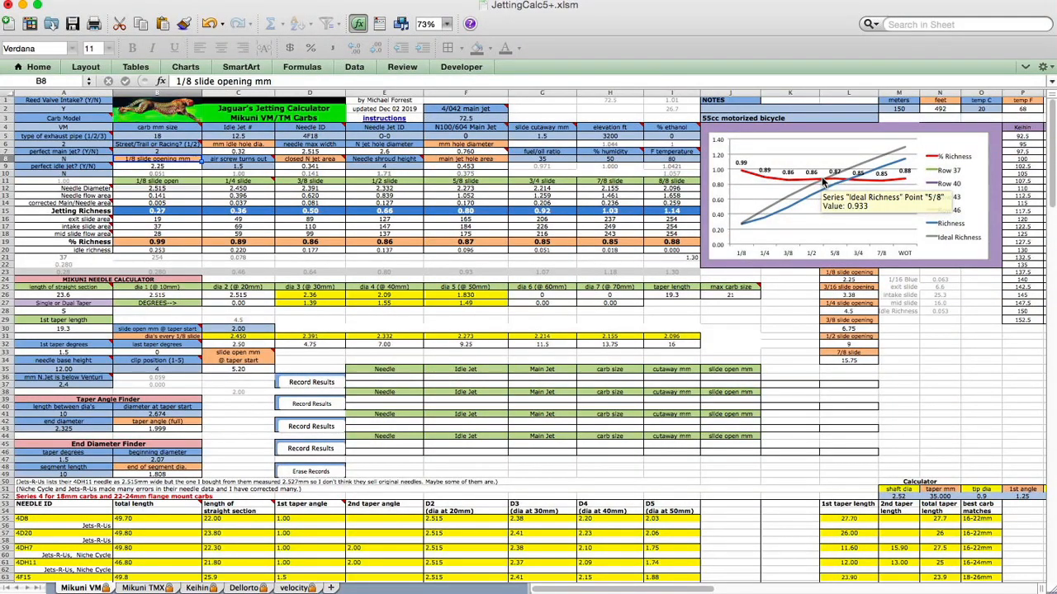
{"action": "mouse_move", "coordinate": [859, 175]}
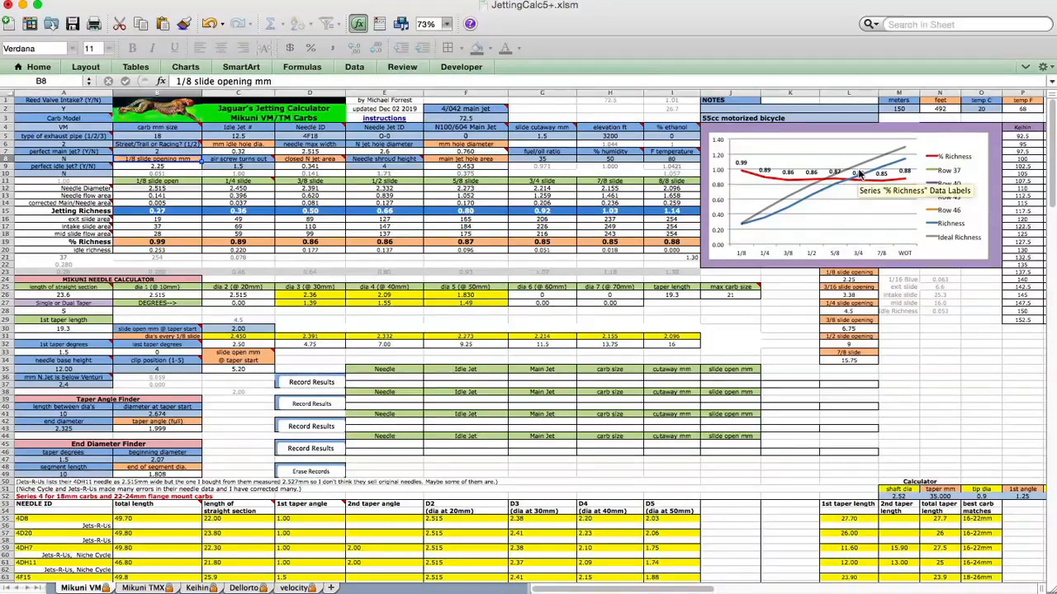
{"action": "mouse_move", "coordinate": [838, 182]}
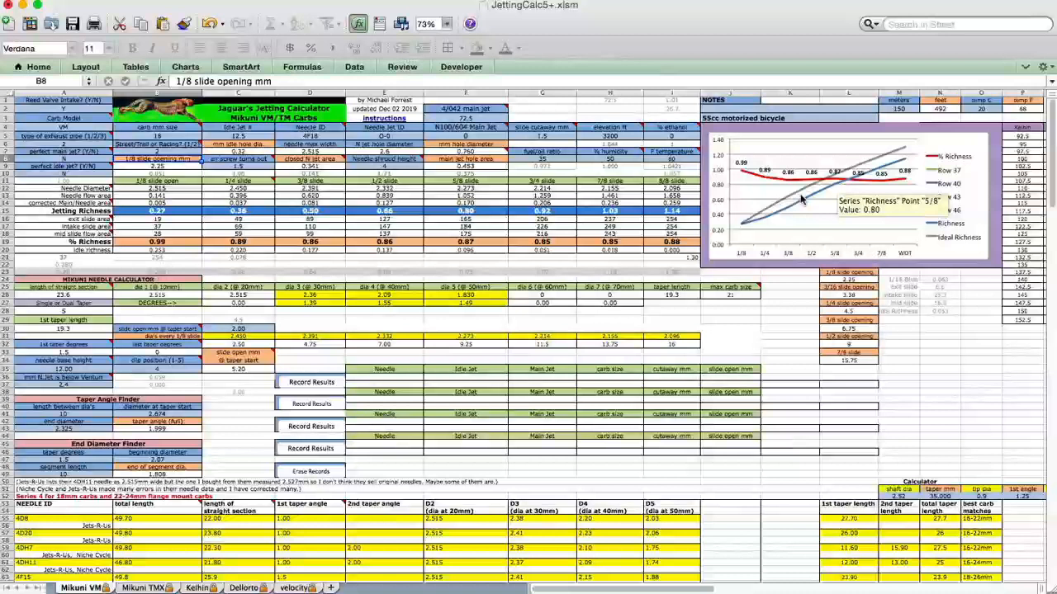
{"action": "mouse_move", "coordinate": [761, 225]}
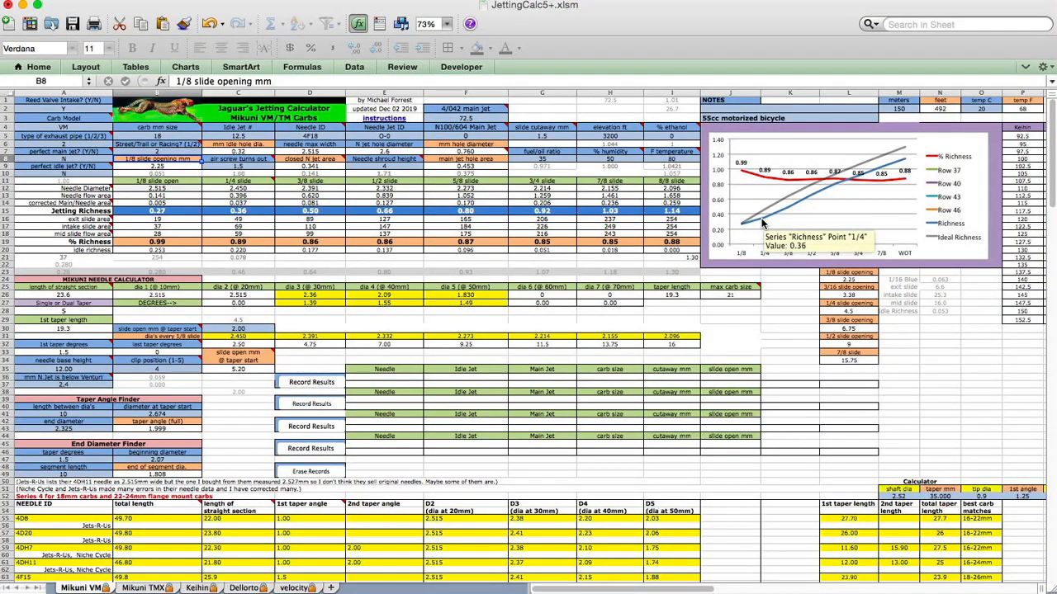
{"action": "mouse_move", "coordinate": [867, 179]}
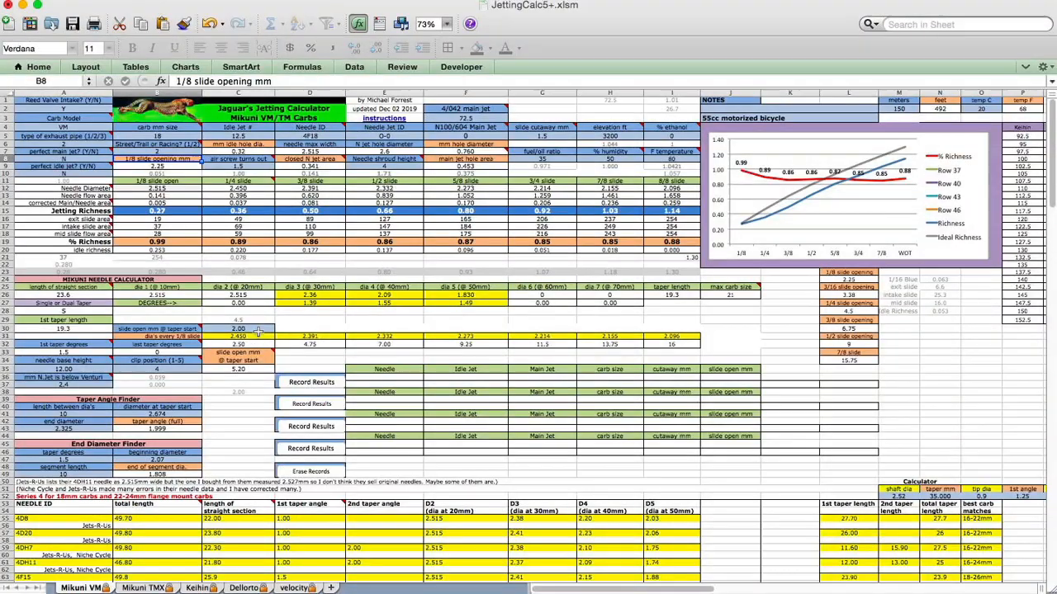
{"action": "mouse_move", "coordinate": [868, 205]}
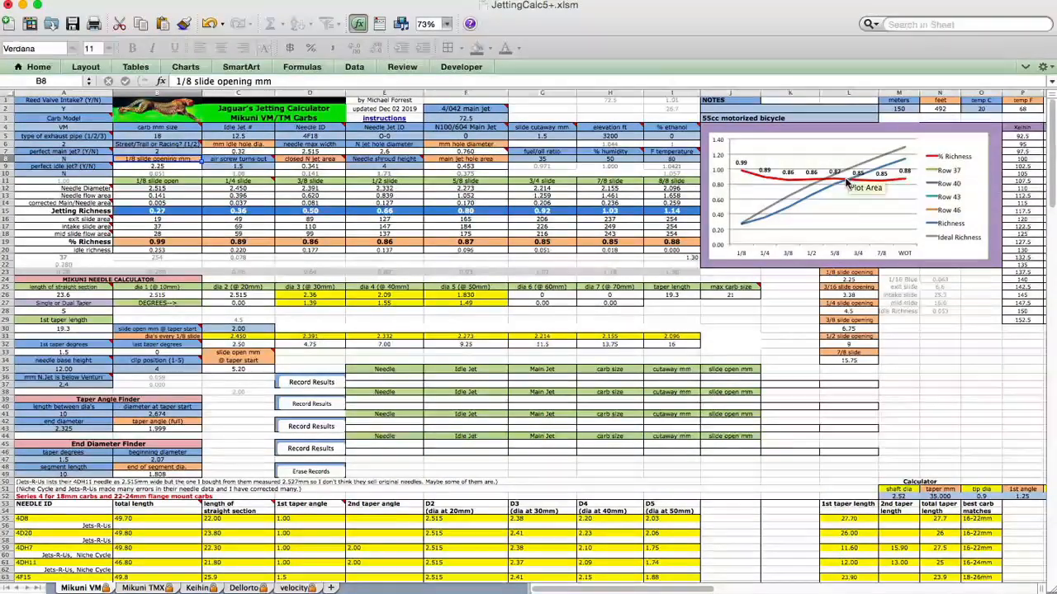
{"action": "mouse_move", "coordinate": [743, 173]}
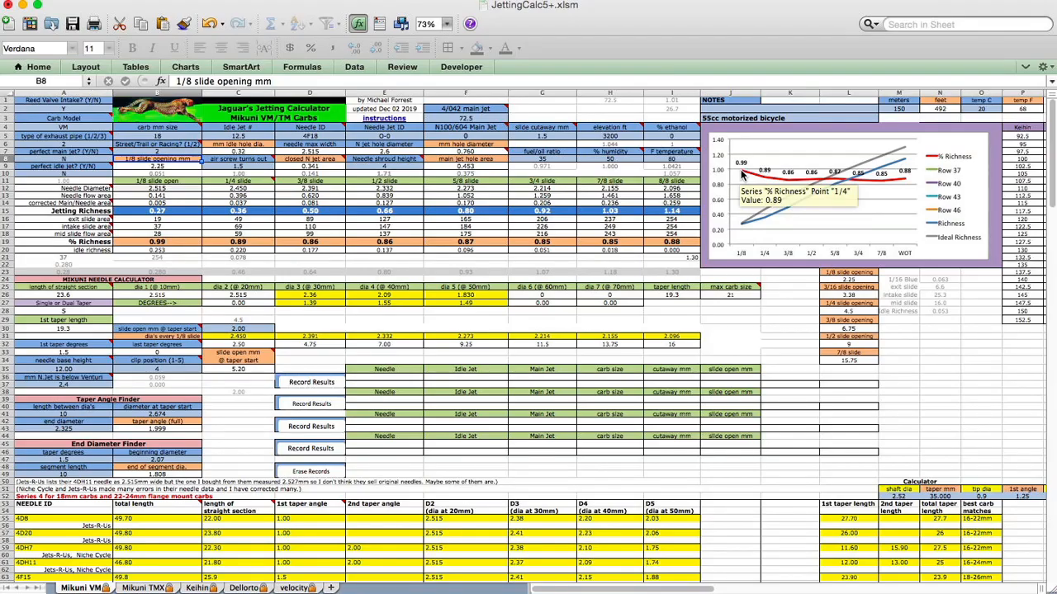
{"action": "mouse_move", "coordinate": [806, 173]}
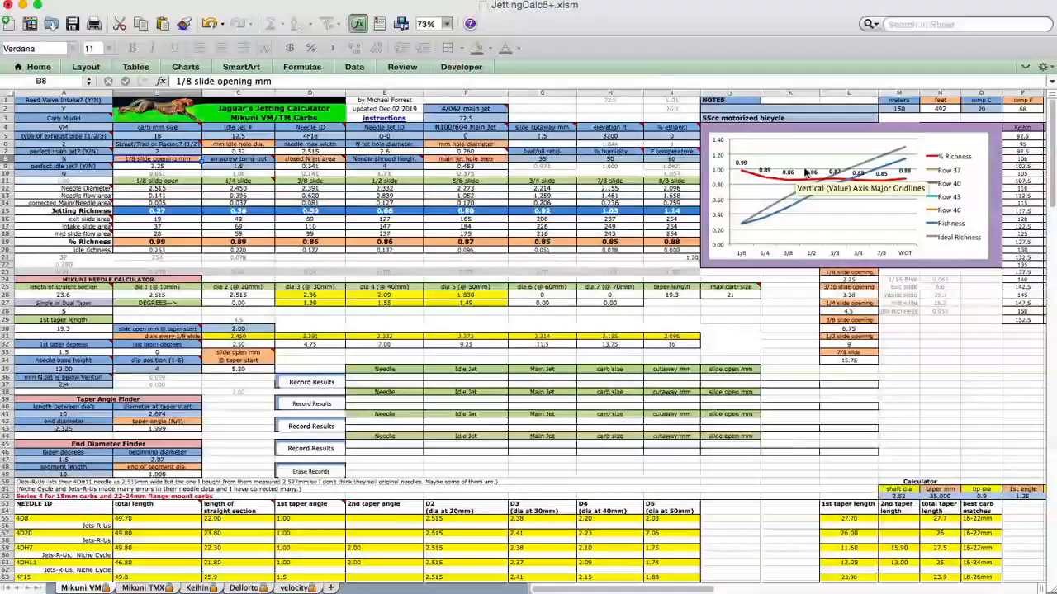
{"action": "mouse_move", "coordinate": [818, 179]}
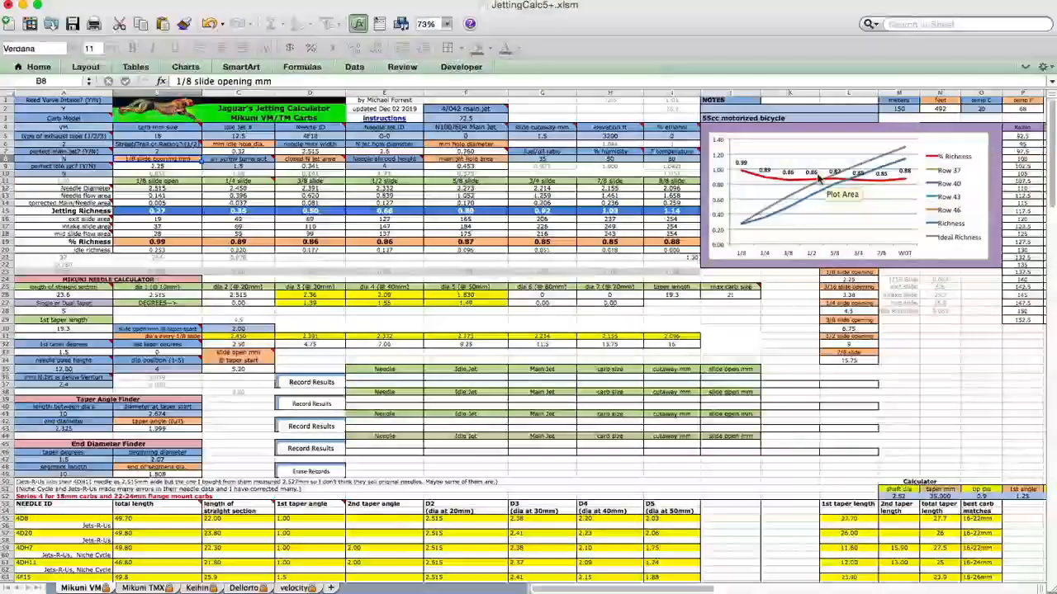
{"action": "mouse_move", "coordinate": [877, 232]}
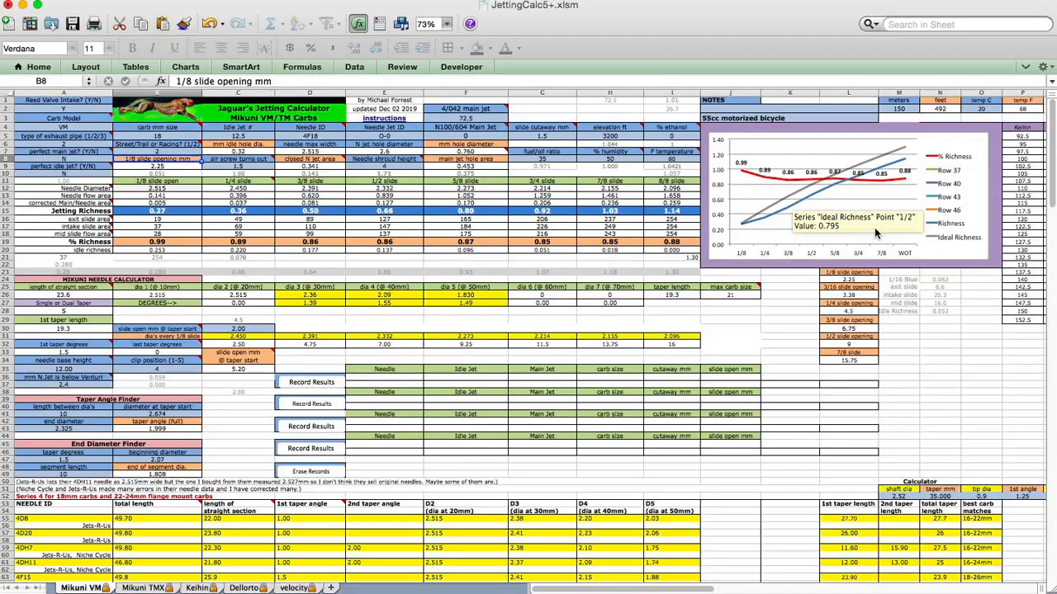
{"action": "mouse_move", "coordinate": [855, 205]}
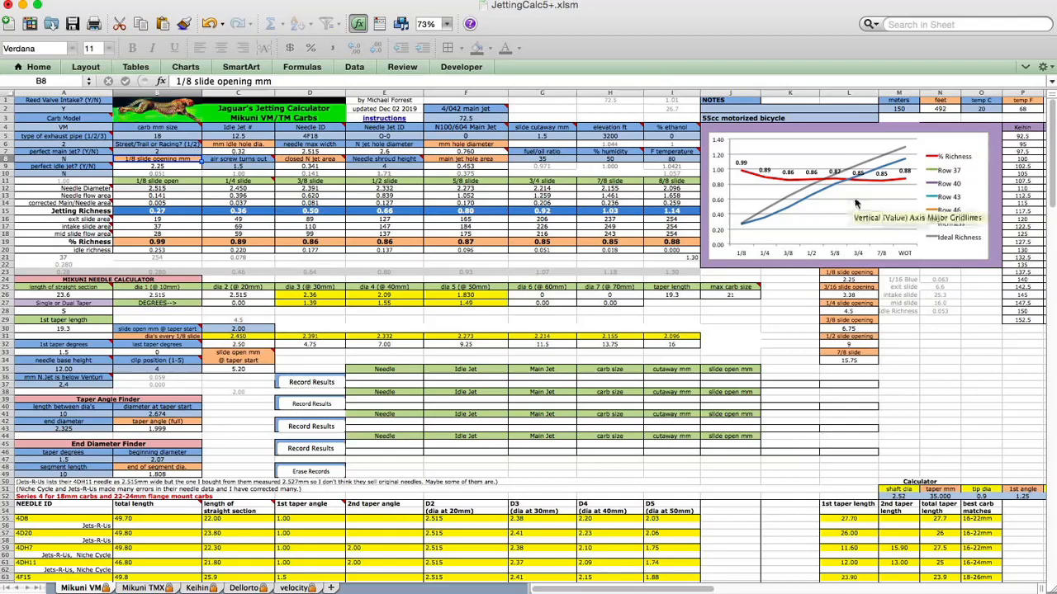
{"action": "mouse_move", "coordinate": [891, 201]}
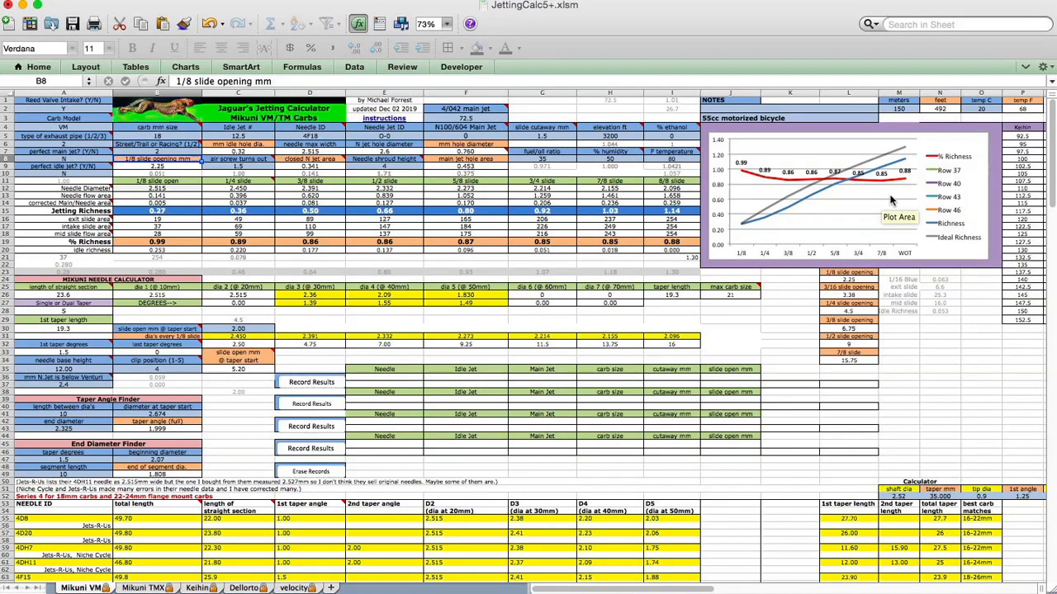
{"action": "mouse_move", "coordinate": [859, 174]}
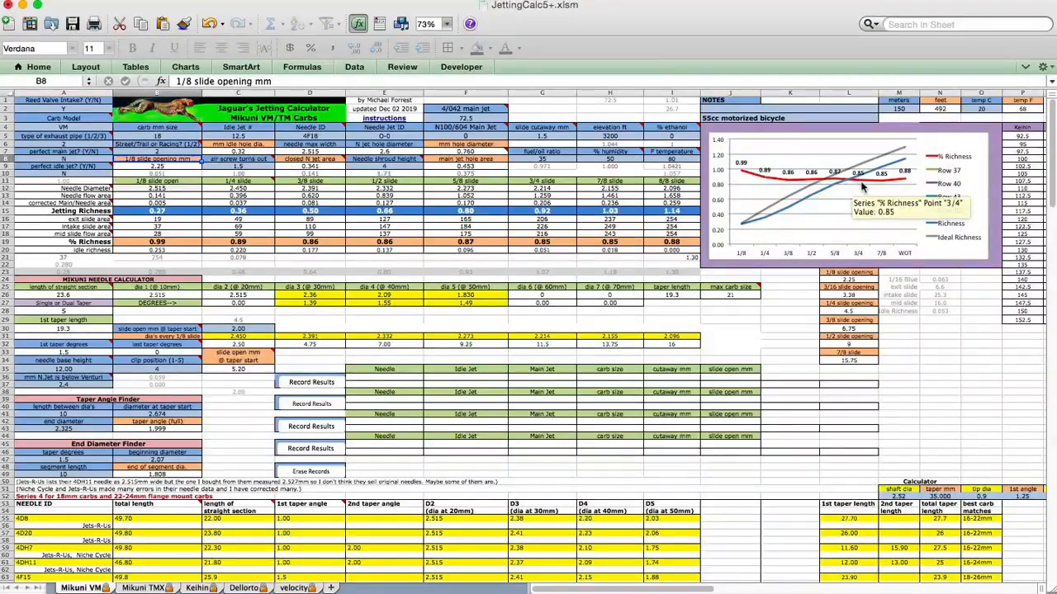
{"action": "mouse_move", "coordinate": [901, 173]}
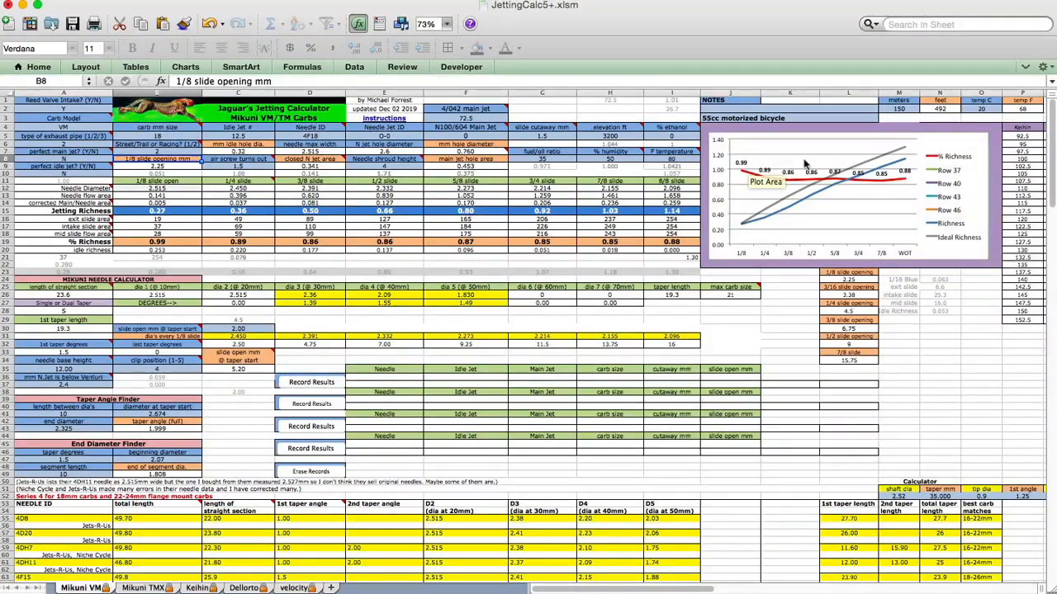
{"action": "mouse_move", "coordinate": [878, 162]}
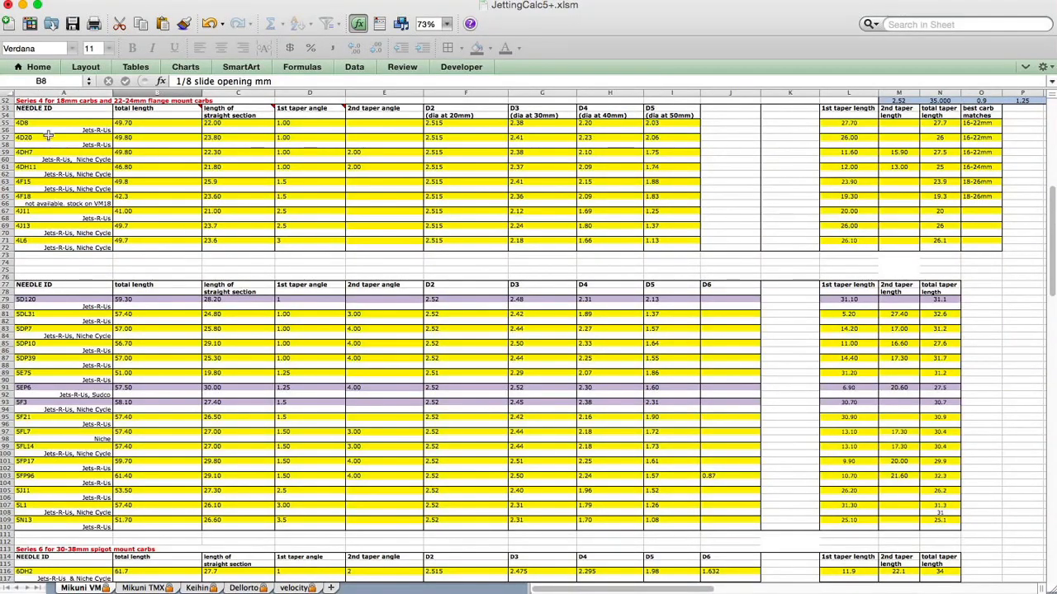
{"action": "mouse_move", "coordinate": [26, 492]}
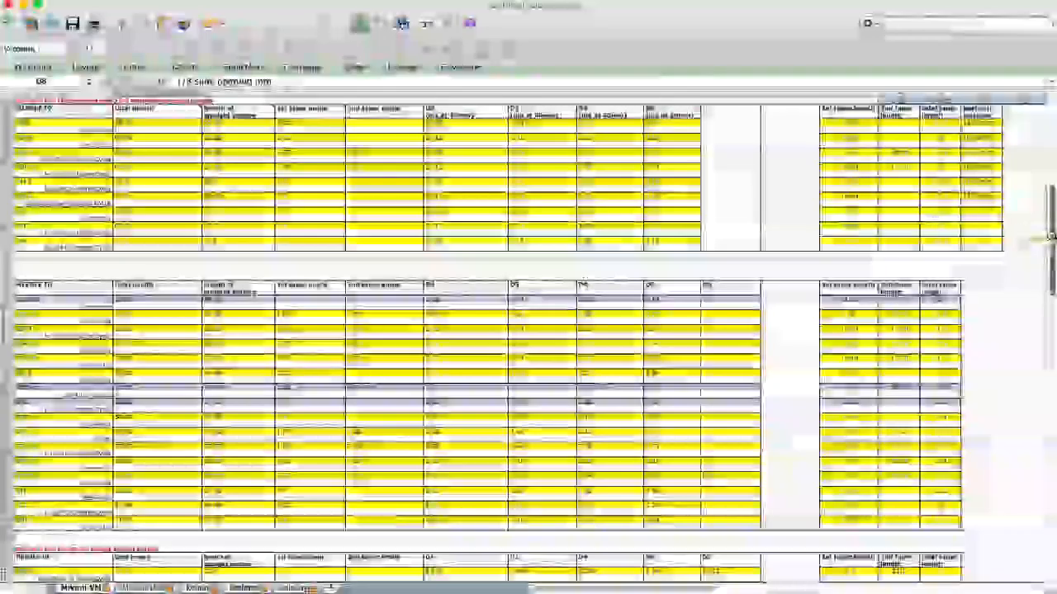
{"action": "scroll", "scroll_direction": "down", "scroll_amount": 3}
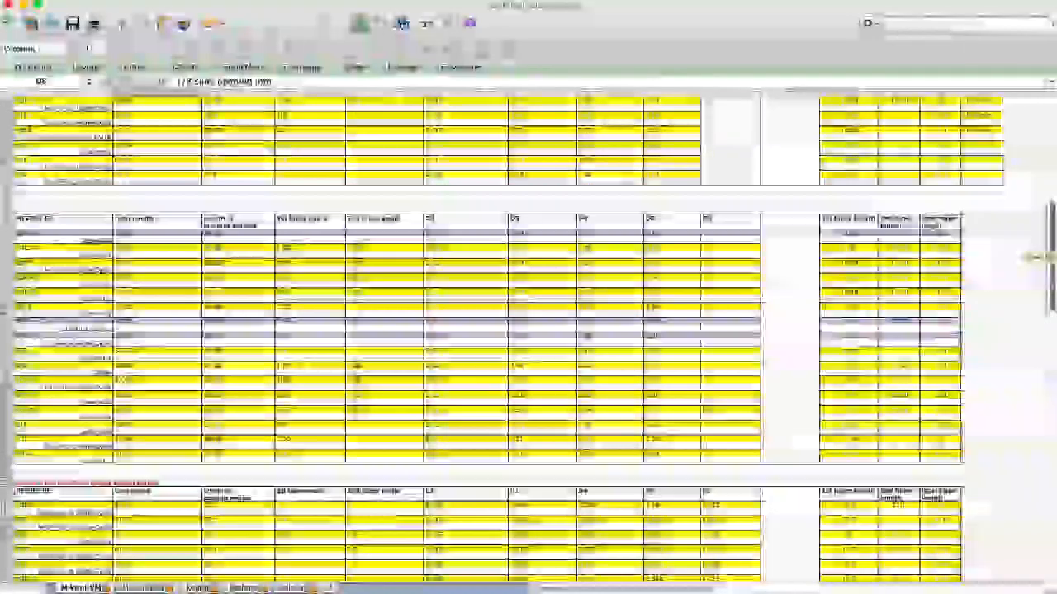
{"action": "scroll", "scroll_direction": "down", "scroll_amount": 3}
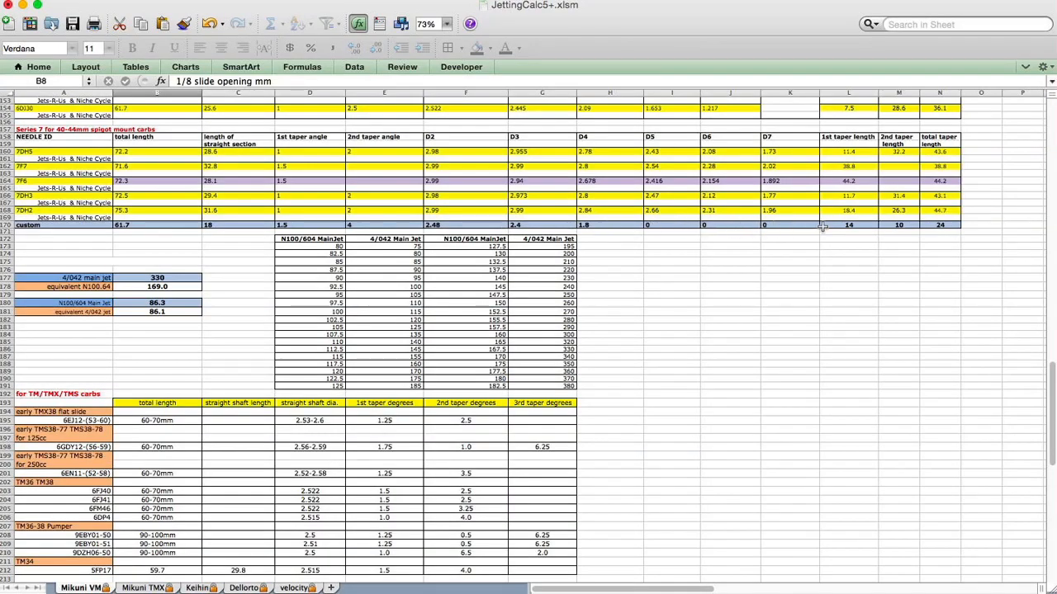
{"action": "mouse_move", "coordinate": [867, 234]}
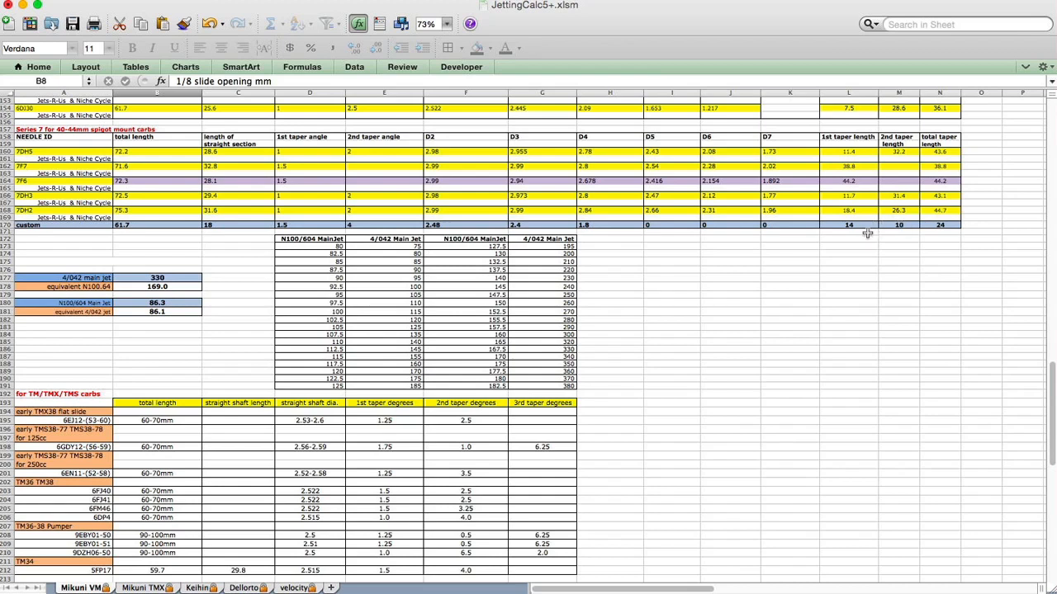
{"action": "mouse_move", "coordinate": [159, 180]}
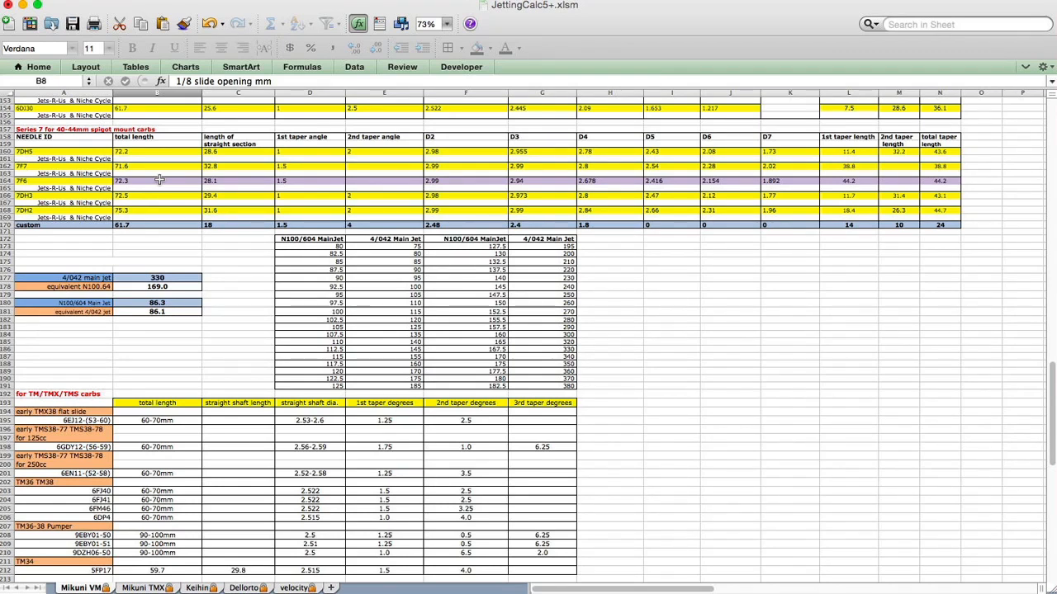
{"action": "mouse_move", "coordinate": [626, 257]}
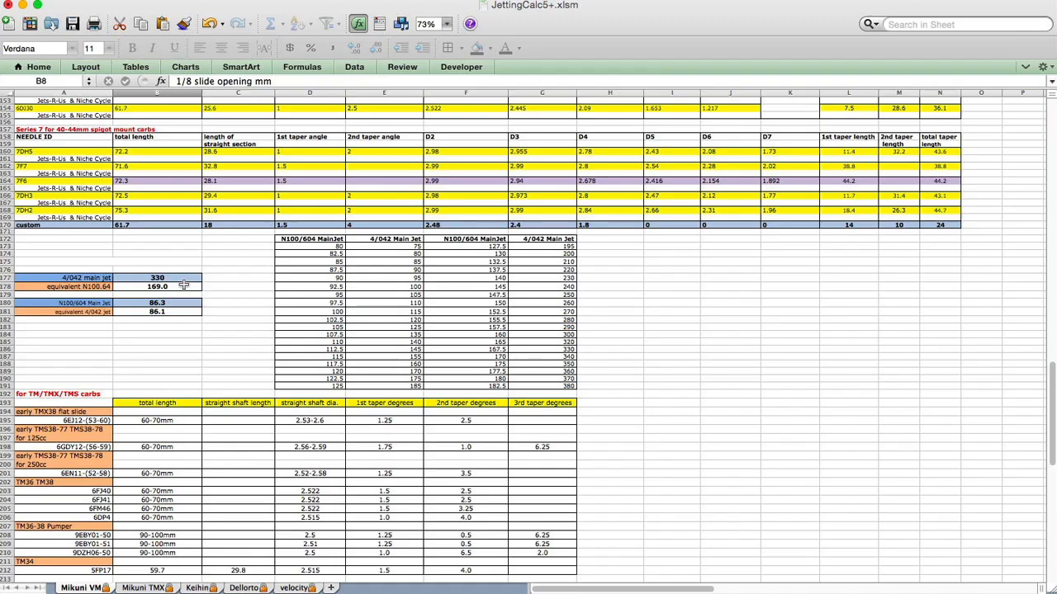
{"action": "mouse_move", "coordinate": [238, 287]}
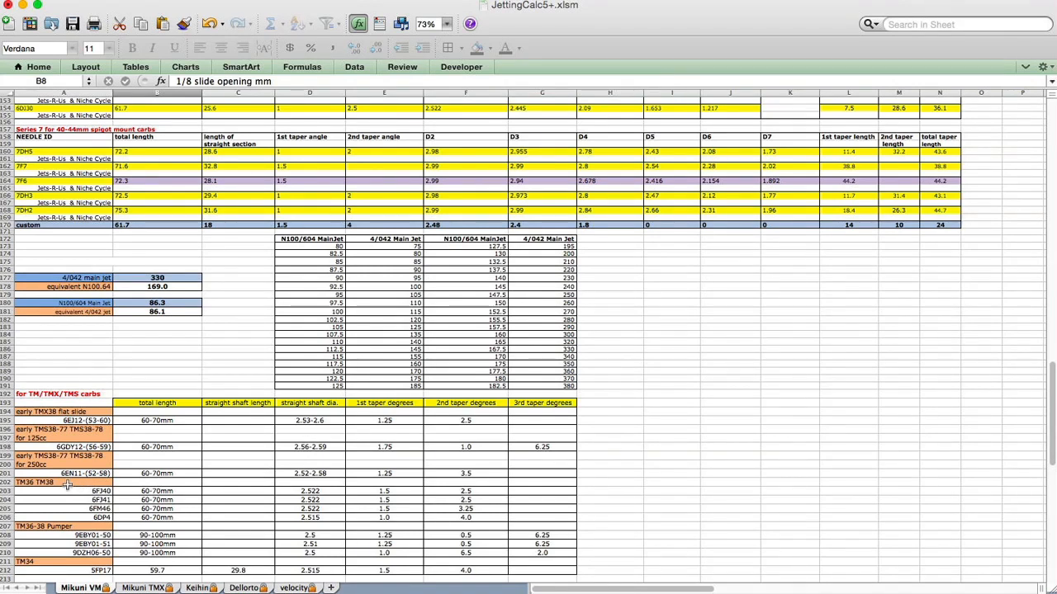
{"action": "mouse_move", "coordinate": [128, 503]}
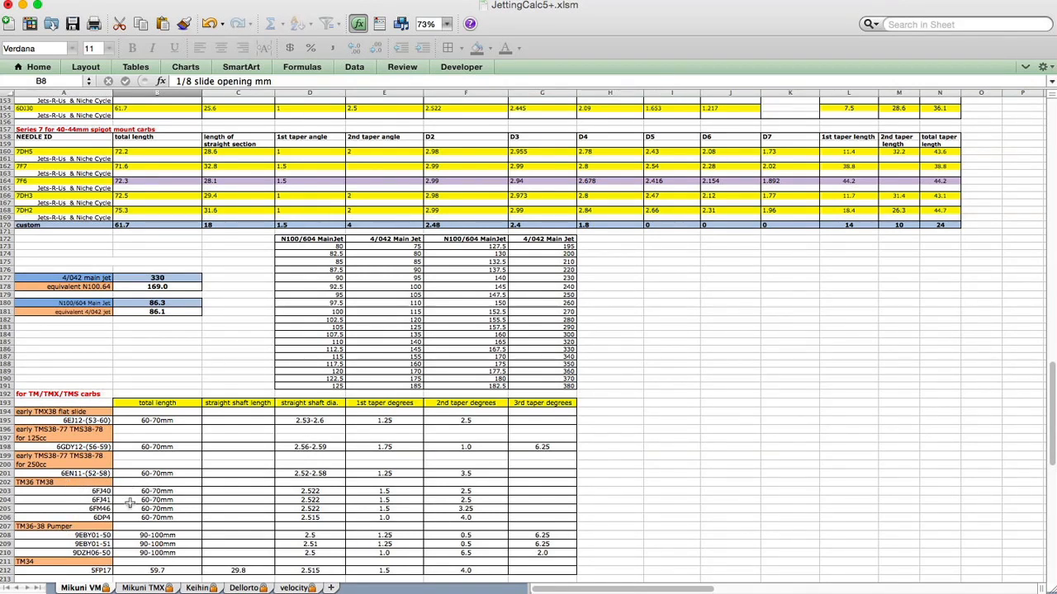
{"action": "mouse_move", "coordinate": [1030, 414]}
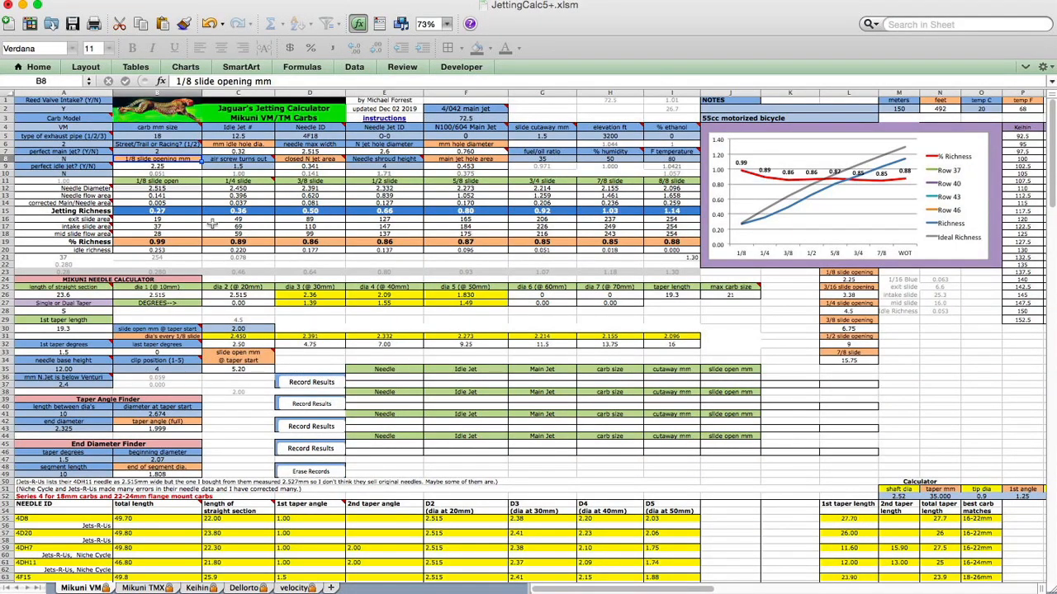
{"action": "mouse_move", "coordinate": [264, 185]}
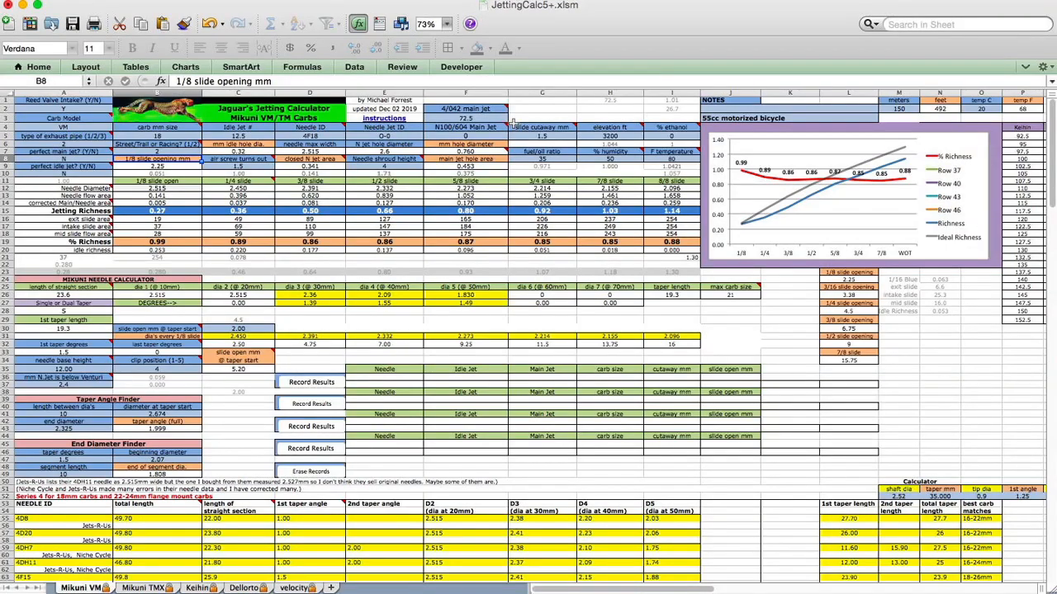
{"action": "mouse_move", "coordinate": [790, 191]}
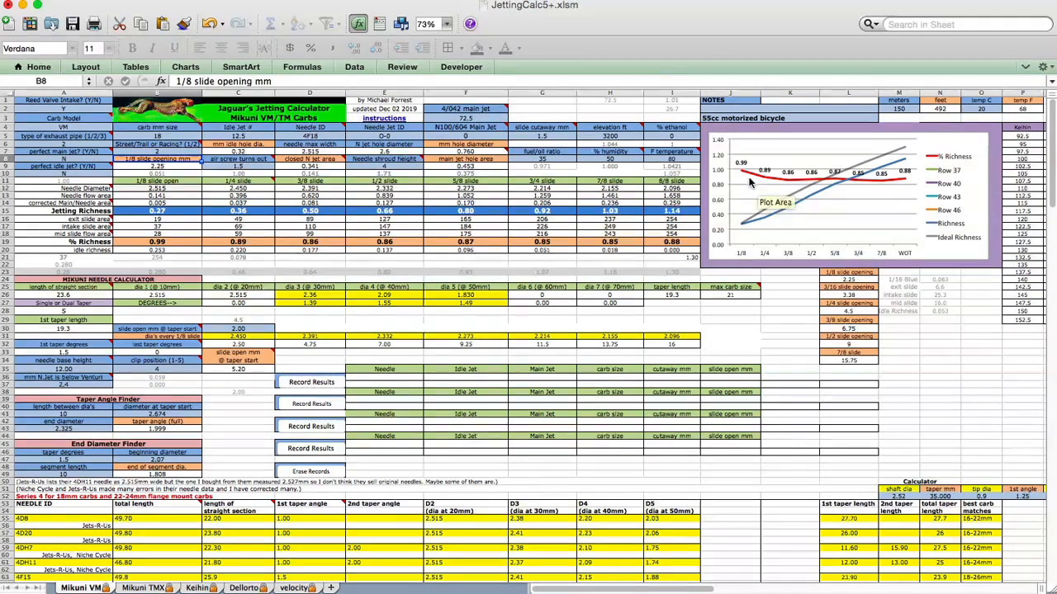
{"action": "mouse_move", "coordinate": [773, 188]}
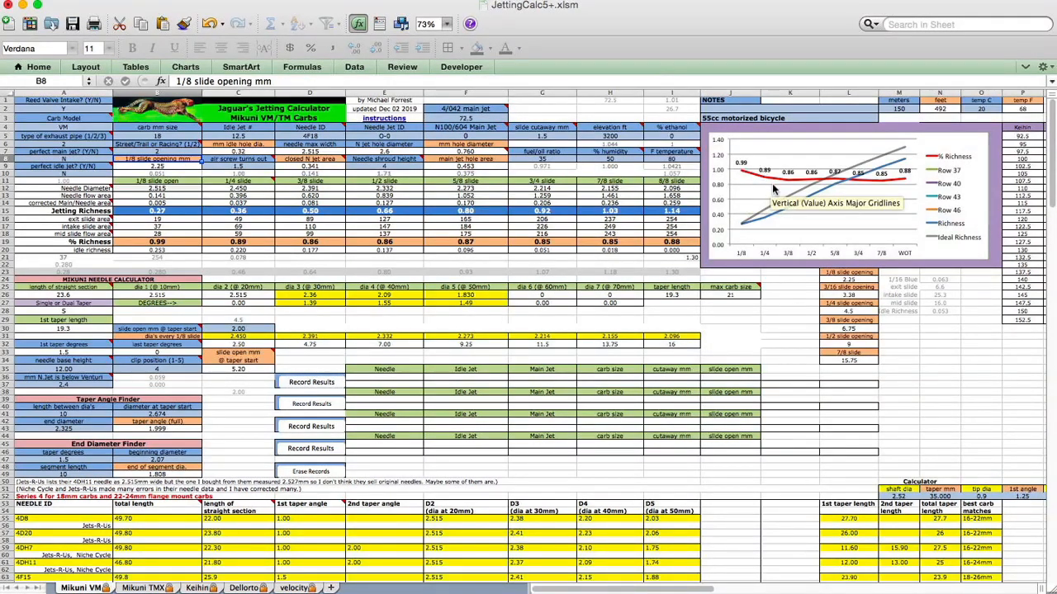
{"action": "mouse_move", "coordinate": [791, 183]}
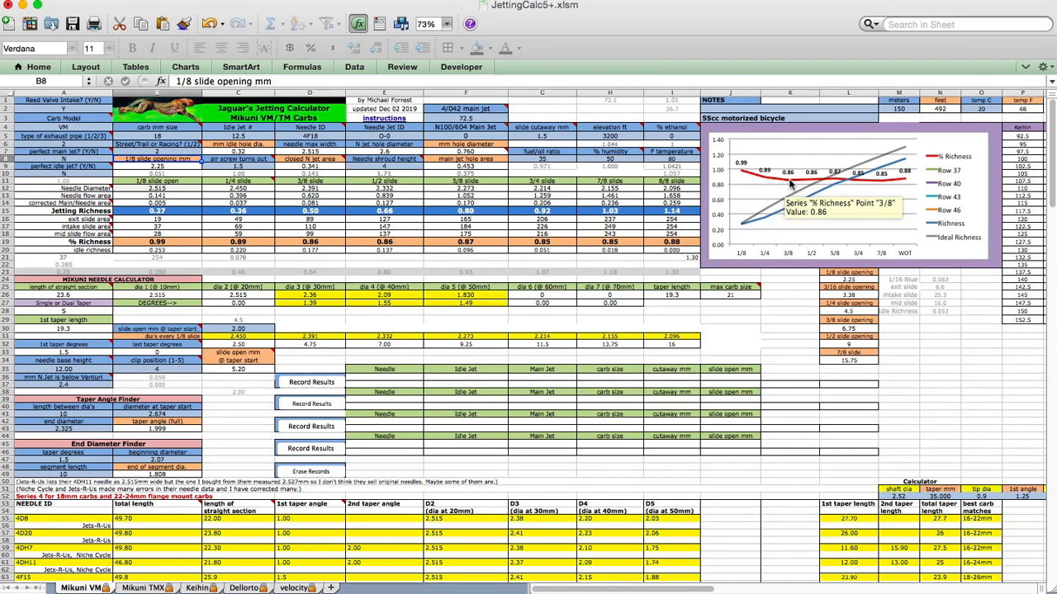
{"action": "mouse_move", "coordinate": [96, 158]}
{"action": "type", "text": "Y"}
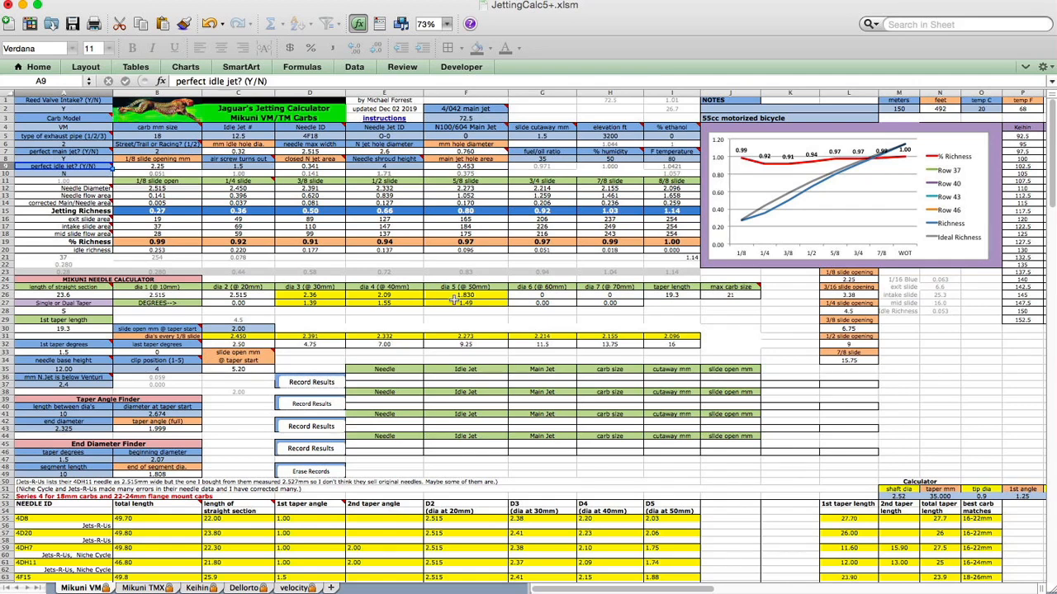
{"action": "mouse_move", "coordinate": [767, 251]}
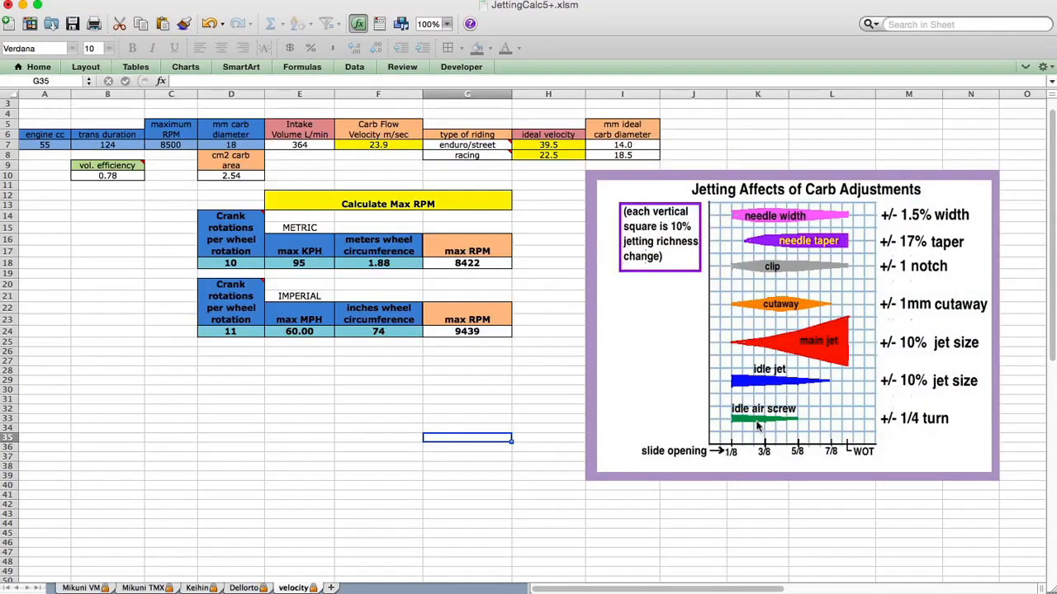
{"action": "mouse_move", "coordinate": [749, 444]}
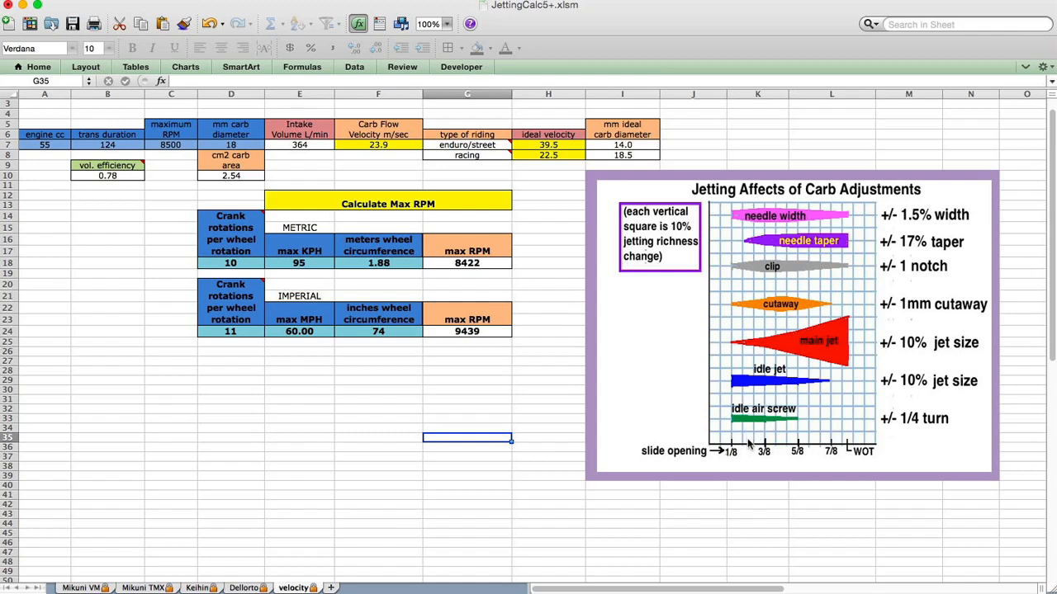
{"action": "mouse_move", "coordinate": [756, 440]}
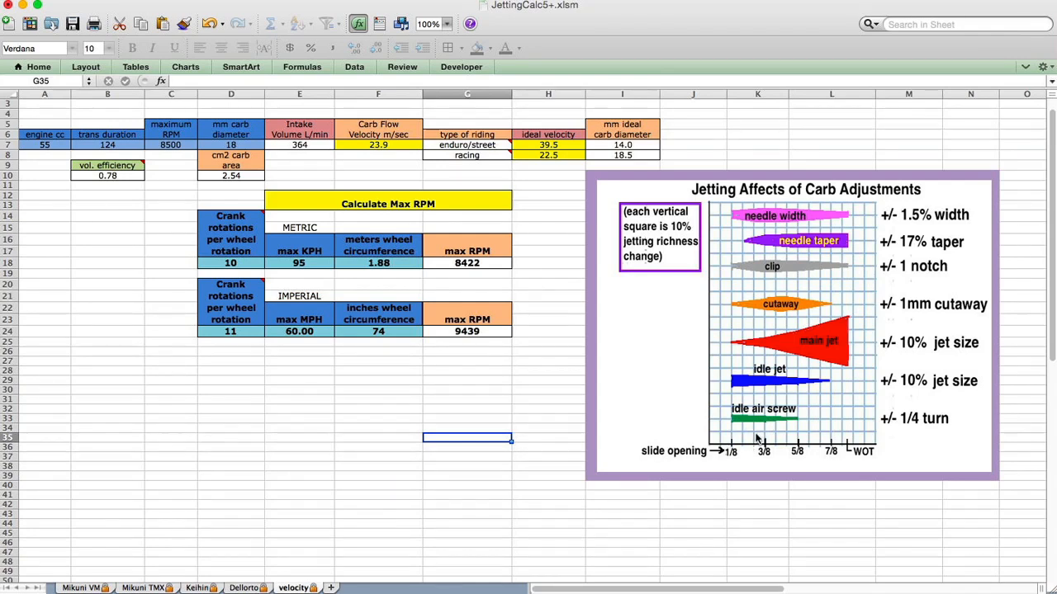
{"action": "mouse_move", "coordinate": [737, 263]}
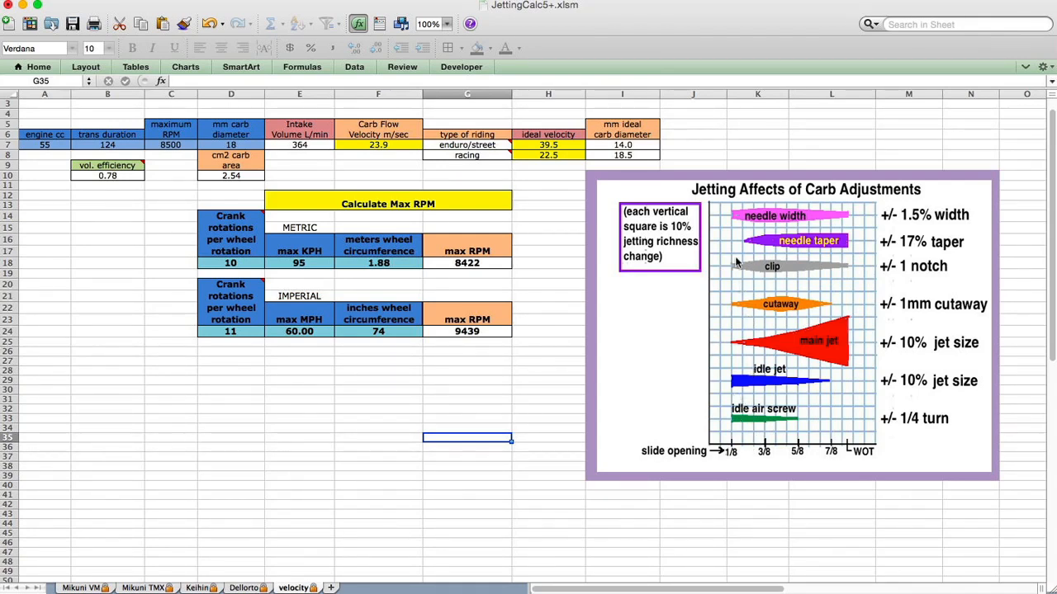
{"action": "mouse_move", "coordinate": [747, 388]}
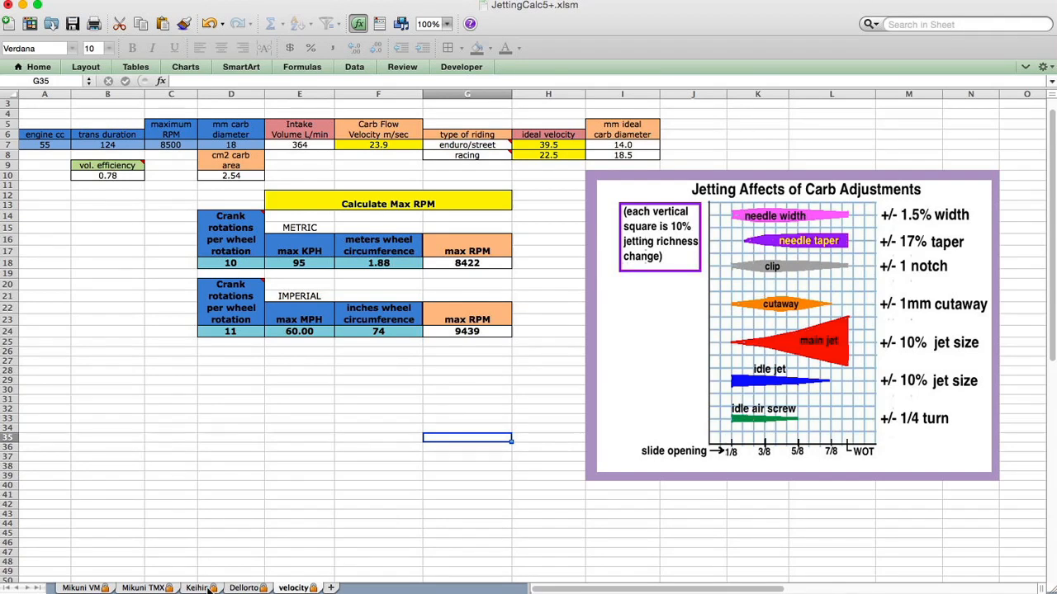
- Return to the Mikuni VM calculator sheet with its richness graph
{"action": "left_click", "coordinate": [80, 588]}
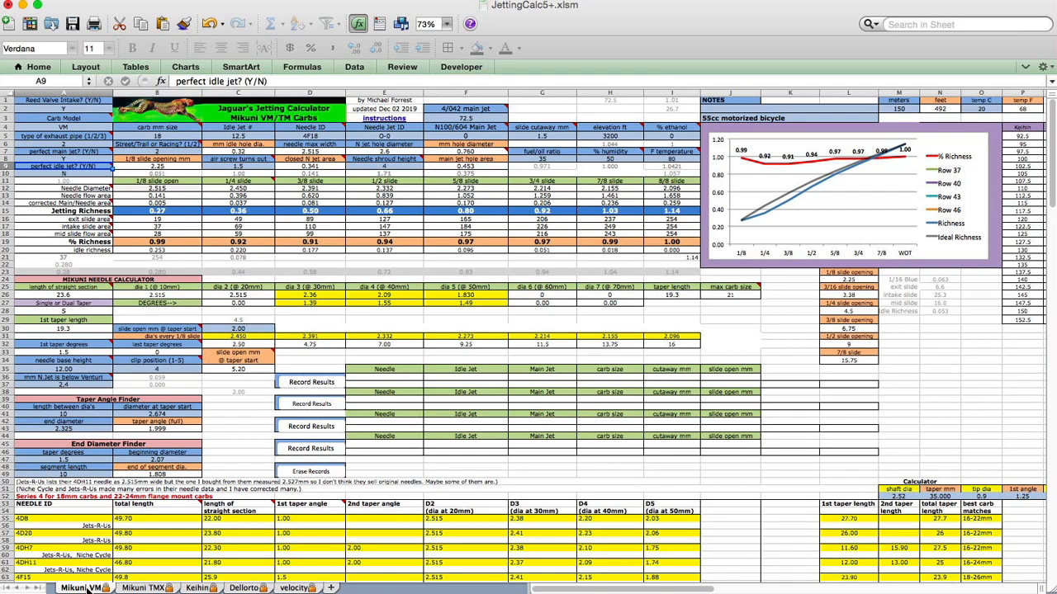
{"action": "mouse_move", "coordinate": [334, 212]}
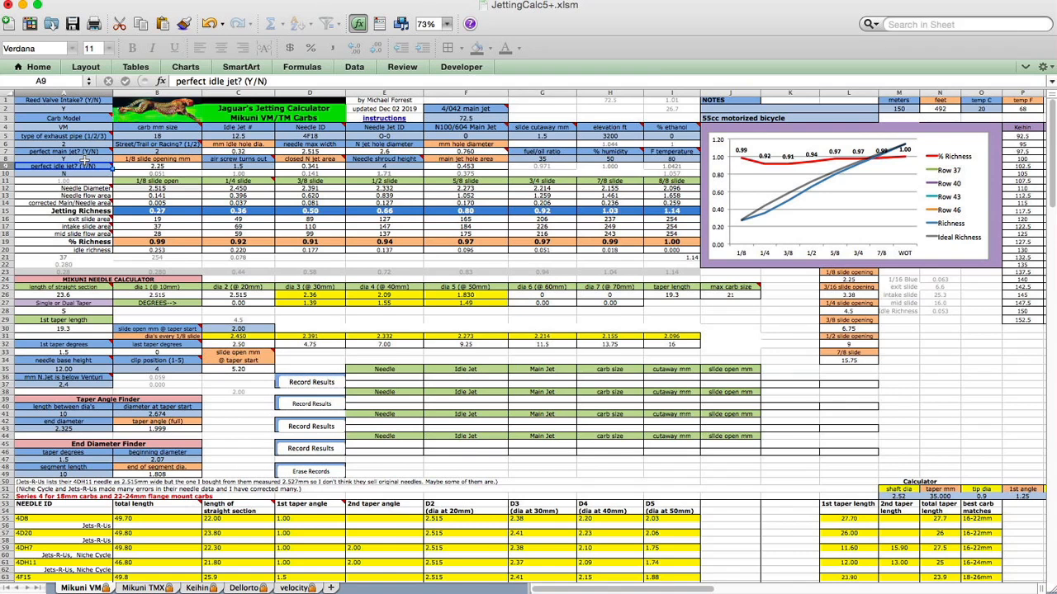
{"action": "mouse_move", "coordinate": [840, 189]}
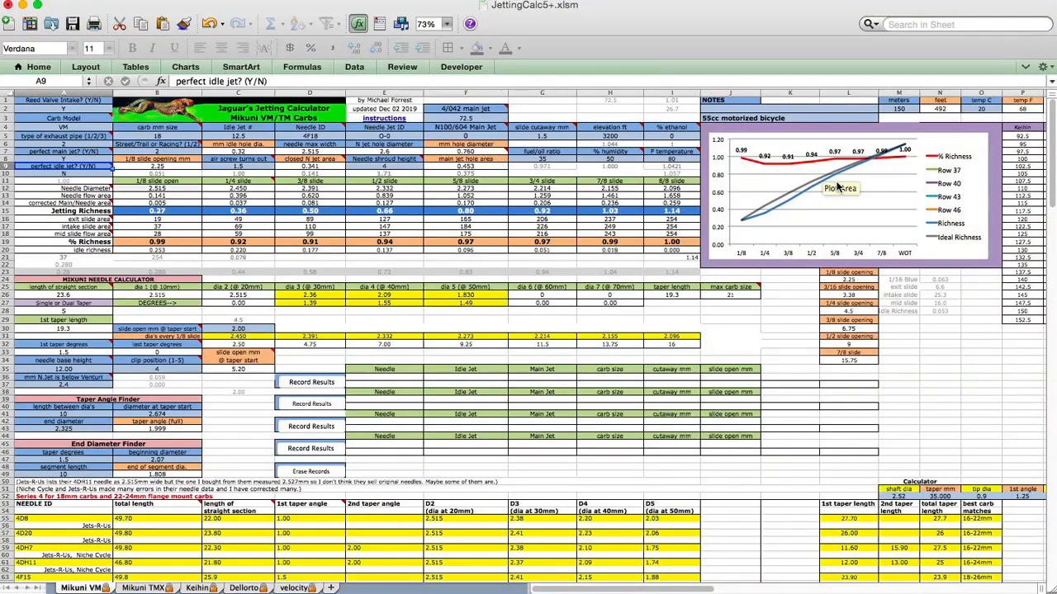
{"action": "mouse_move", "coordinate": [826, 183]}
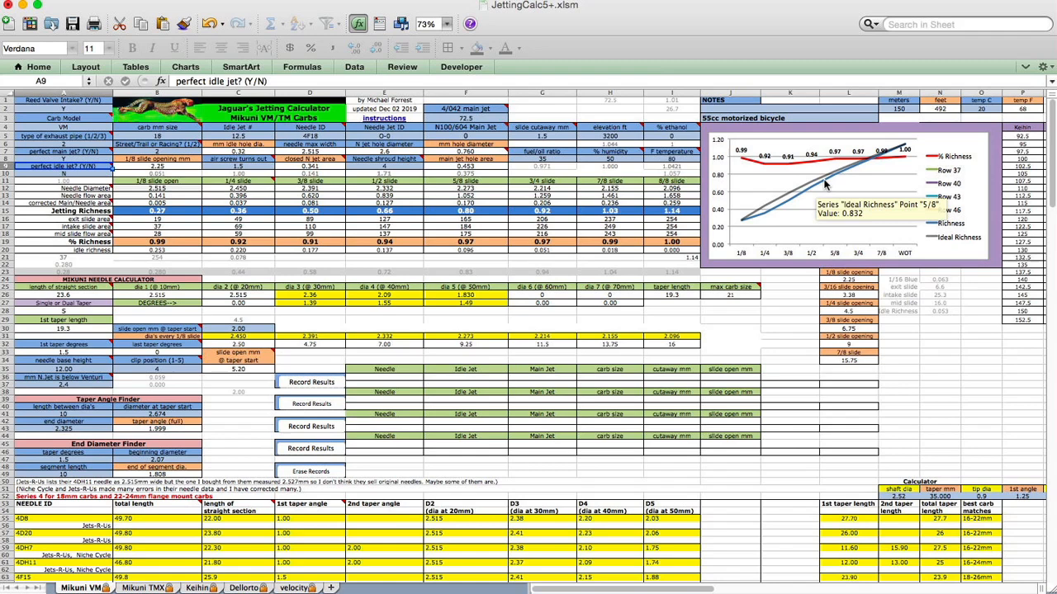
{"action": "mouse_move", "coordinate": [901, 148]}
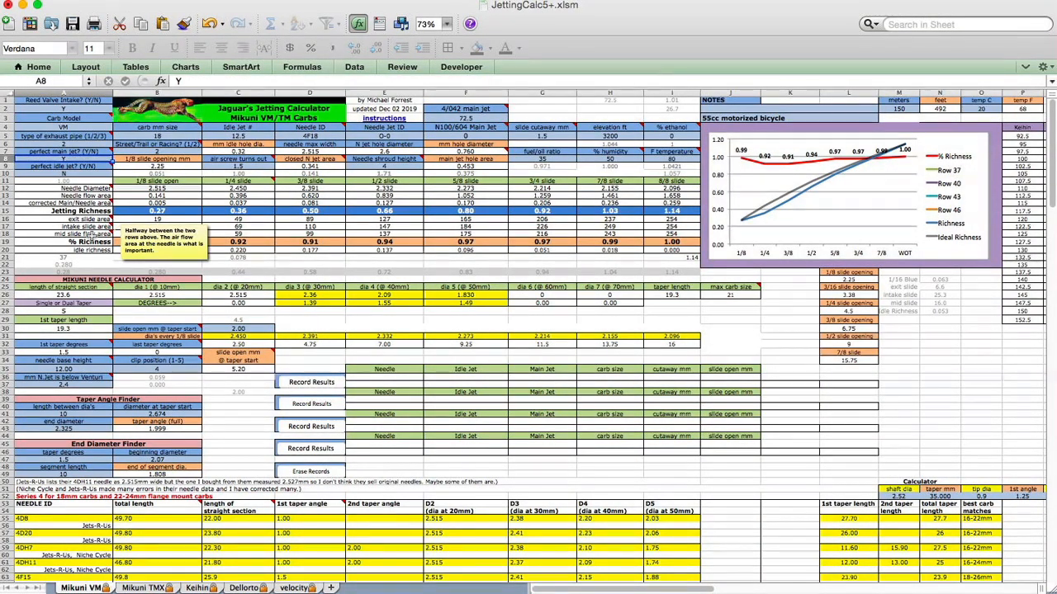
- Bring the Mikuni jetting web page with flow-rate graphs forward in Safari
{"action": "left_click", "coordinate": [83, 167]}
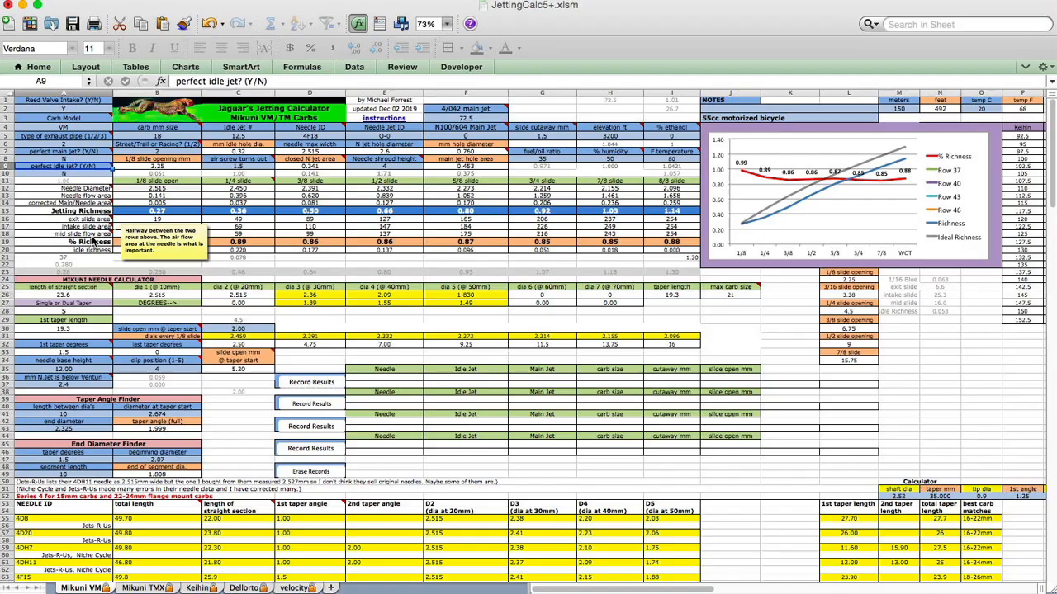
{"action": "mouse_move", "coordinate": [908, 149]}
{"action": "type", "text": "Y"}
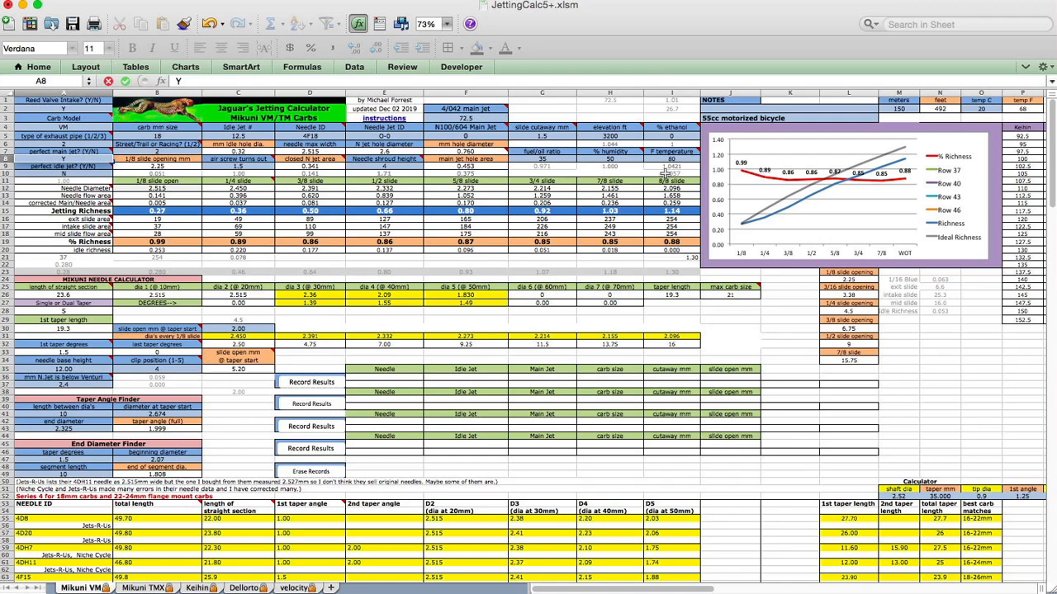
{"action": "mouse_move", "coordinate": [901, 149]}
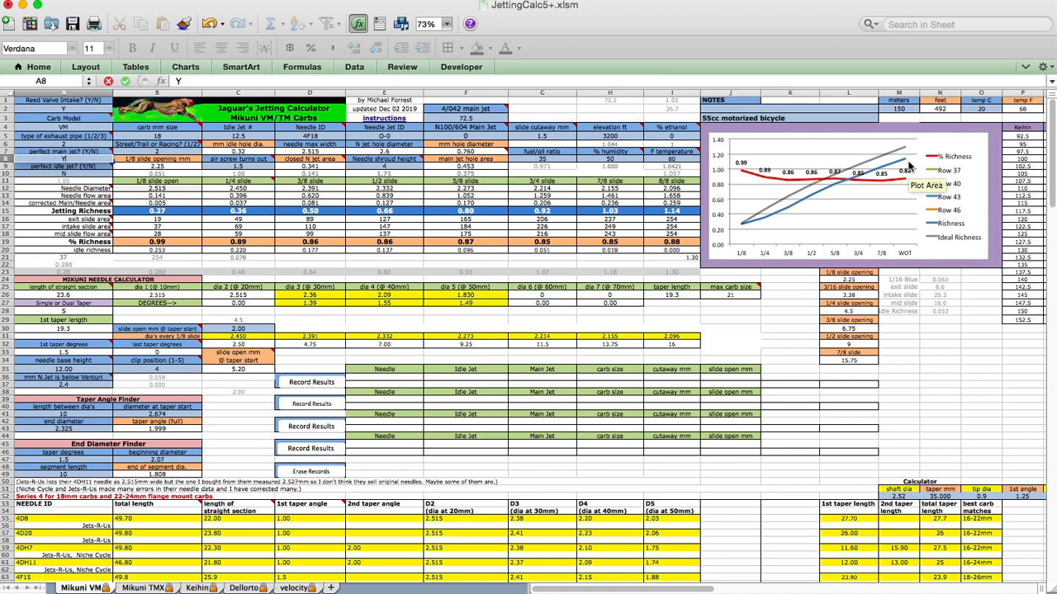
{"action": "mouse_move", "coordinate": [905, 159]}
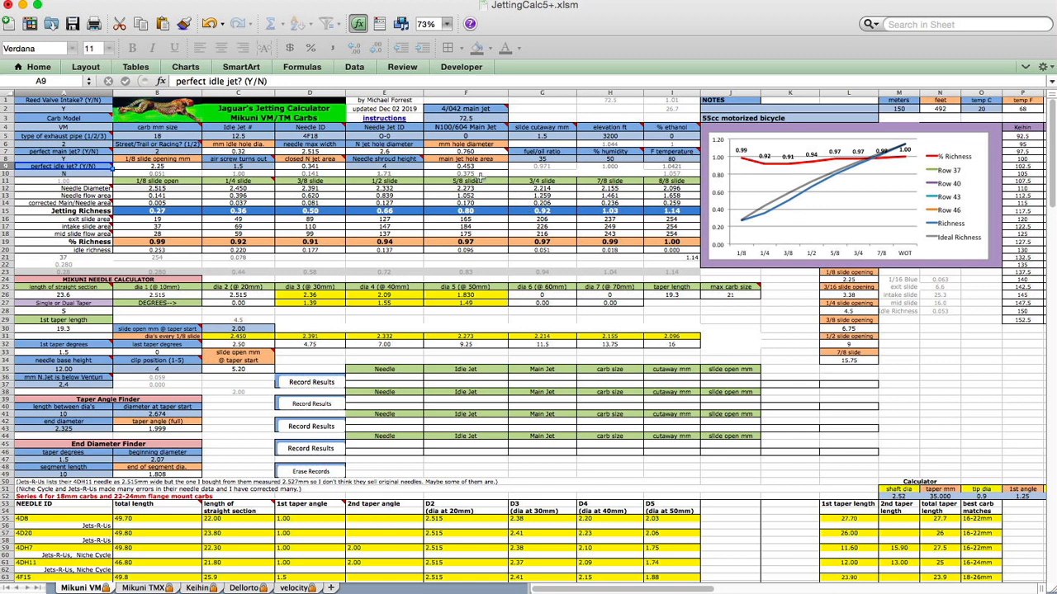
{"action": "mouse_move", "coordinate": [481, 178]}
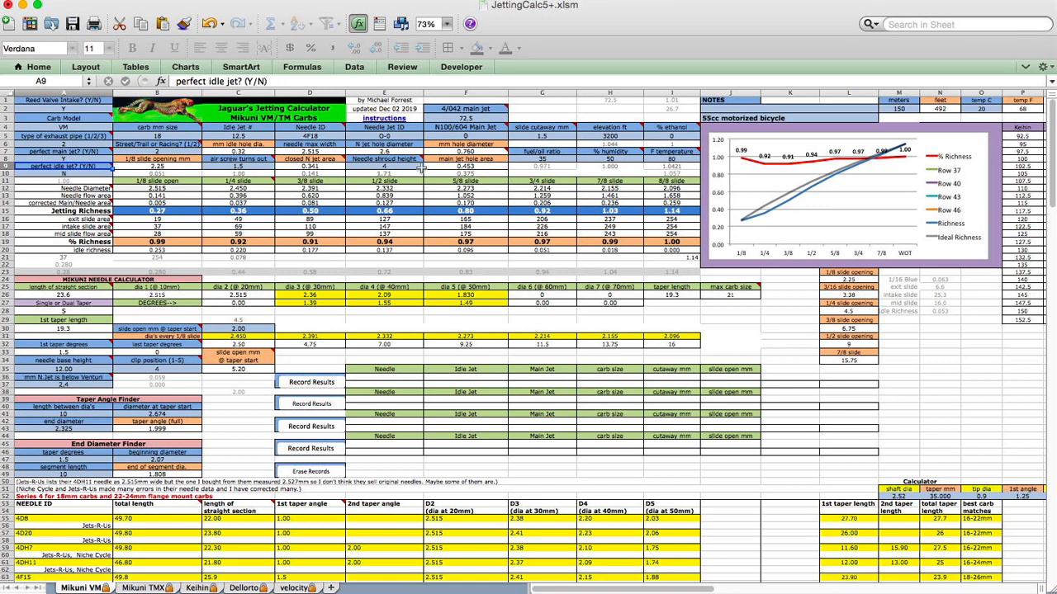
{"action": "mouse_move", "coordinate": [844, 178]}
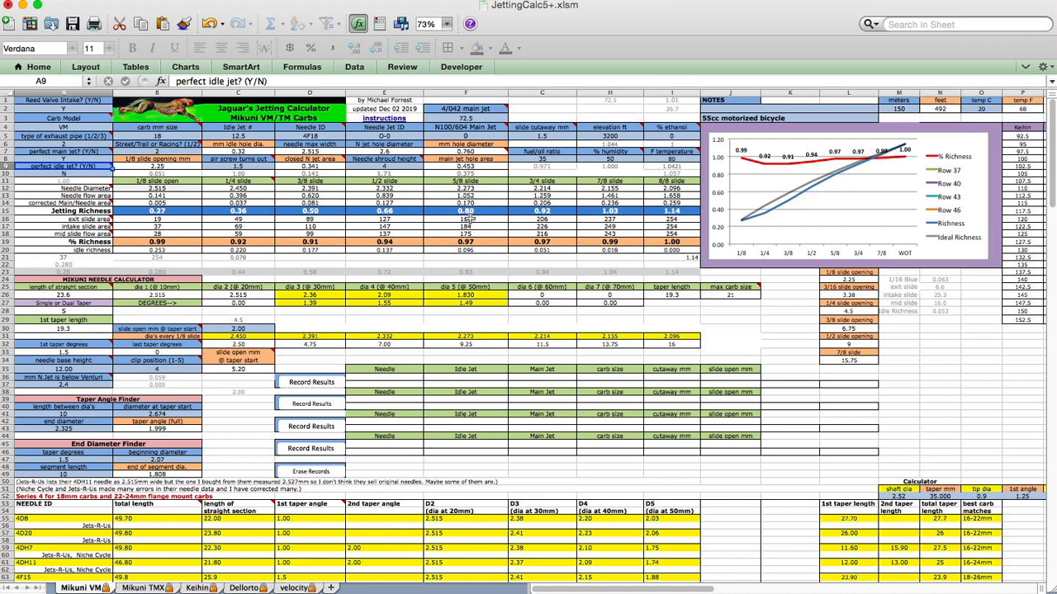
{"action": "mouse_move", "coordinate": [469, 218]}
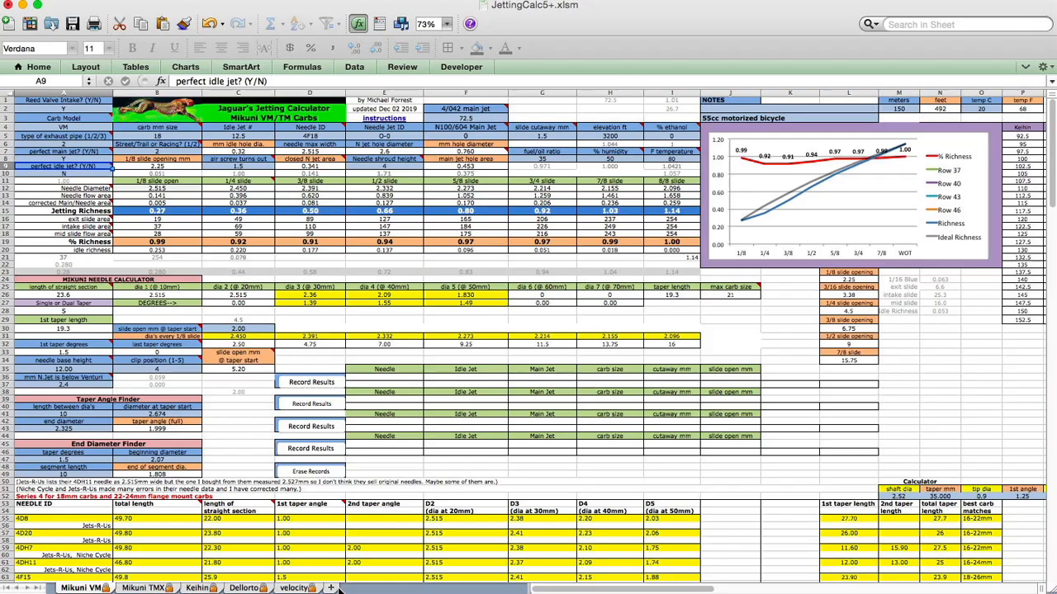
{"action": "left_click", "coordinate": [284, 572]}
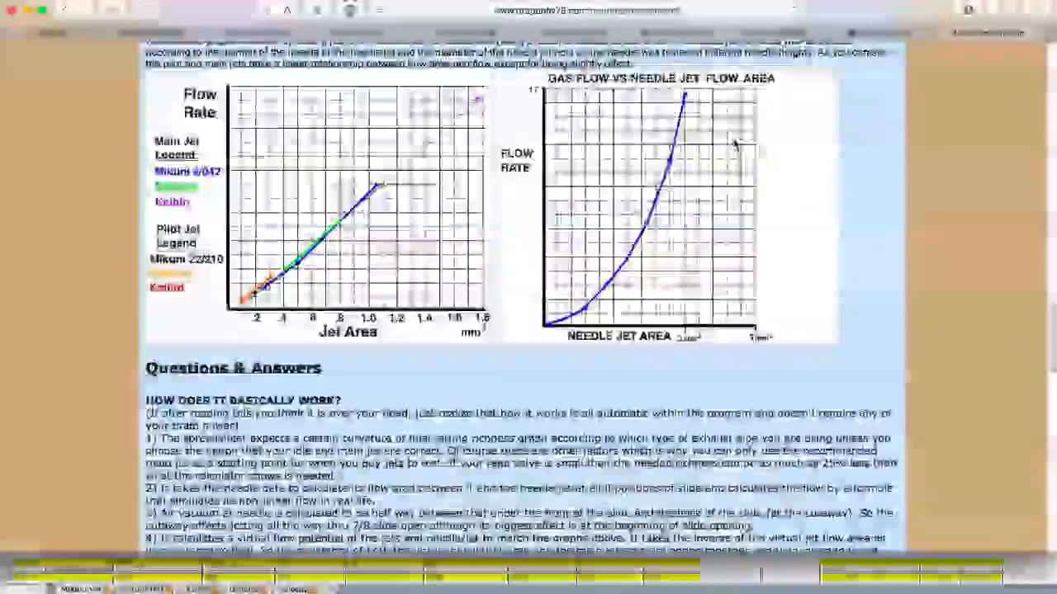
- Scroll the Mikuni jetting page to the Needle Jet Orifice Diameters (mm) chart
{"action": "scroll", "scroll_direction": "up", "scroll_amount": 3}
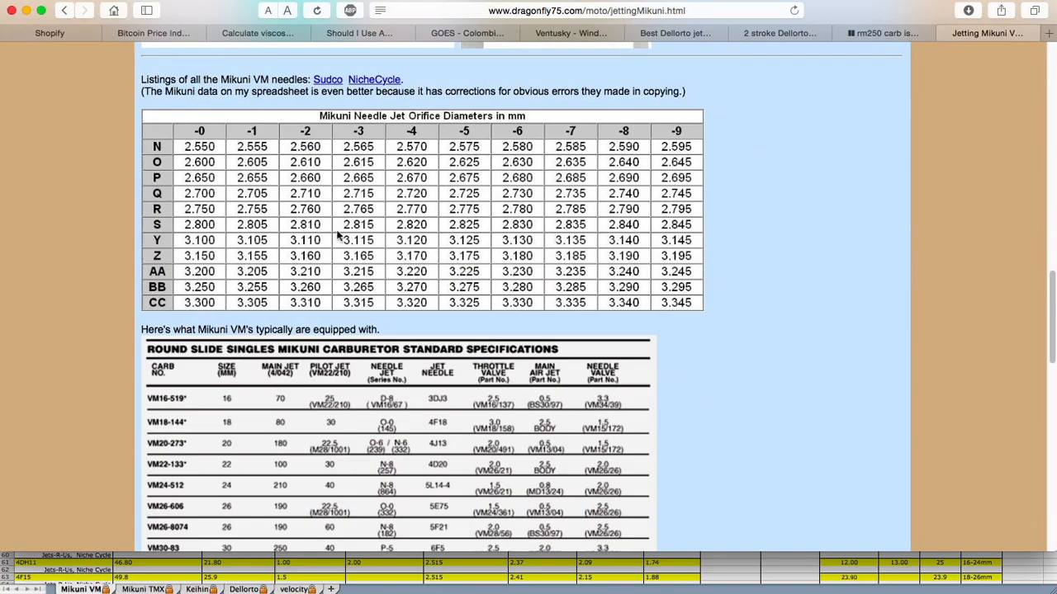
{"action": "mouse_move", "coordinate": [428, 175]}
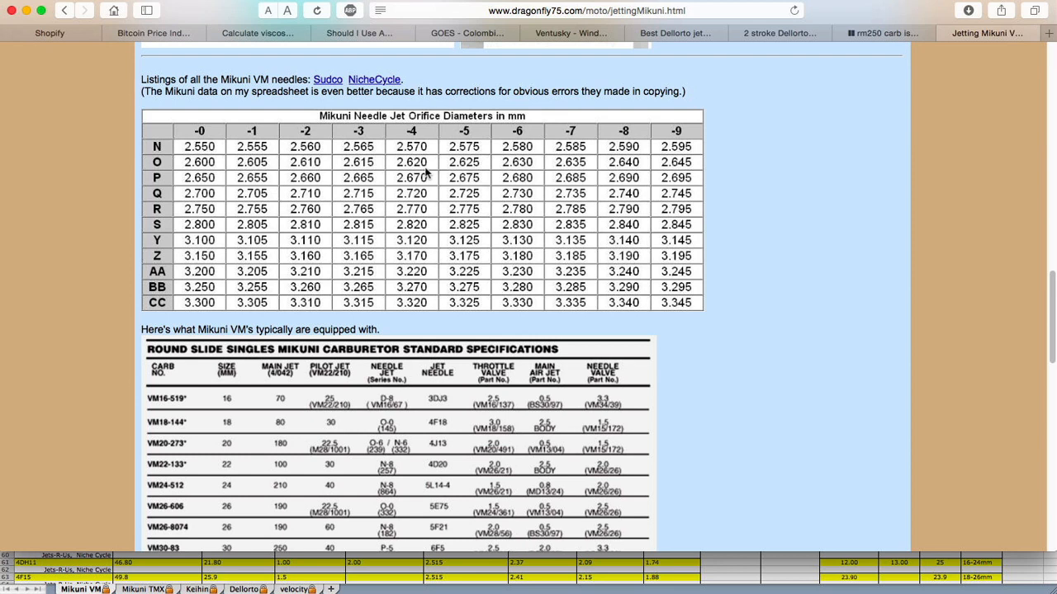
{"action": "mouse_move", "coordinate": [347, 180]}
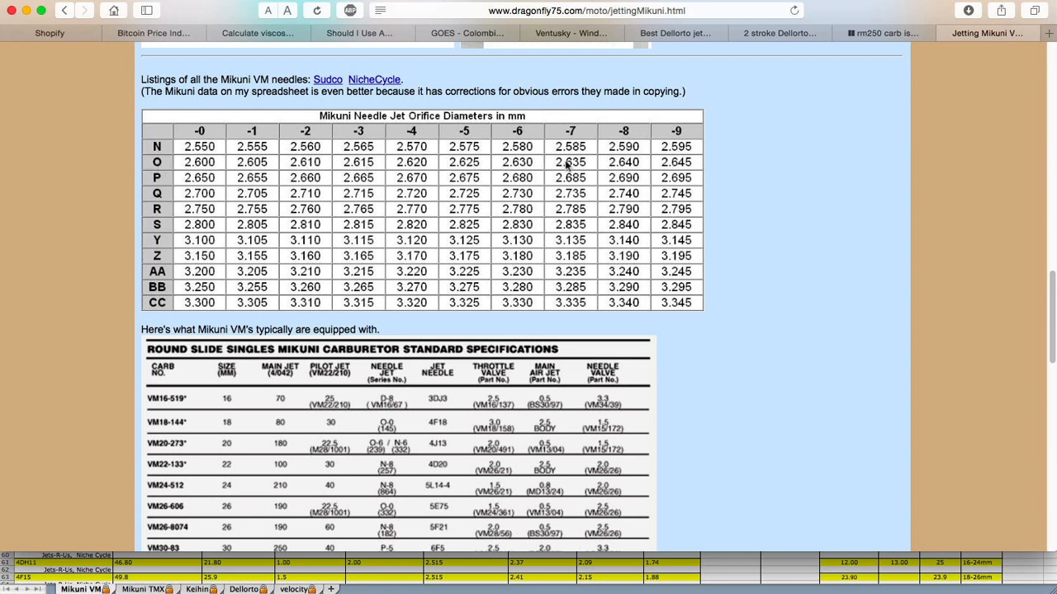
{"action": "mouse_move", "coordinate": [201, 191]}
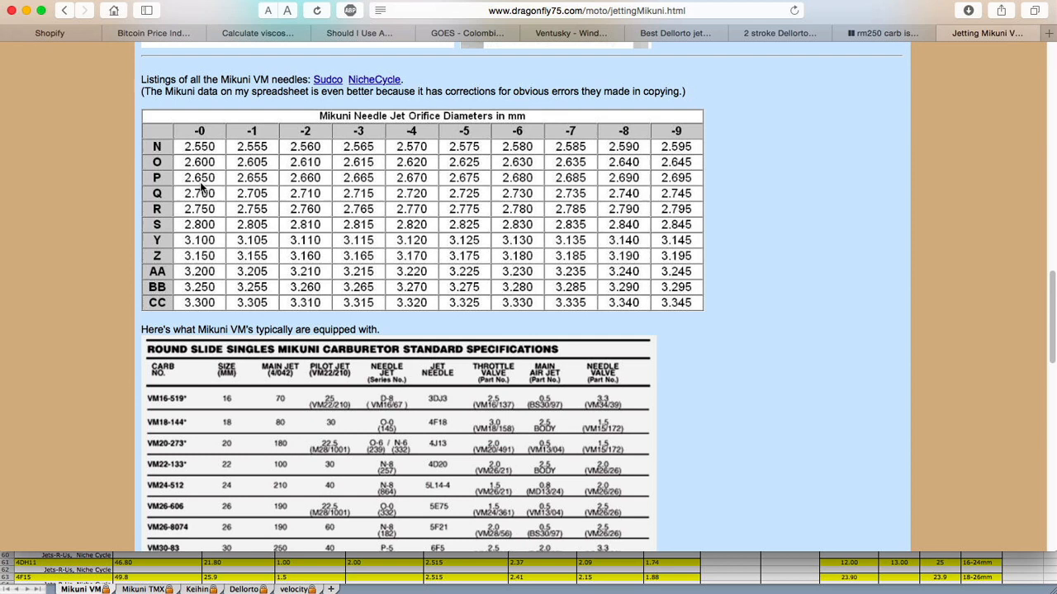
{"action": "mouse_move", "coordinate": [204, 165]}
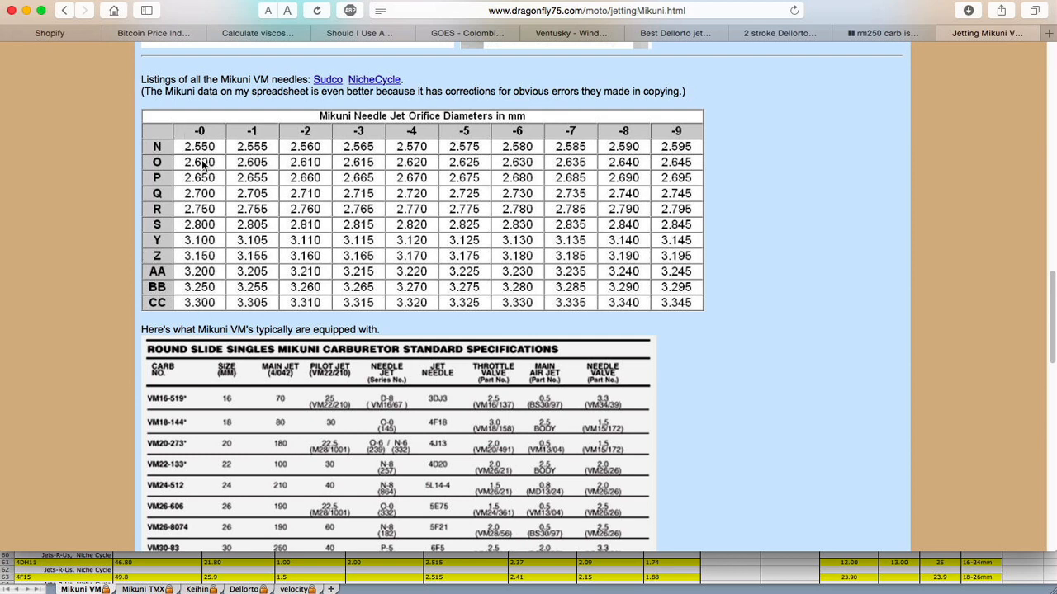
{"action": "mouse_move", "coordinate": [211, 165]}
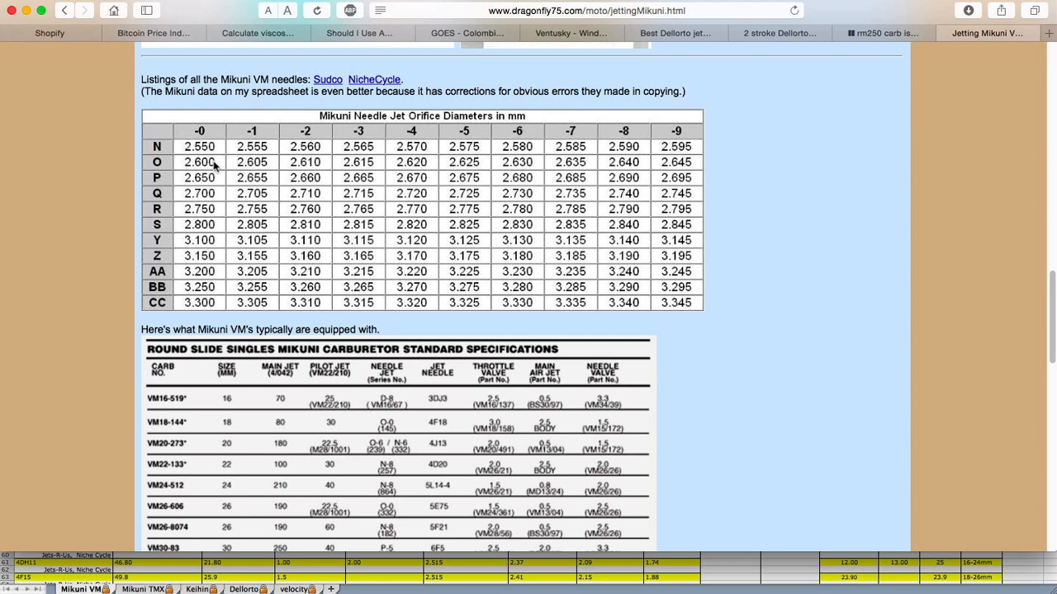
{"action": "mouse_move", "coordinate": [208, 173]}
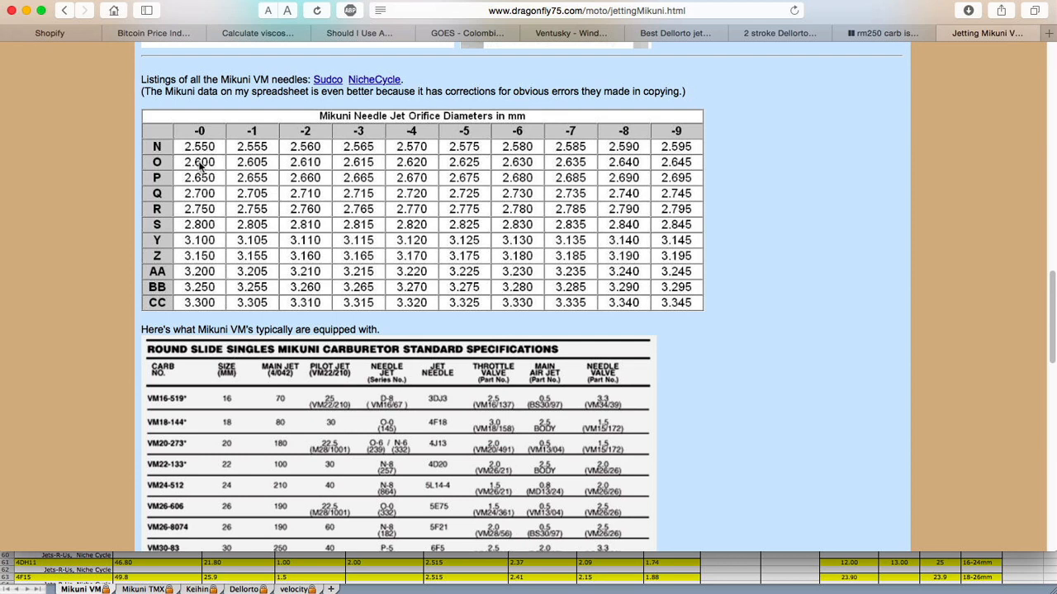
{"action": "mouse_move", "coordinate": [423, 226]}
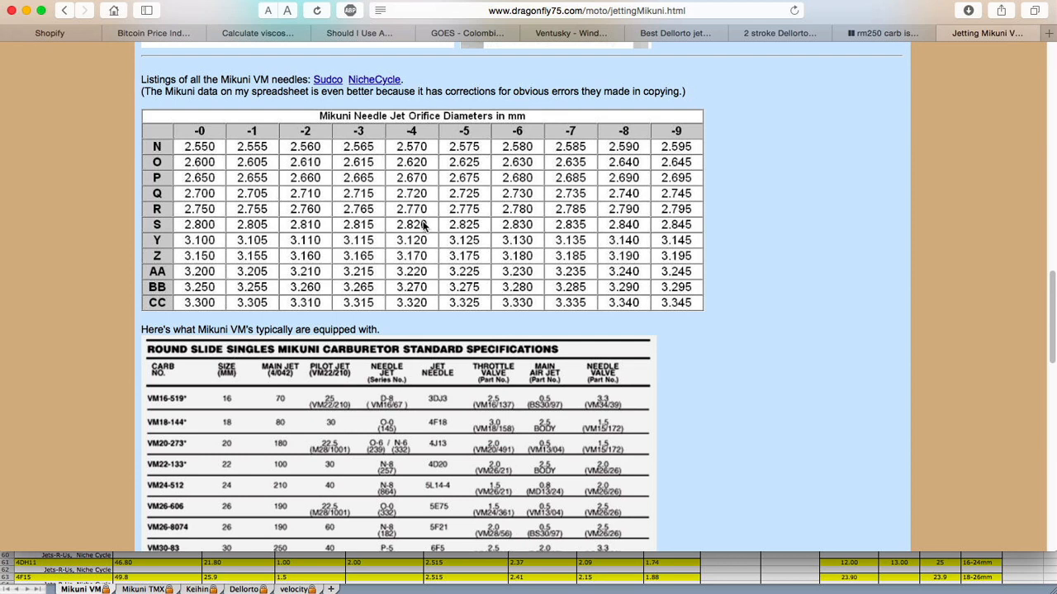
{"action": "mouse_move", "coordinate": [231, 179]}
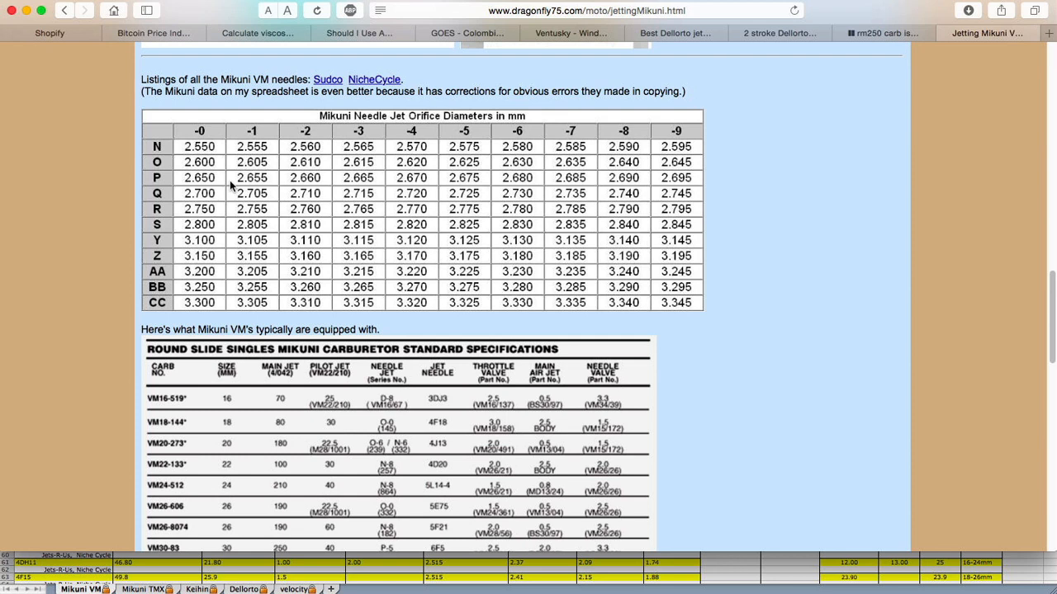
{"action": "mouse_move", "coordinate": [240, 145]}
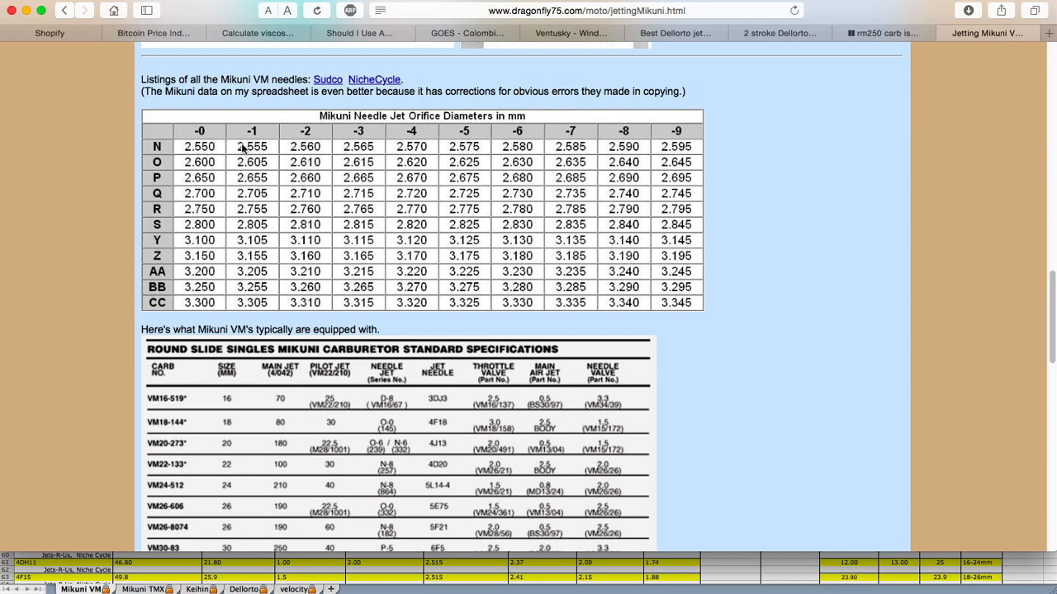
{"action": "mouse_move", "coordinate": [459, 541]}
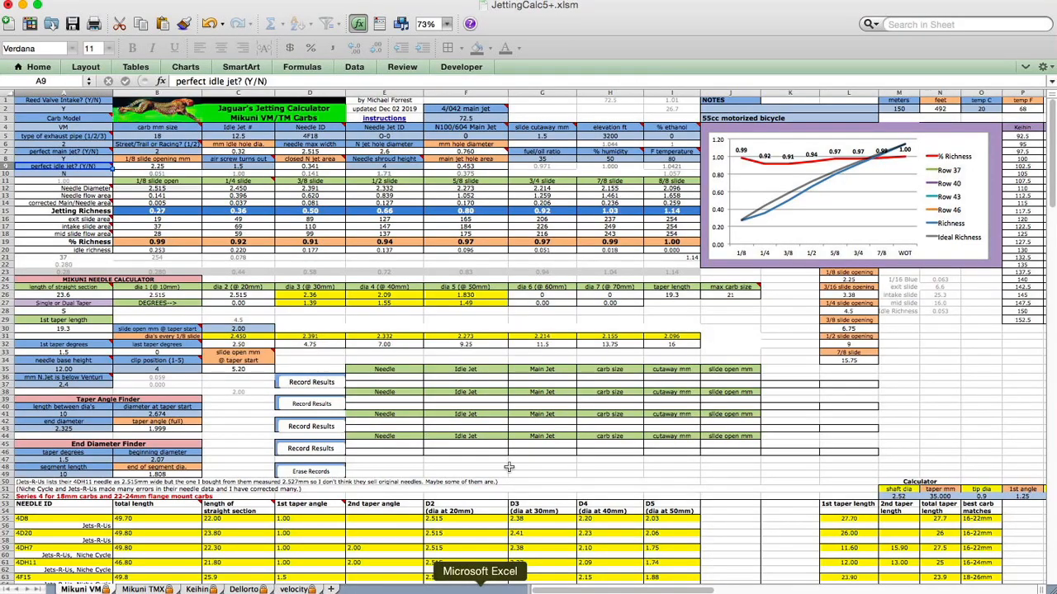
{"action": "mouse_move", "coordinate": [406, 145]}
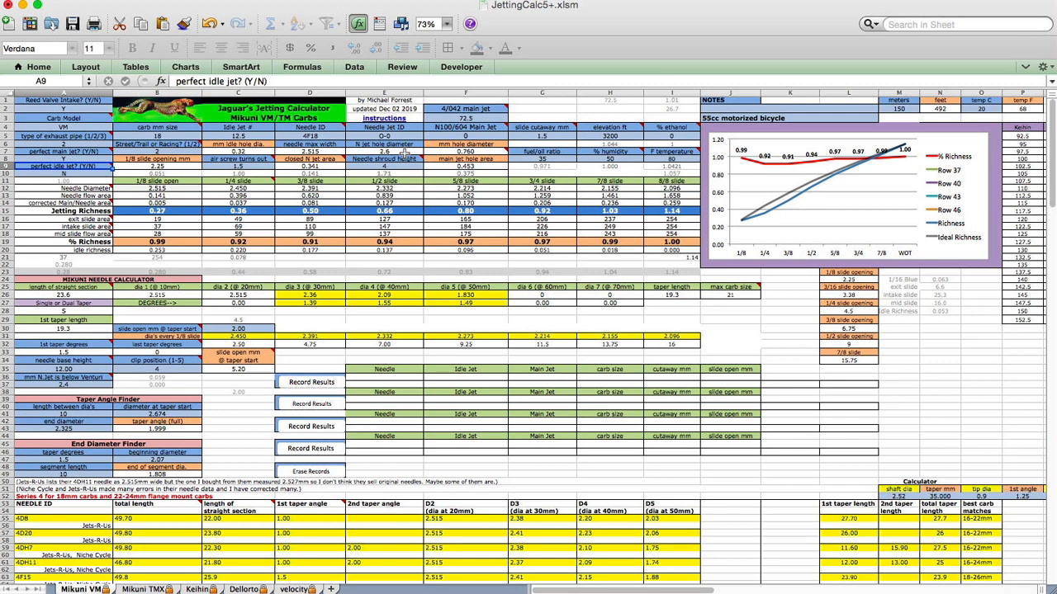
{"action": "mouse_move", "coordinate": [409, 165]}
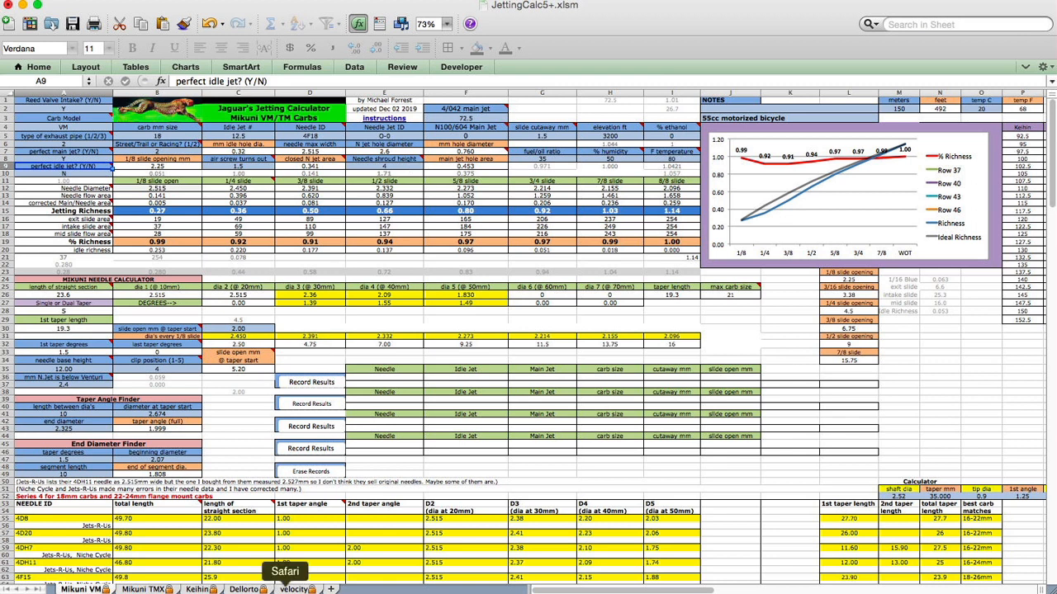
{"action": "mouse_move", "coordinate": [253, 431]}
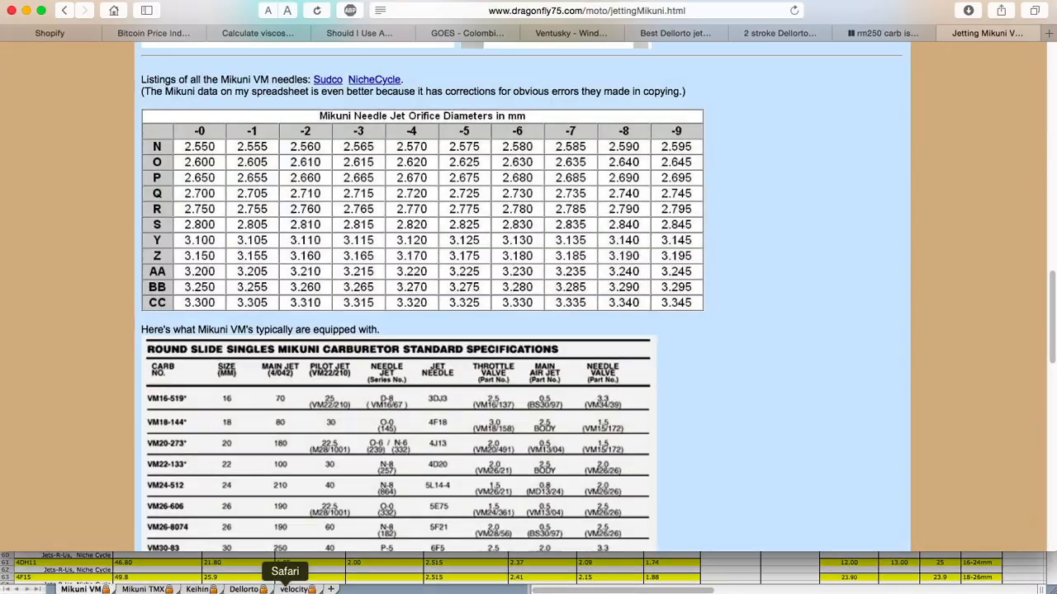
- Scroll to the needle jet shroud explanation with the slide diagram and shroud photo
{"action": "scroll", "scroll_direction": "up", "scroll_amount": 3}
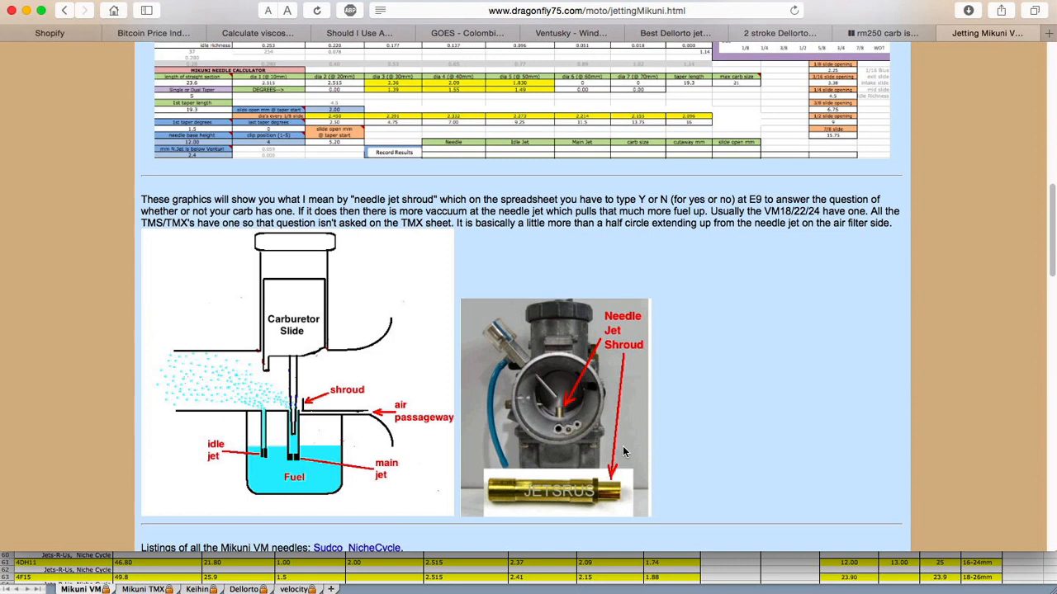
{"action": "mouse_move", "coordinate": [568, 419]}
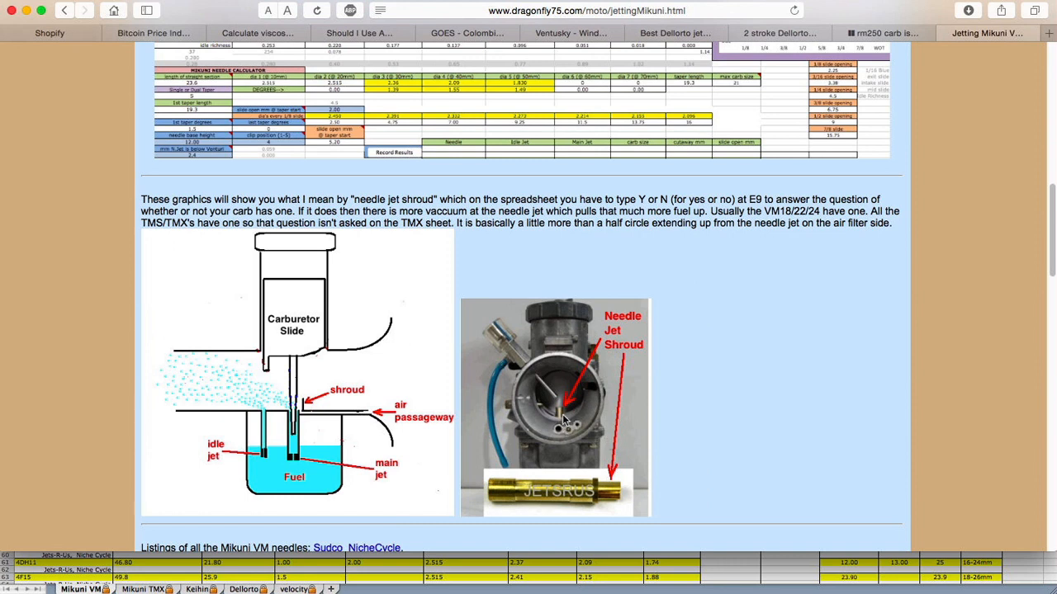
{"action": "mouse_move", "coordinate": [344, 403]}
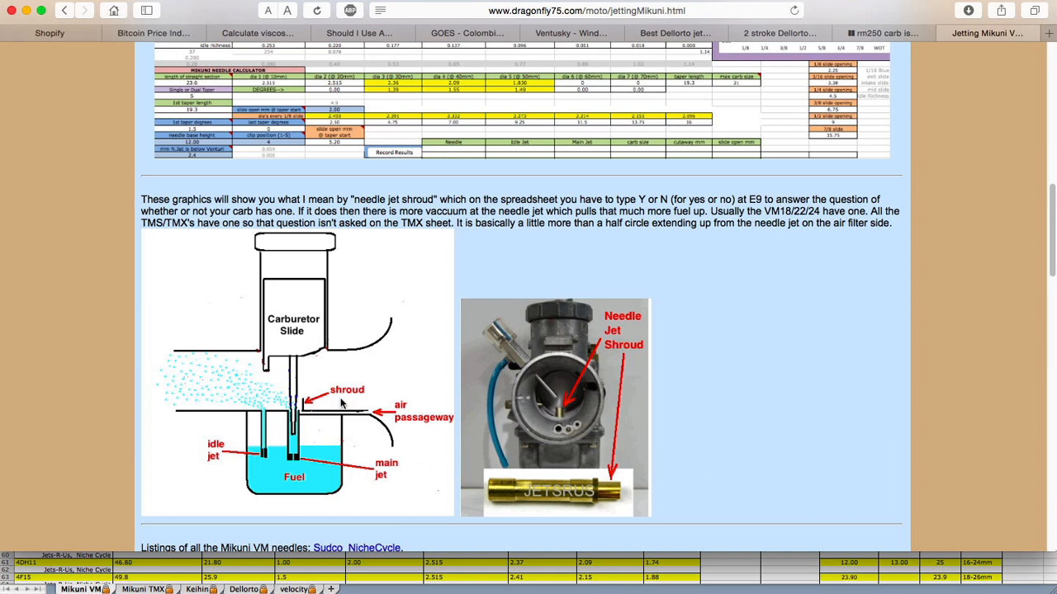
{"action": "mouse_move", "coordinate": [304, 409]}
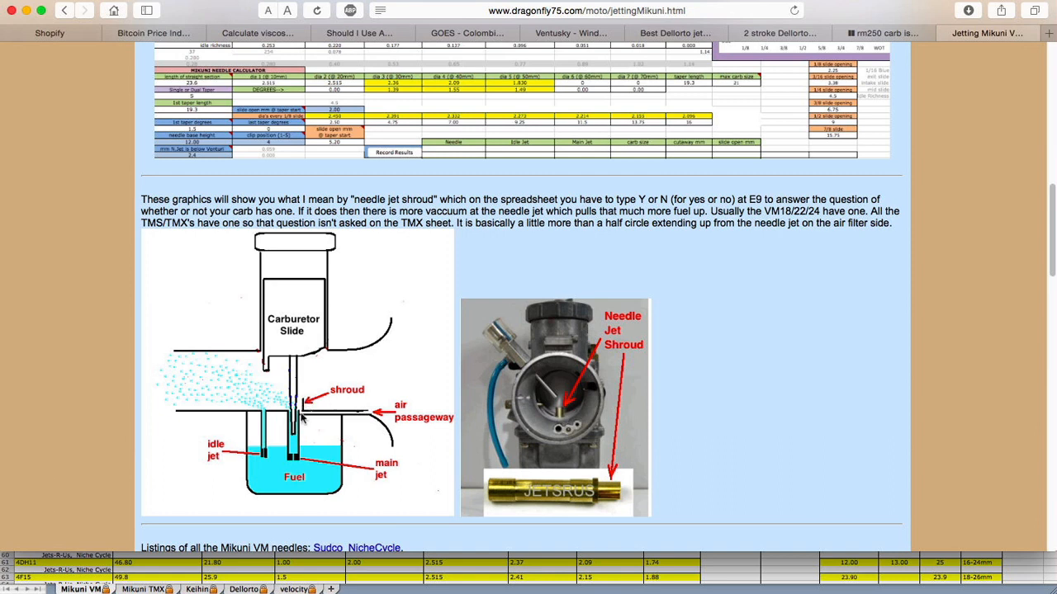
{"action": "mouse_move", "coordinate": [214, 398]}
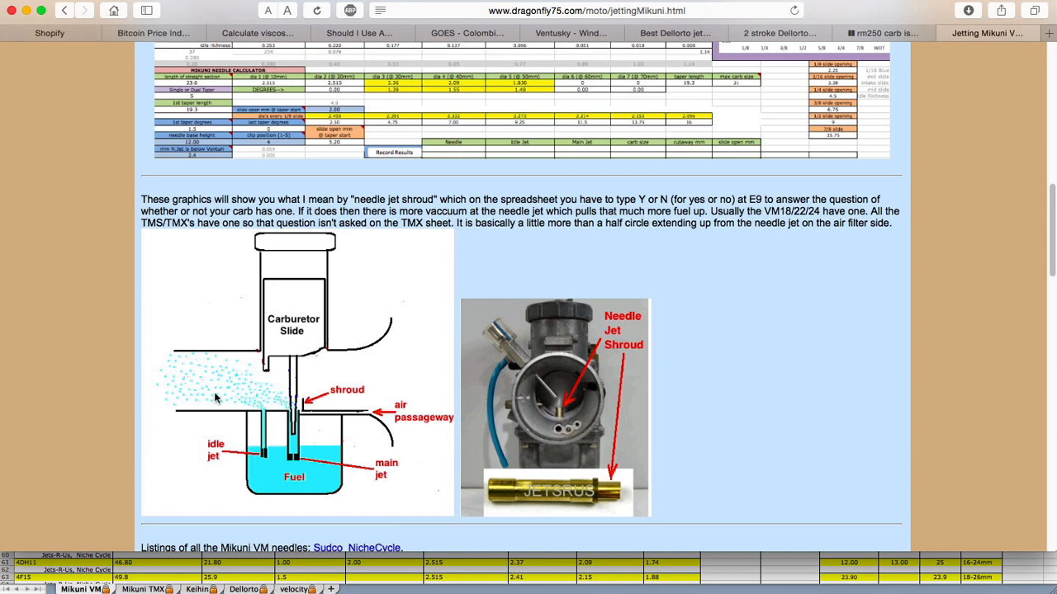
{"action": "mouse_move", "coordinate": [304, 405]}
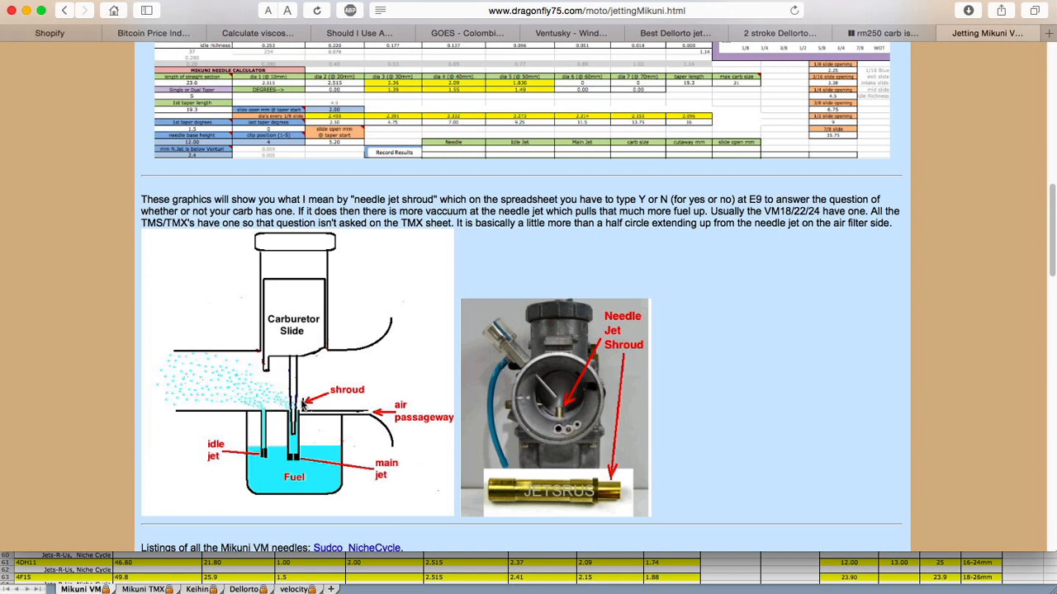
{"action": "mouse_move", "coordinate": [330, 401]}
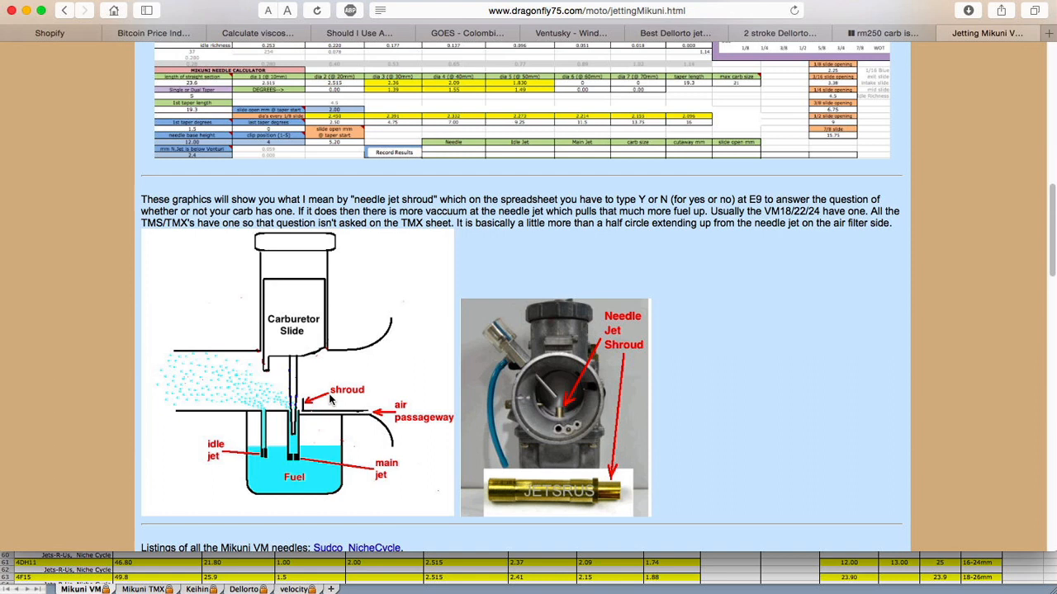
{"action": "mouse_move", "coordinate": [145, 378]}
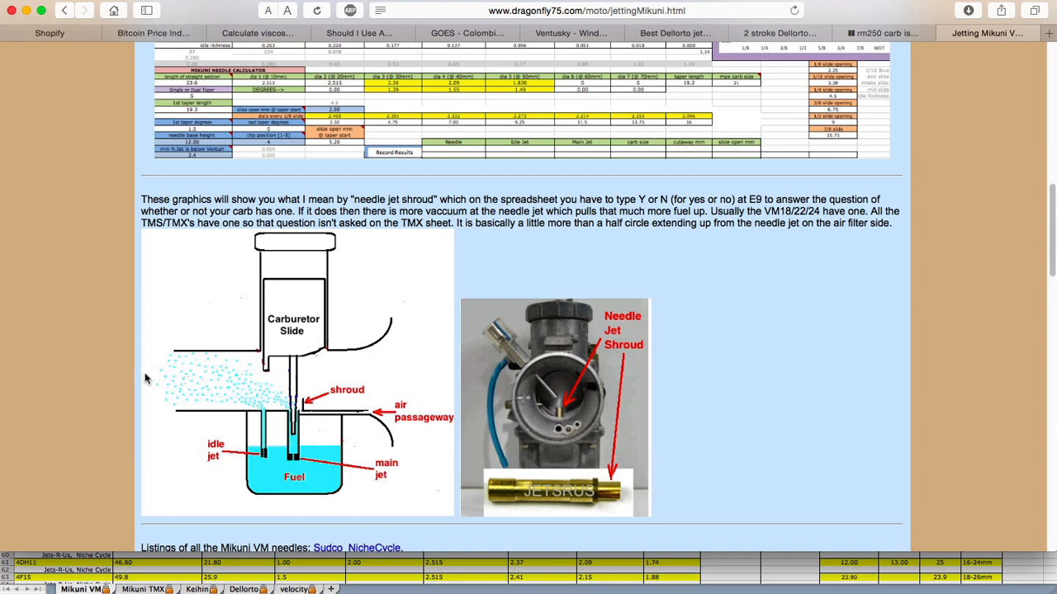
{"action": "mouse_move", "coordinate": [303, 398]}
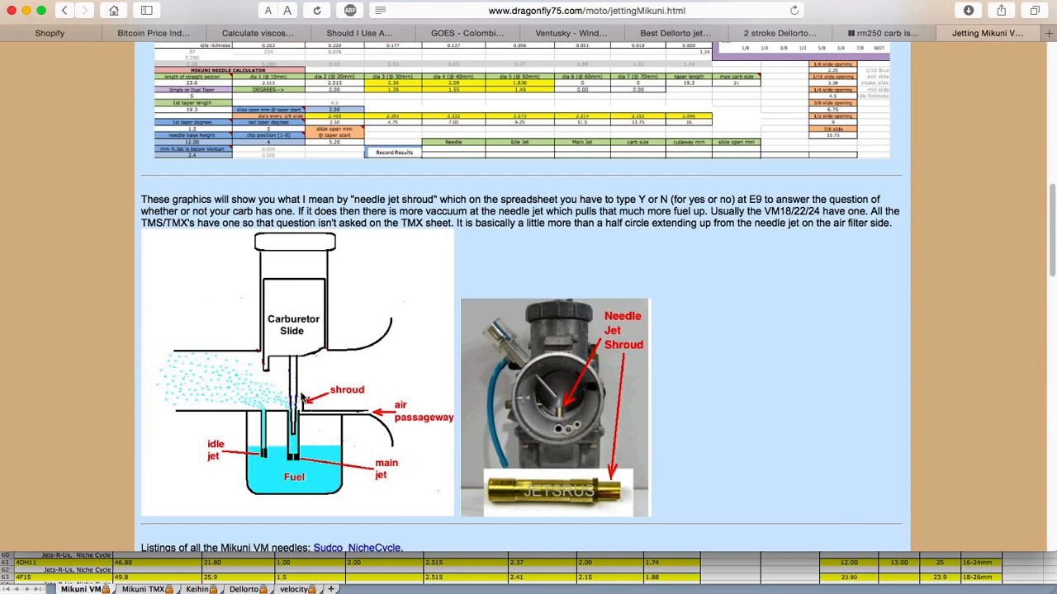
{"action": "mouse_move", "coordinate": [294, 421]}
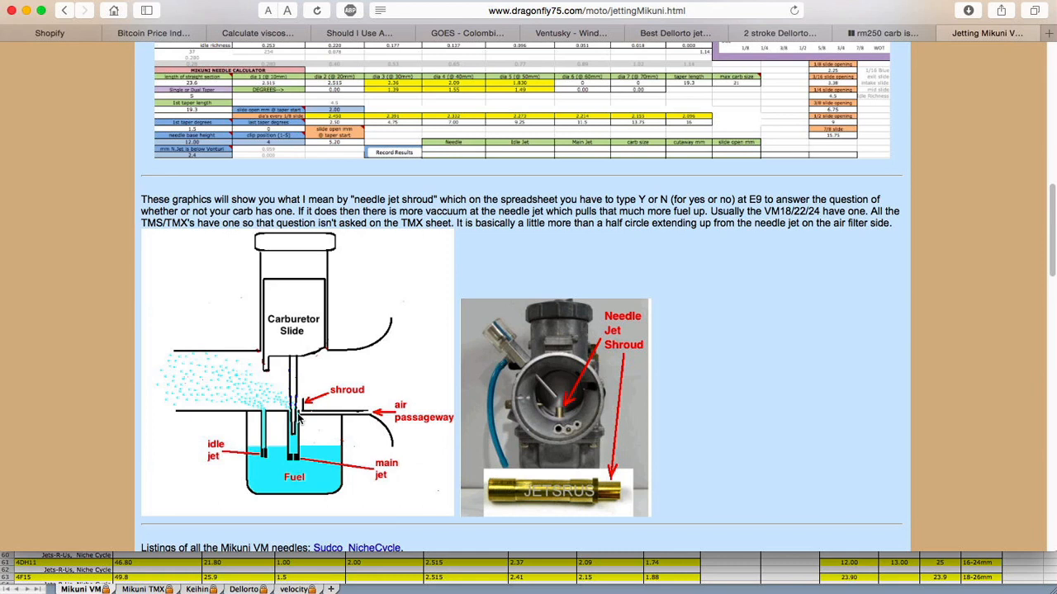
{"action": "mouse_move", "coordinate": [312, 391]}
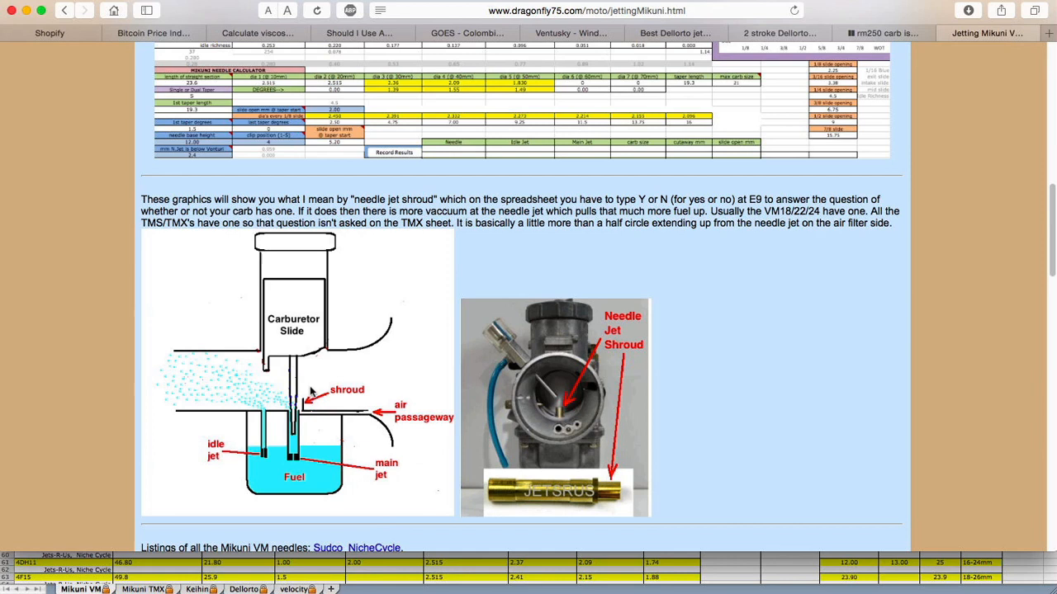
{"action": "mouse_move", "coordinate": [268, 416]}
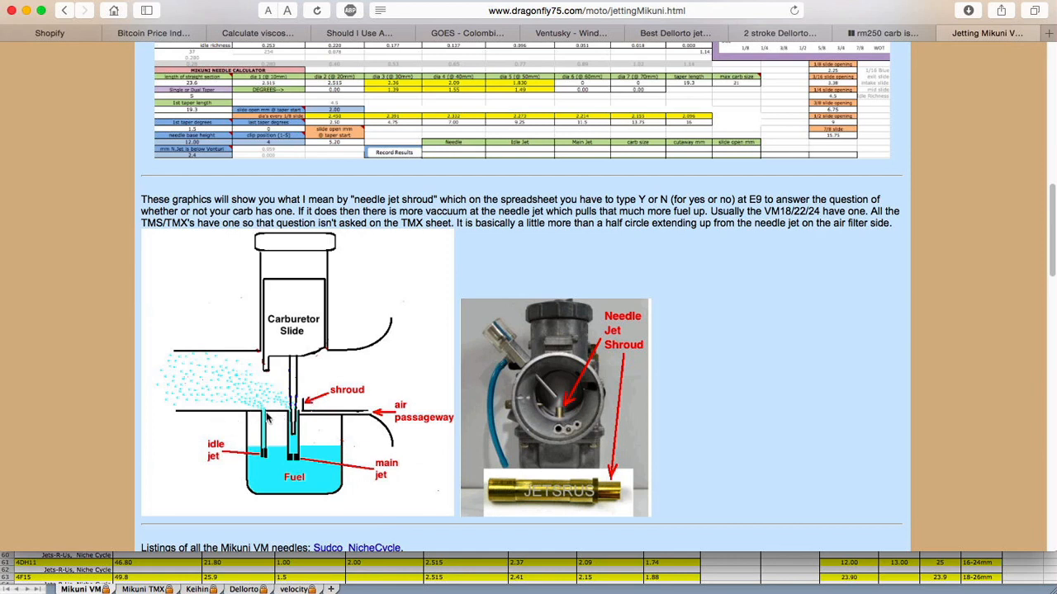
{"action": "mouse_move", "coordinate": [301, 423]}
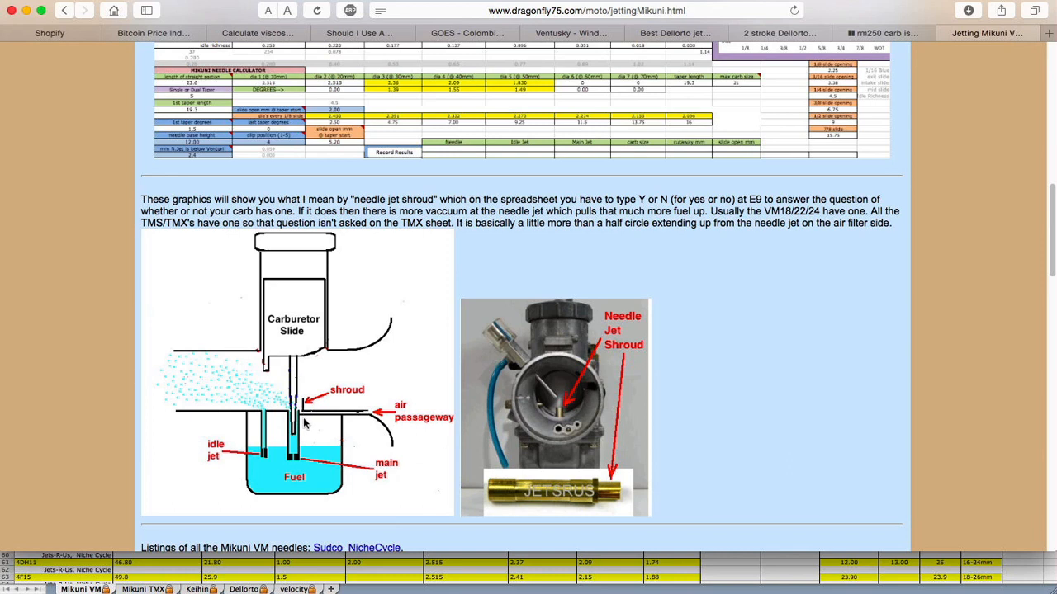
{"action": "mouse_move", "coordinate": [304, 419]}
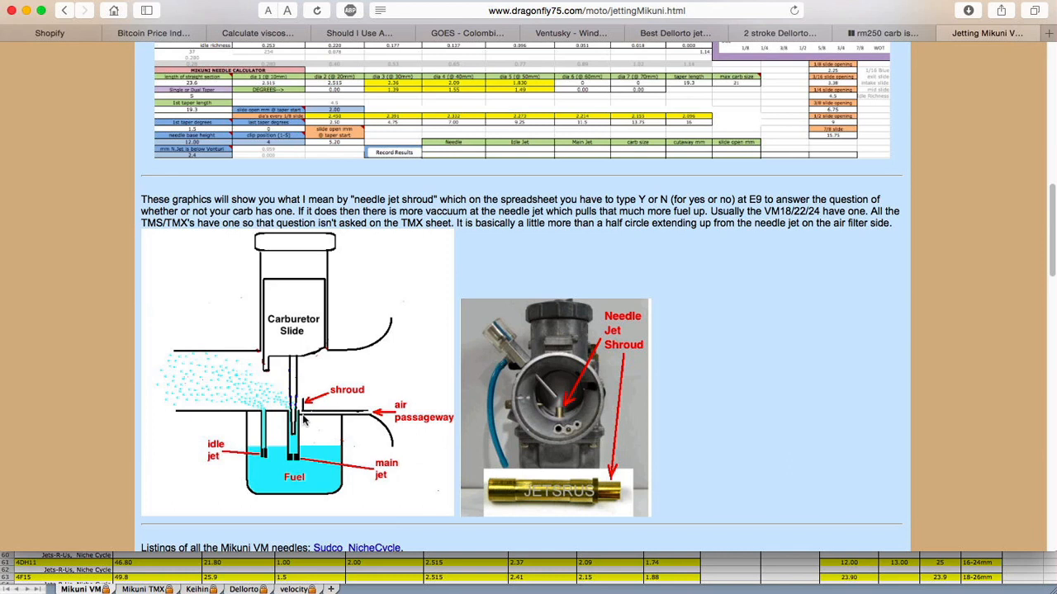